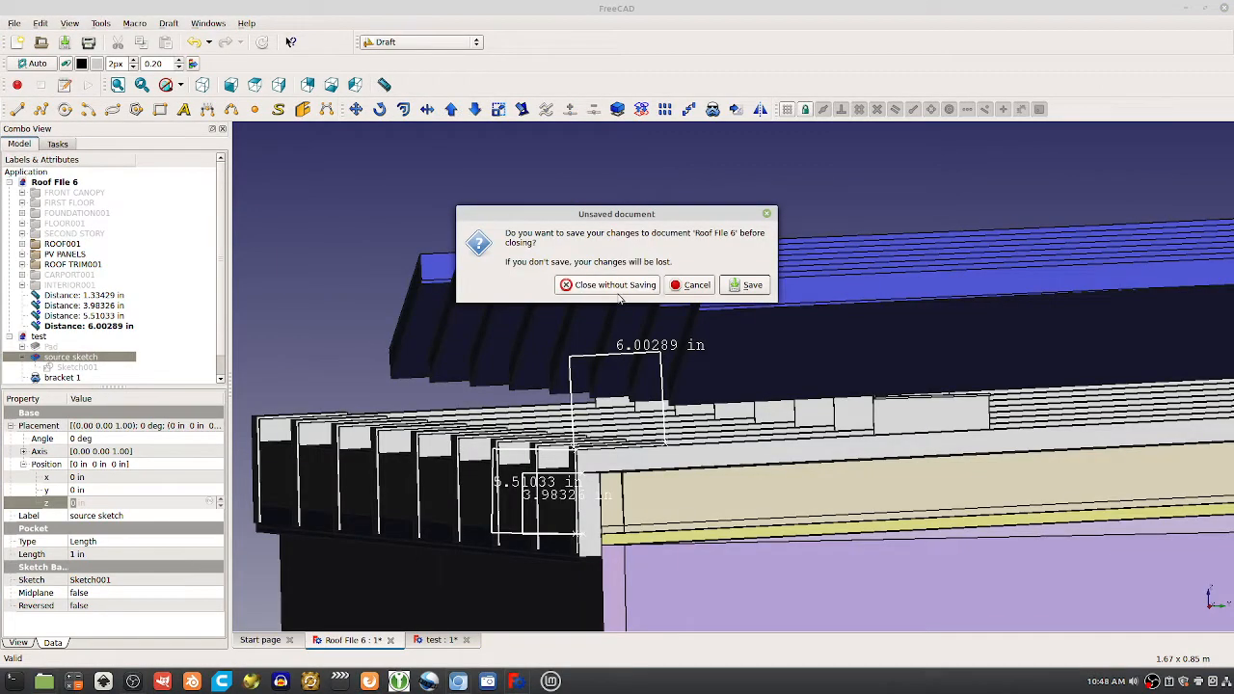
Close Roof File 6 without saving its changes.
click(606, 285)
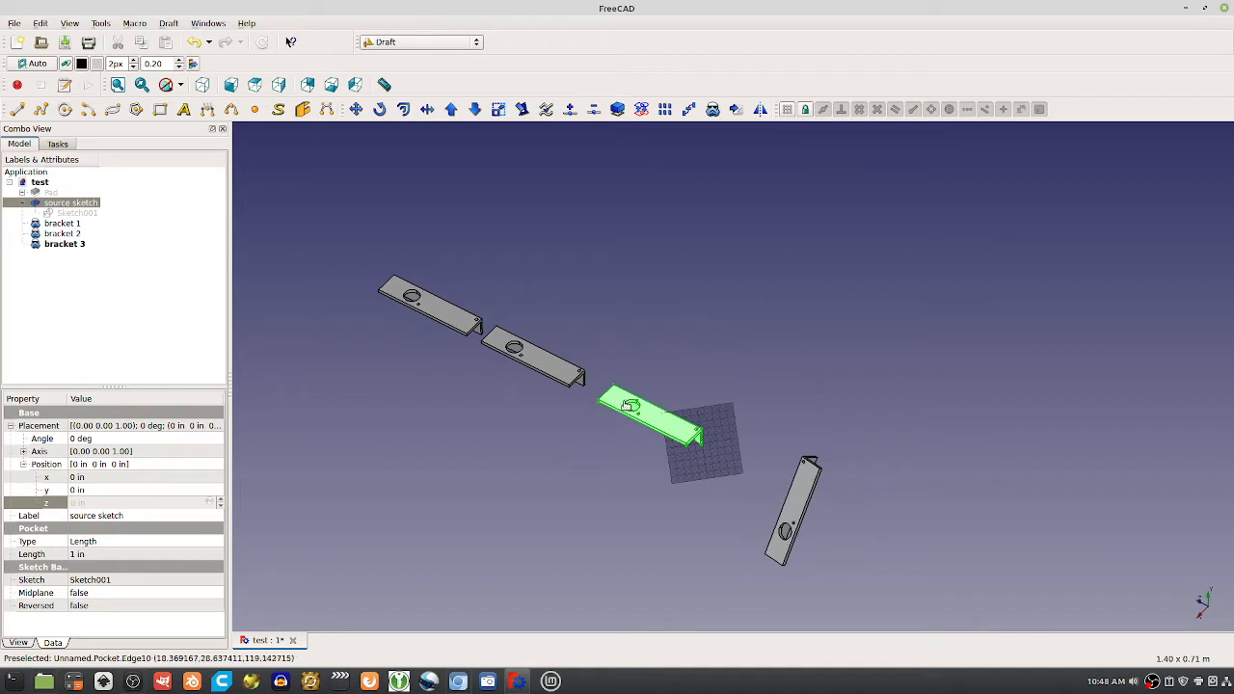
Edit the source sketch under the Part Design workbench, then close the sketch.
double_click(78, 212)
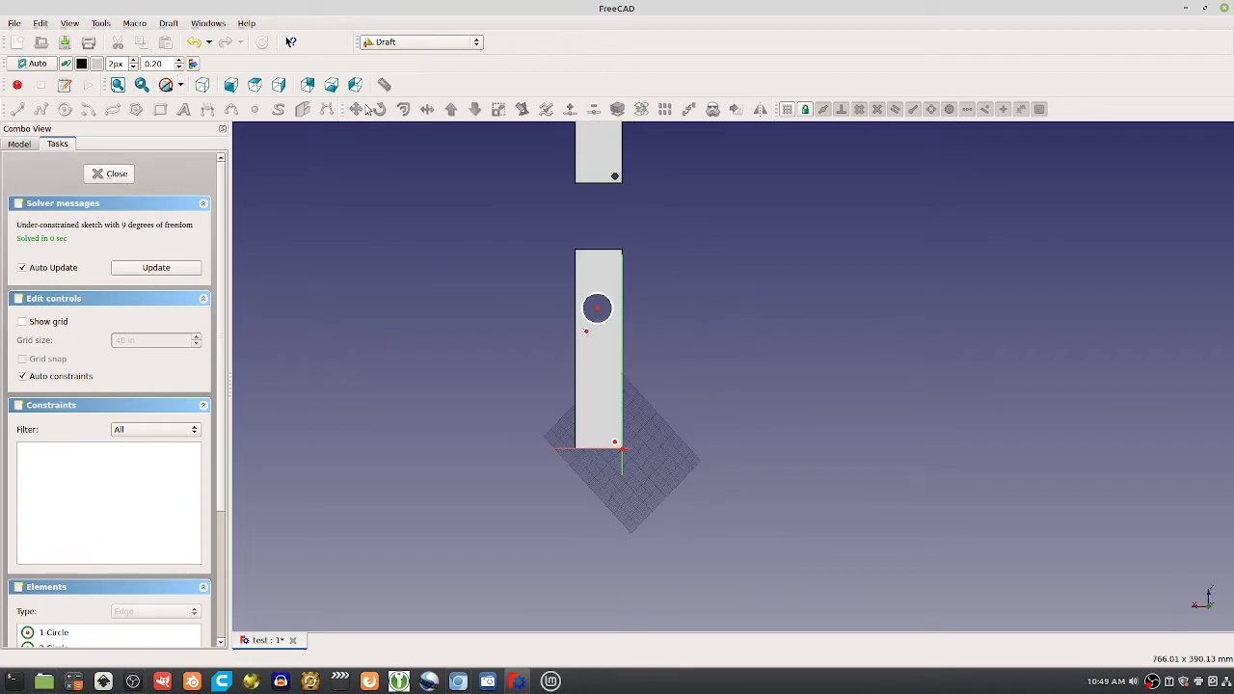
click(419, 41)
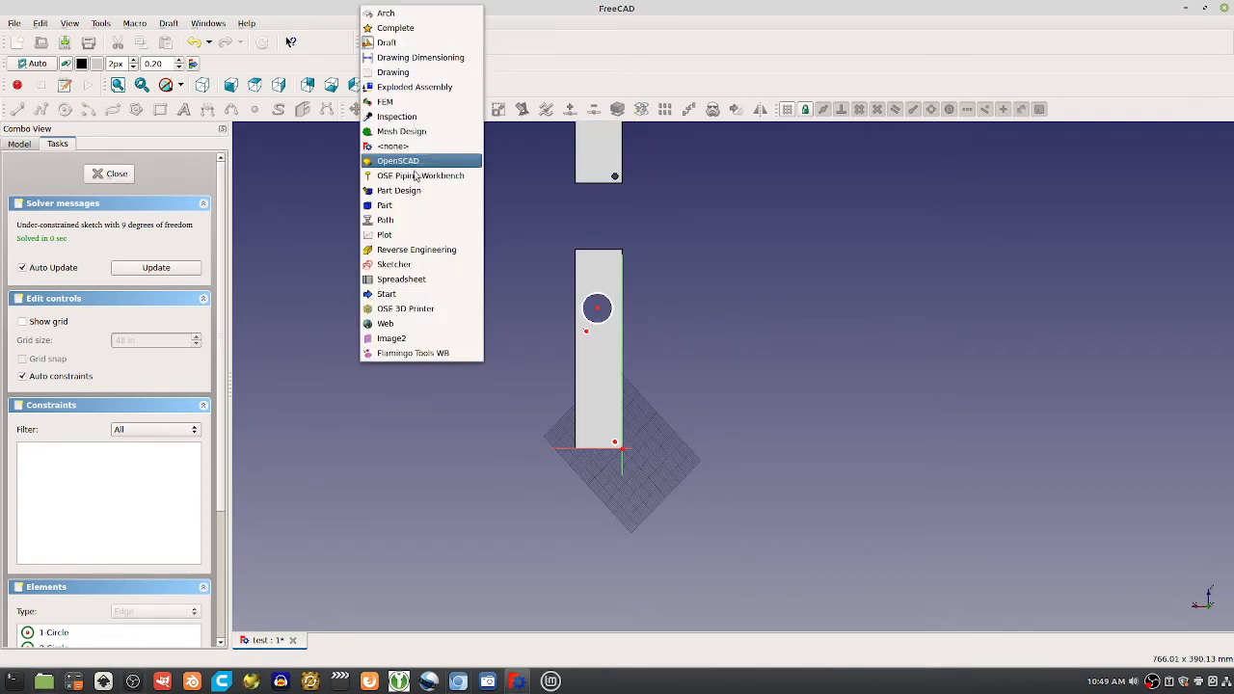
click(398, 190)
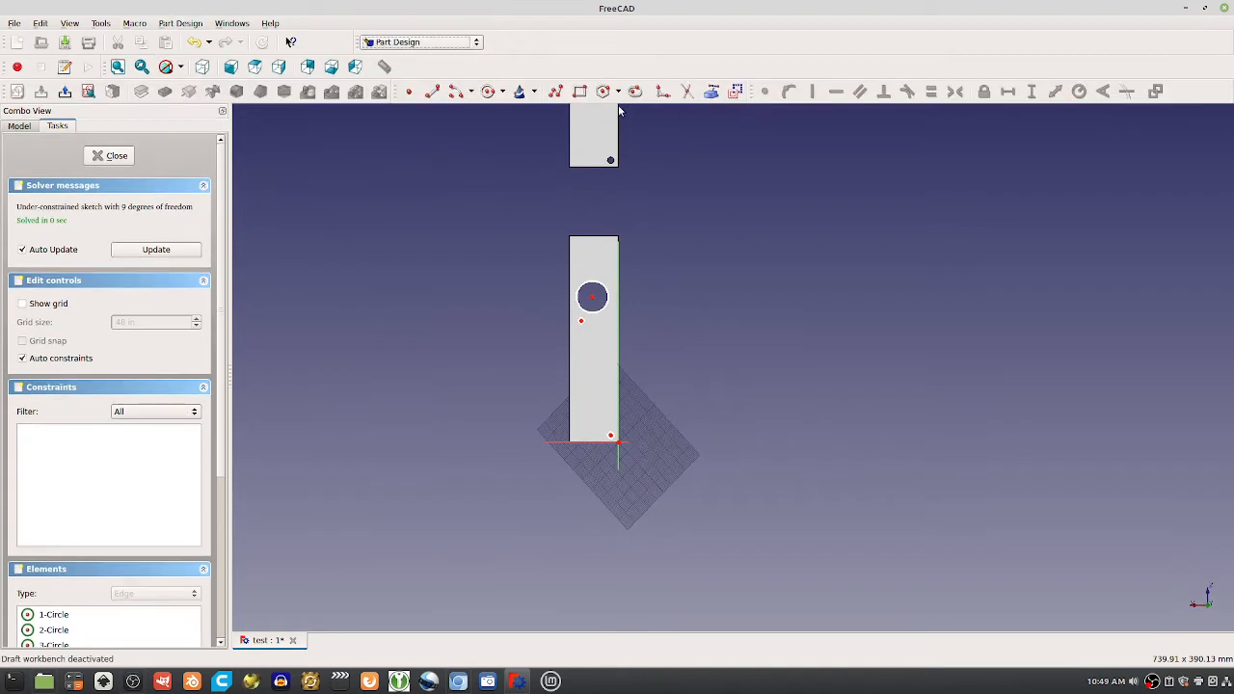
mouse_move(594, 384)
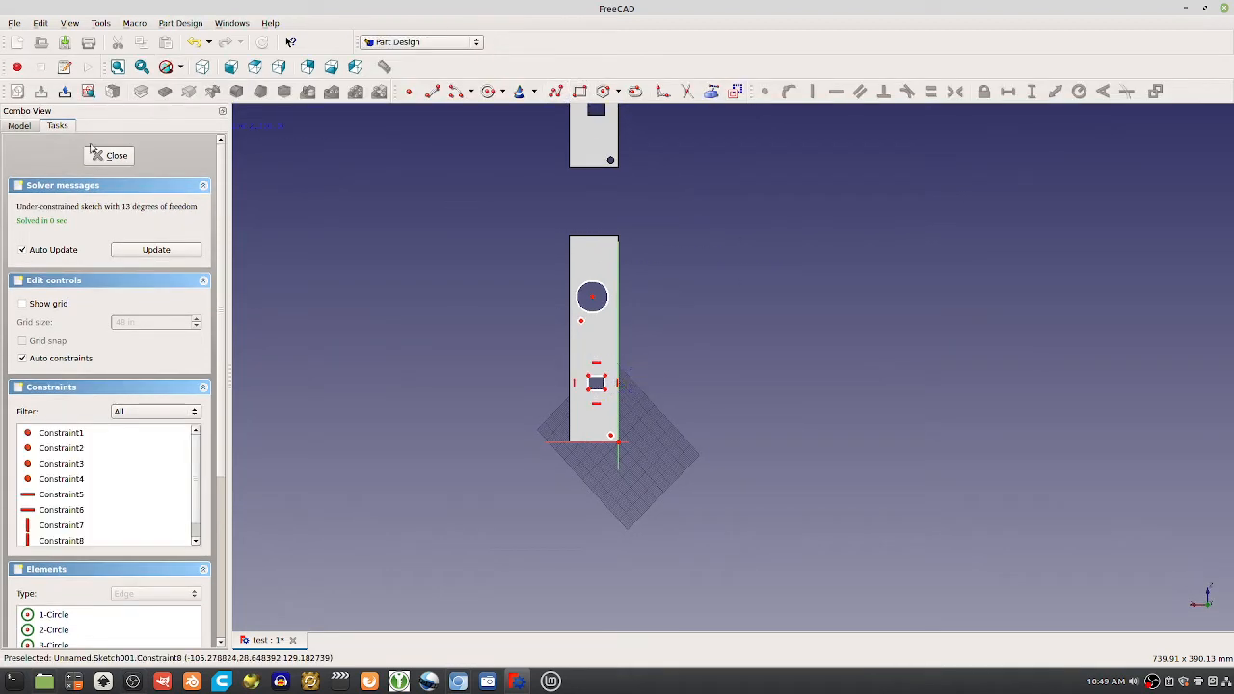
click(108, 155)
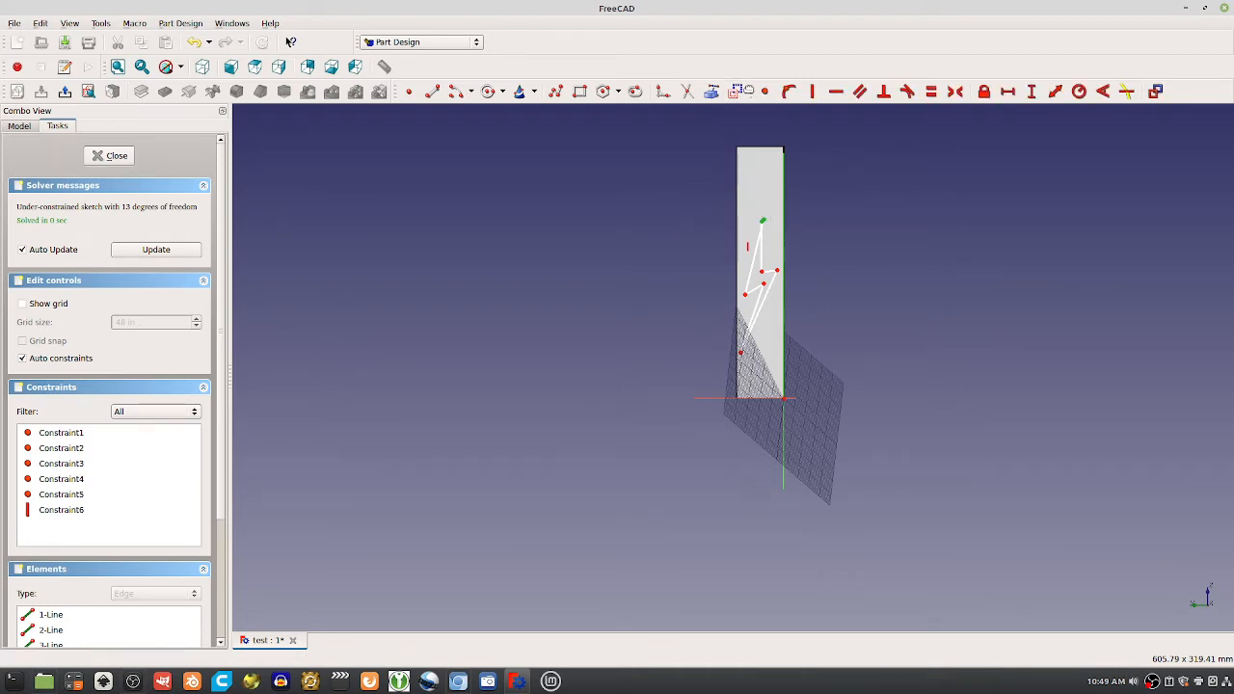
Close the lightning-bolt sketch so it can be pocketed 0.19685 in deep.
click(109, 155)
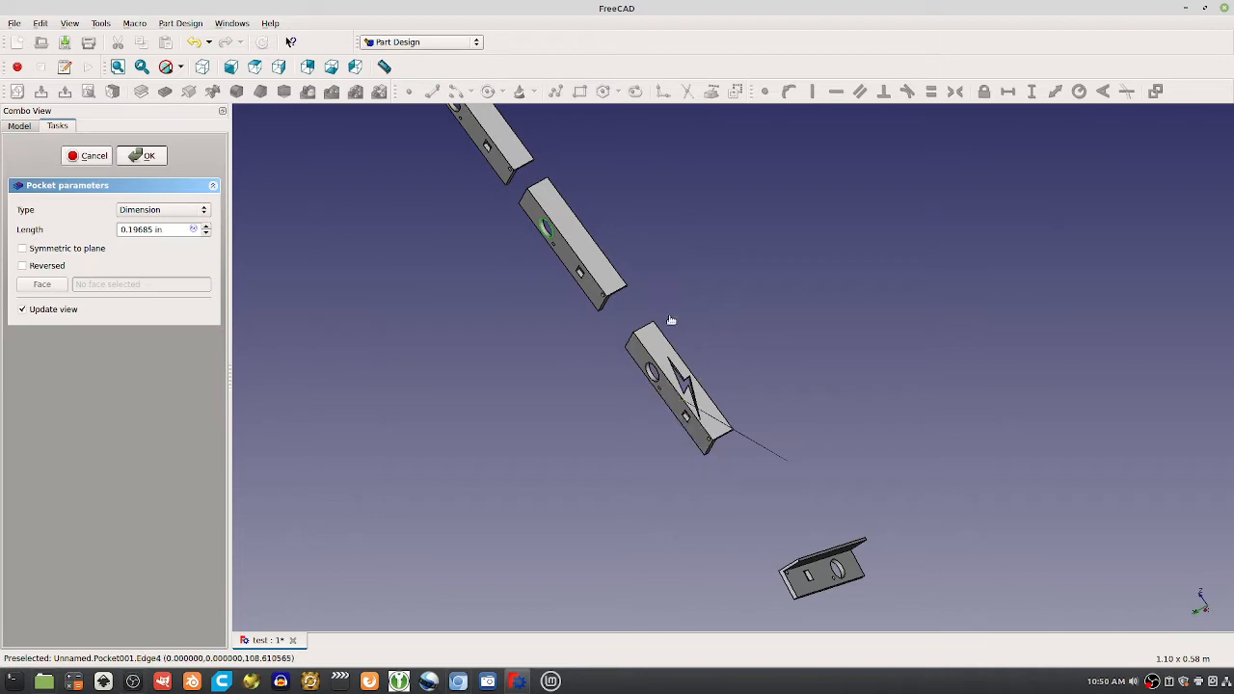
mouse_move(687, 396)
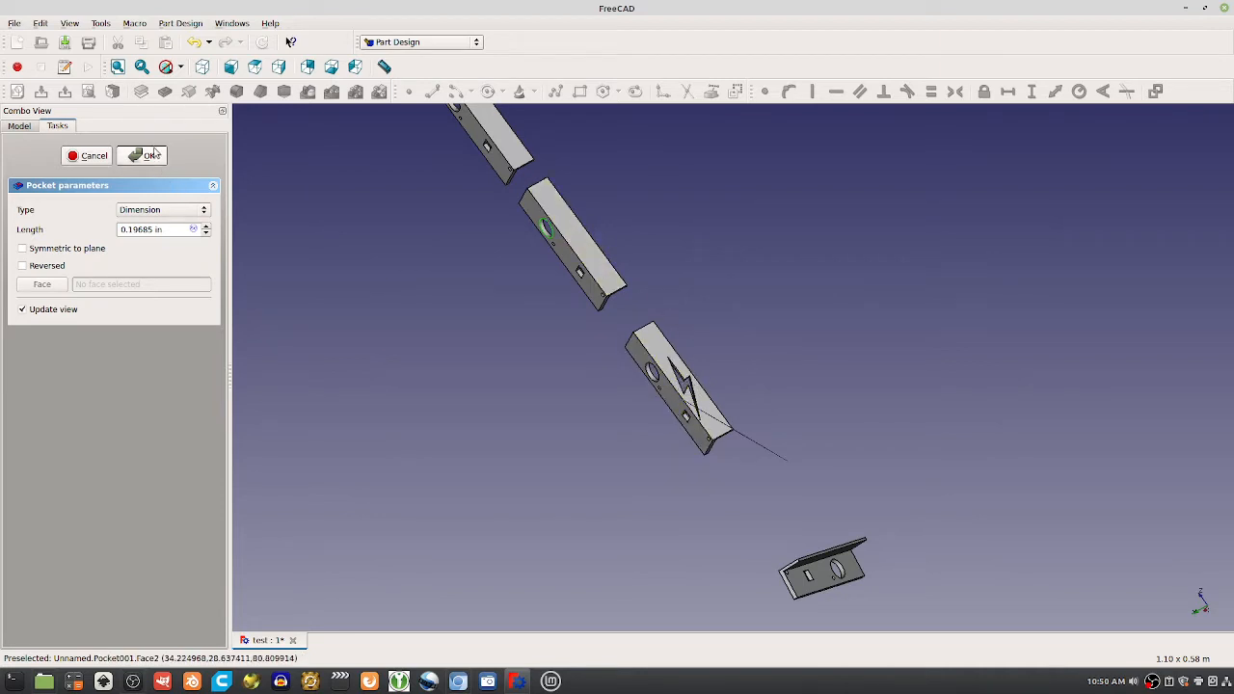
Confirm the bolt pocket, then clone it as 'Second Bracket' offset 6 in along y.
click(150, 155)
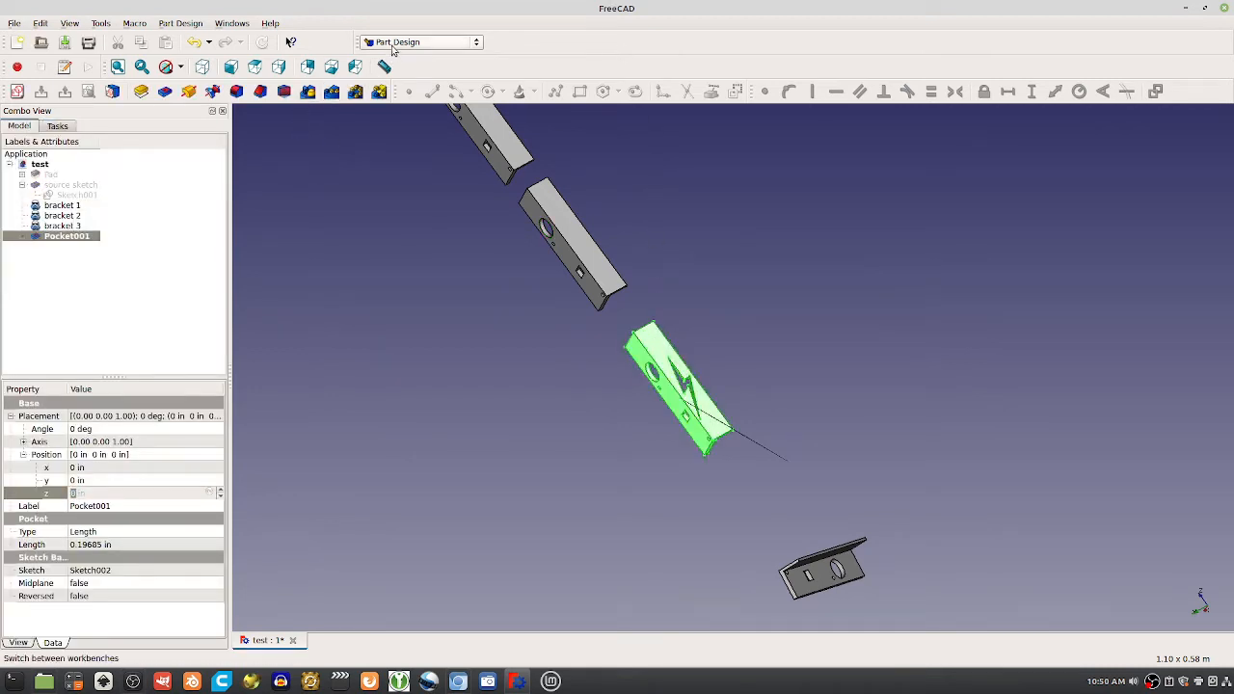
click(419, 41)
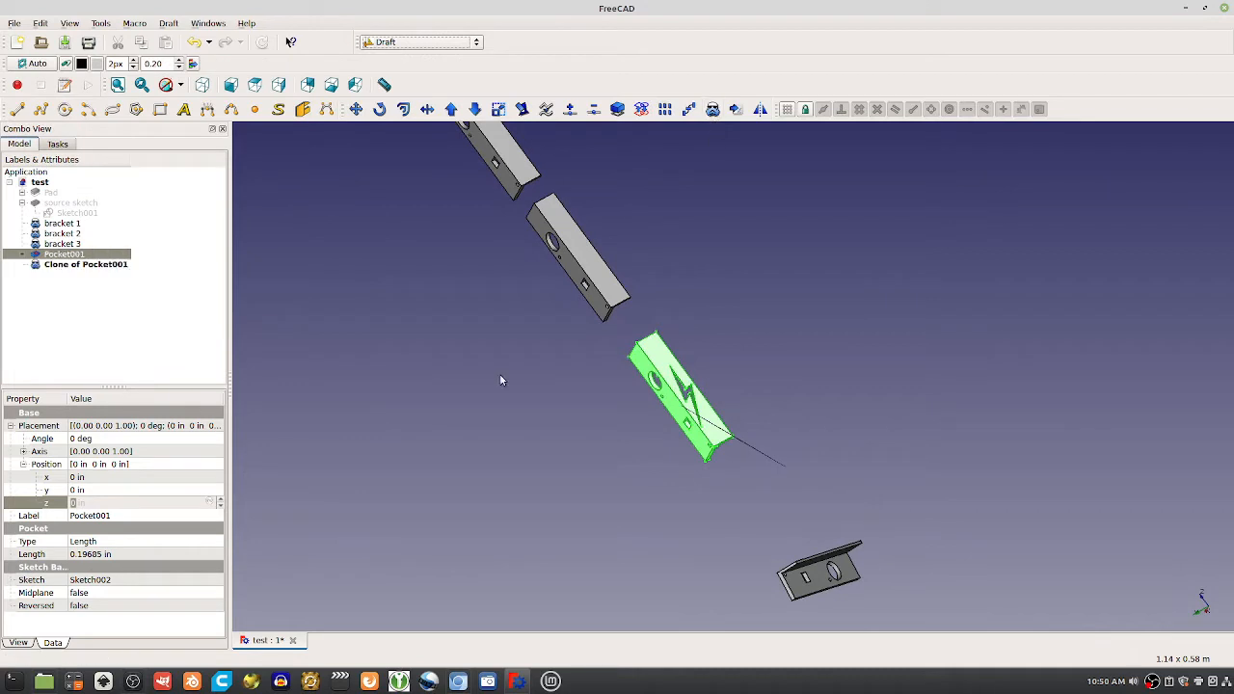
right_click(84, 264)
text(Second Bracket)
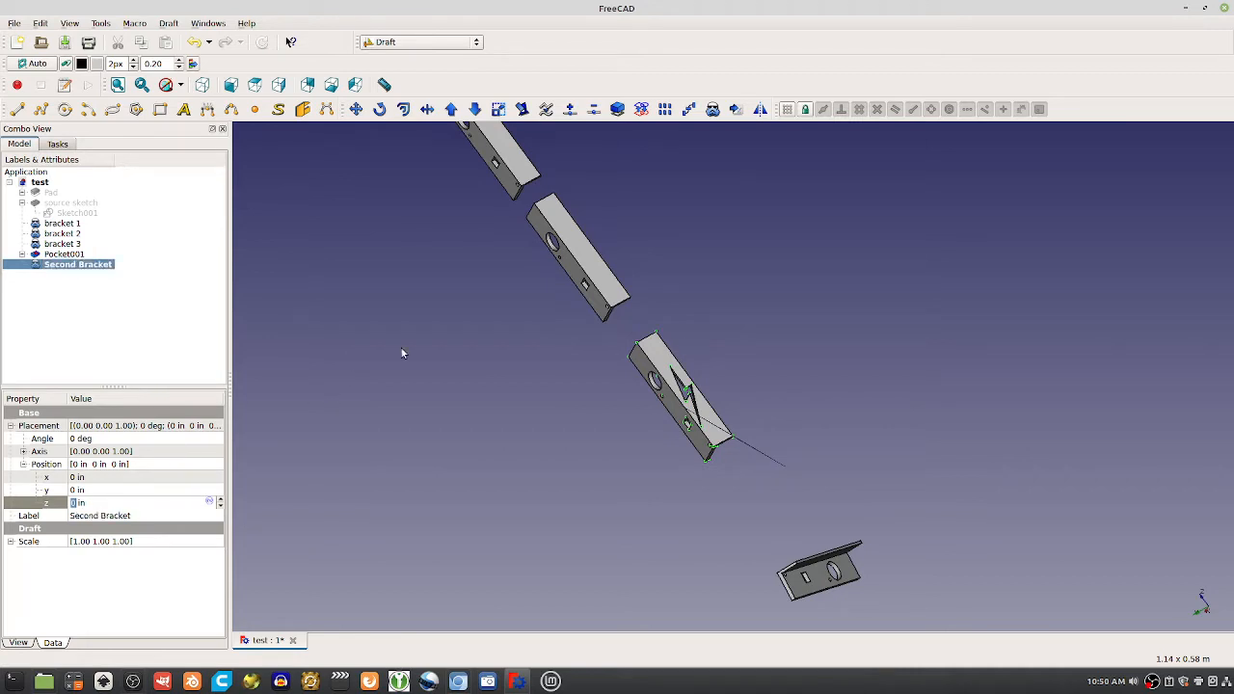
click(64, 254)
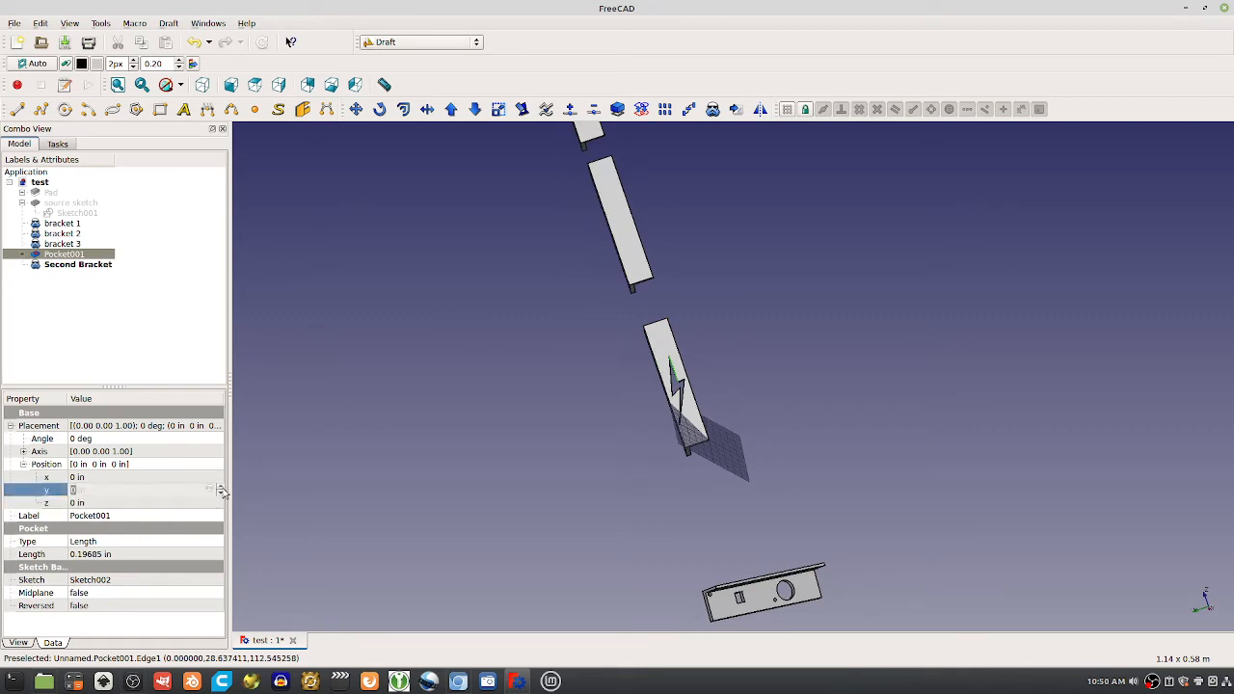
mouse_move(419, 405)
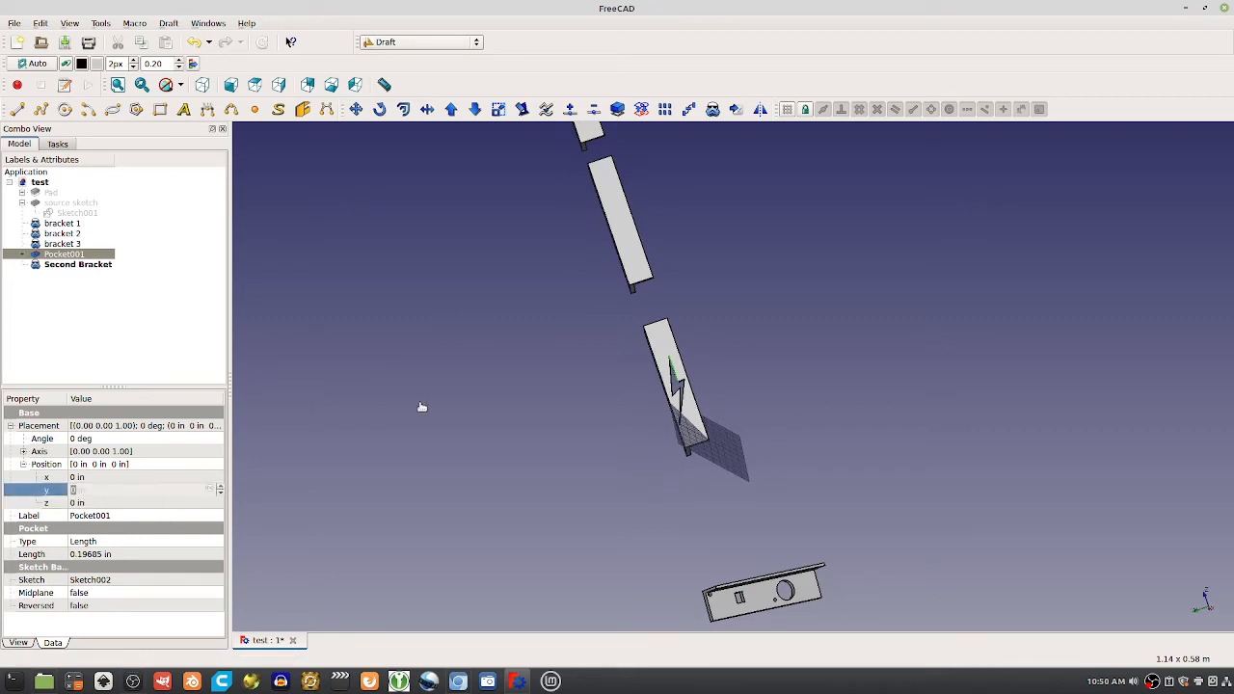
click(77, 264)
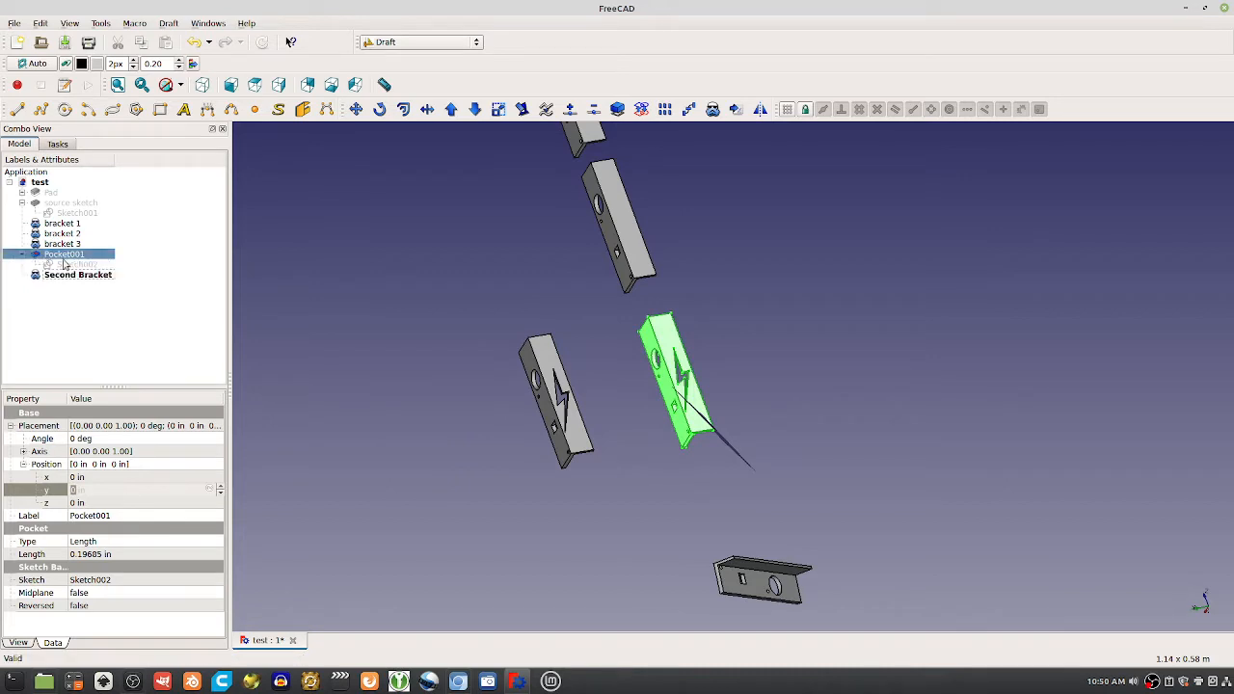
Reopen Sketch002 and switch back to the Part Design workbench.
double_click(72, 264)
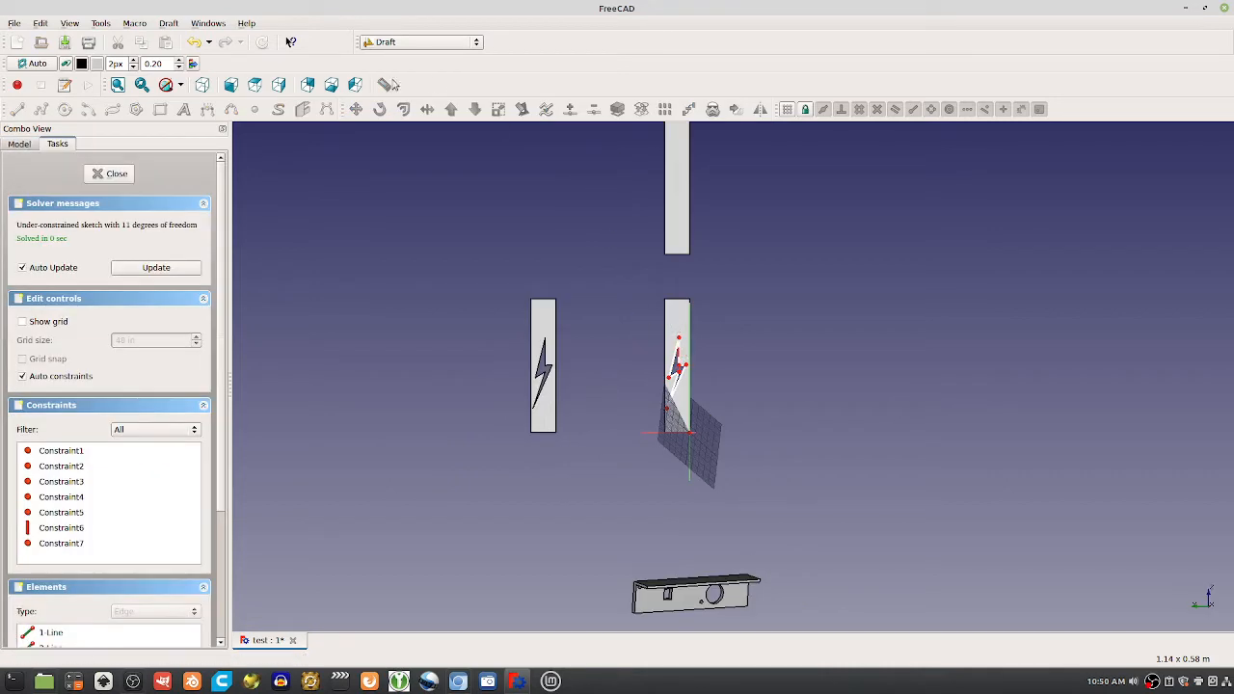
click(448, 41)
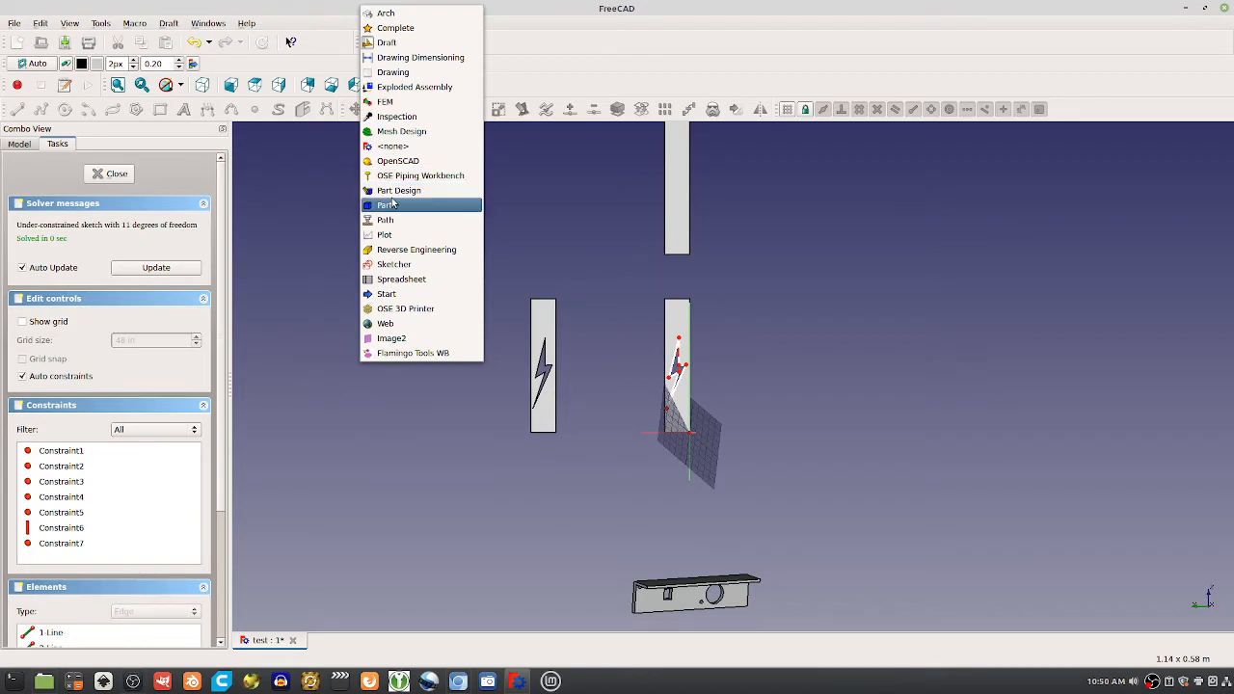
click(398, 190)
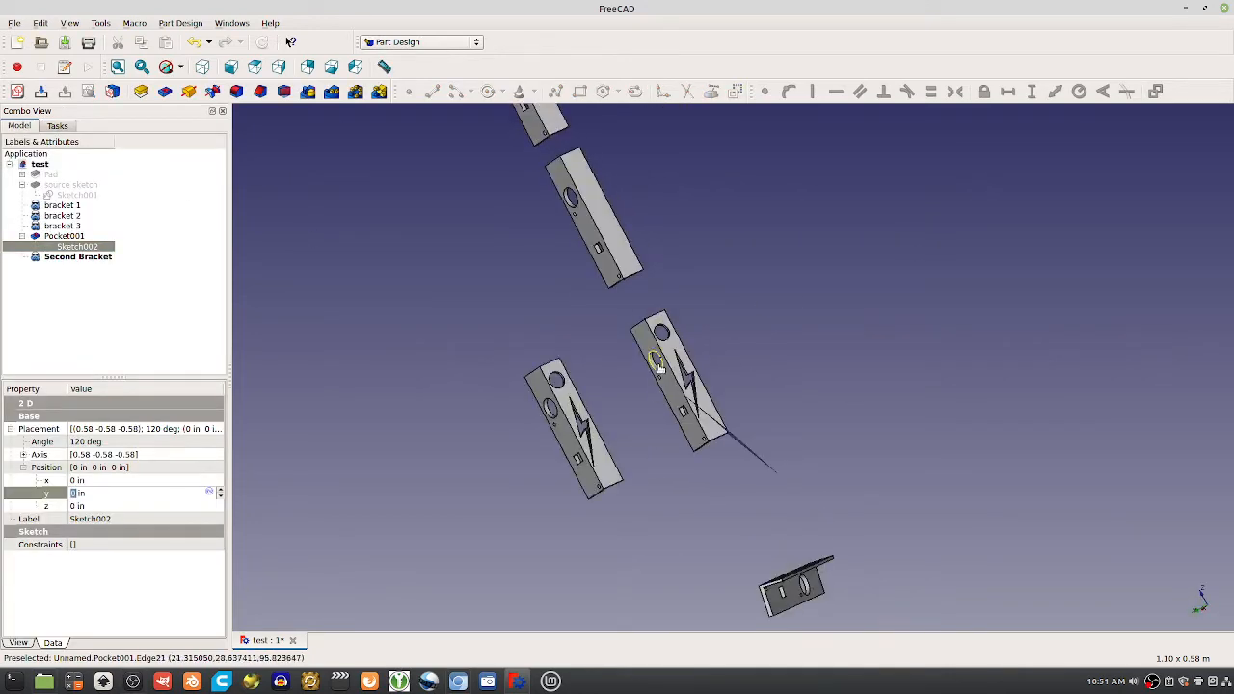
mouse_move(668, 351)
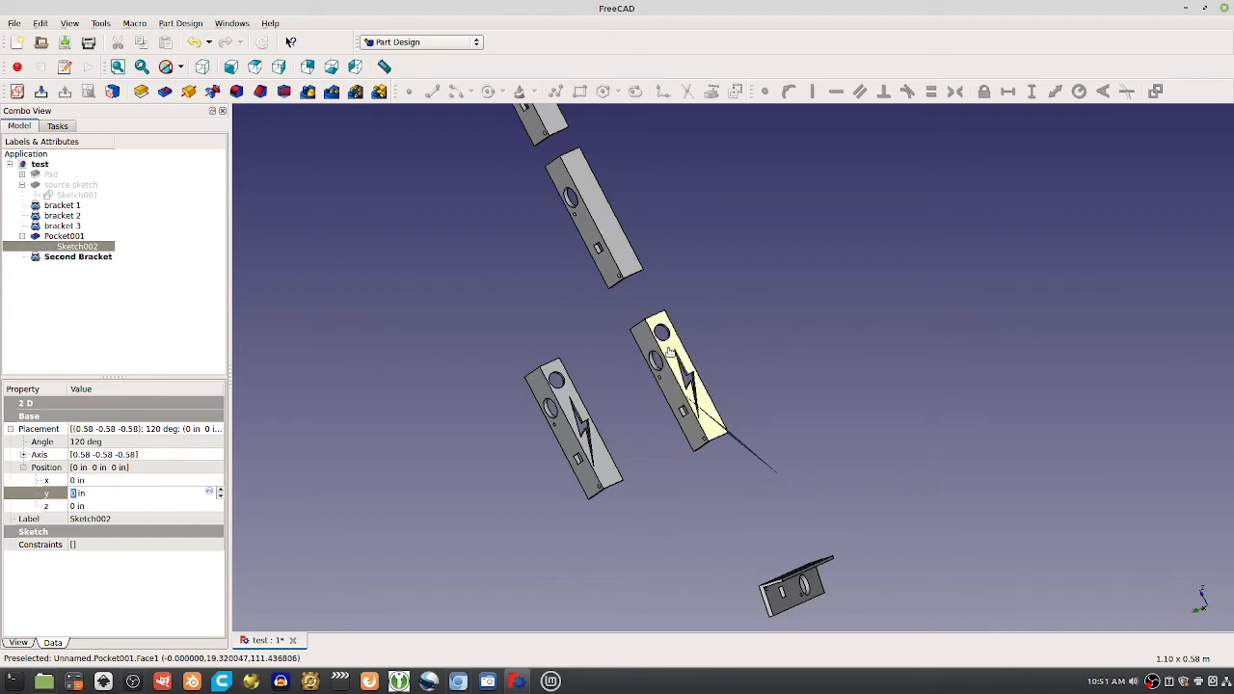
click(80, 257)
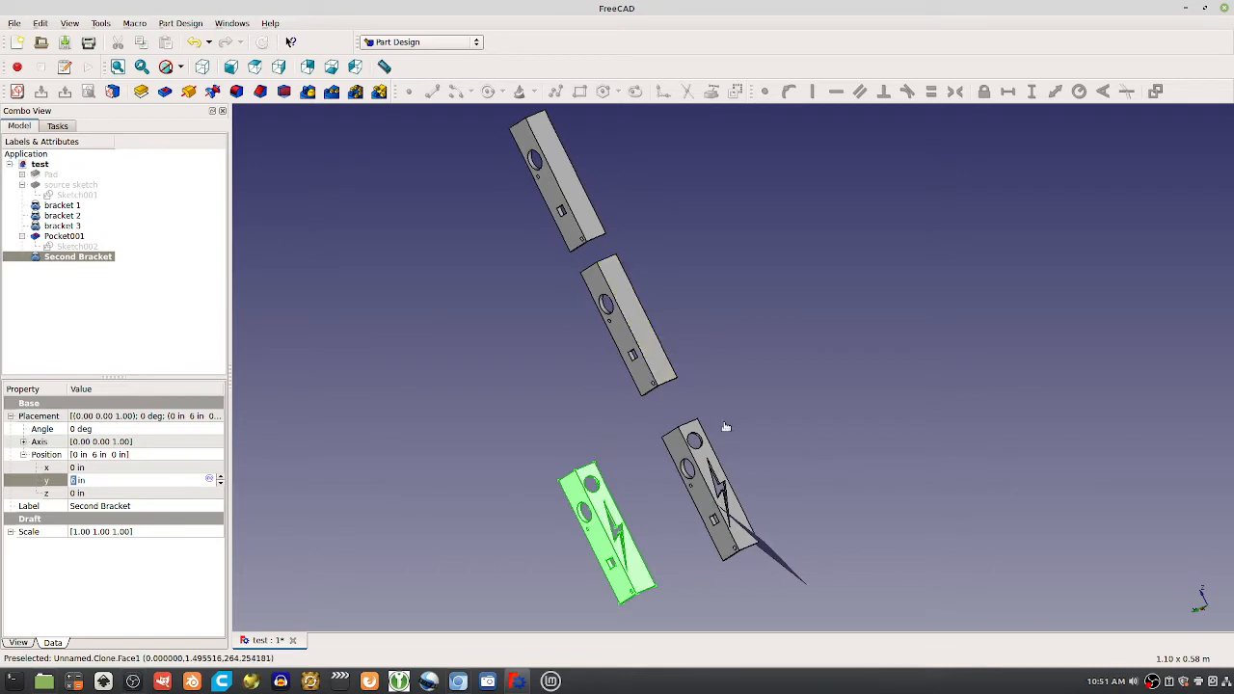
mouse_move(751, 487)
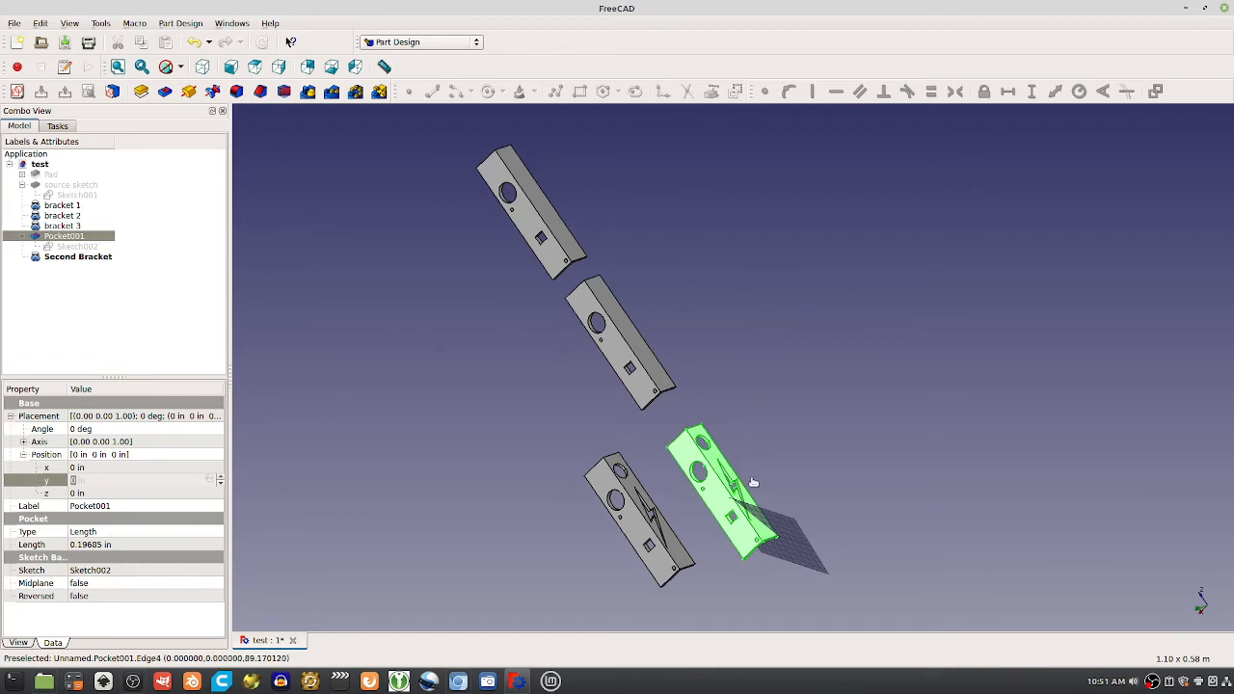
mouse_move(761, 476)
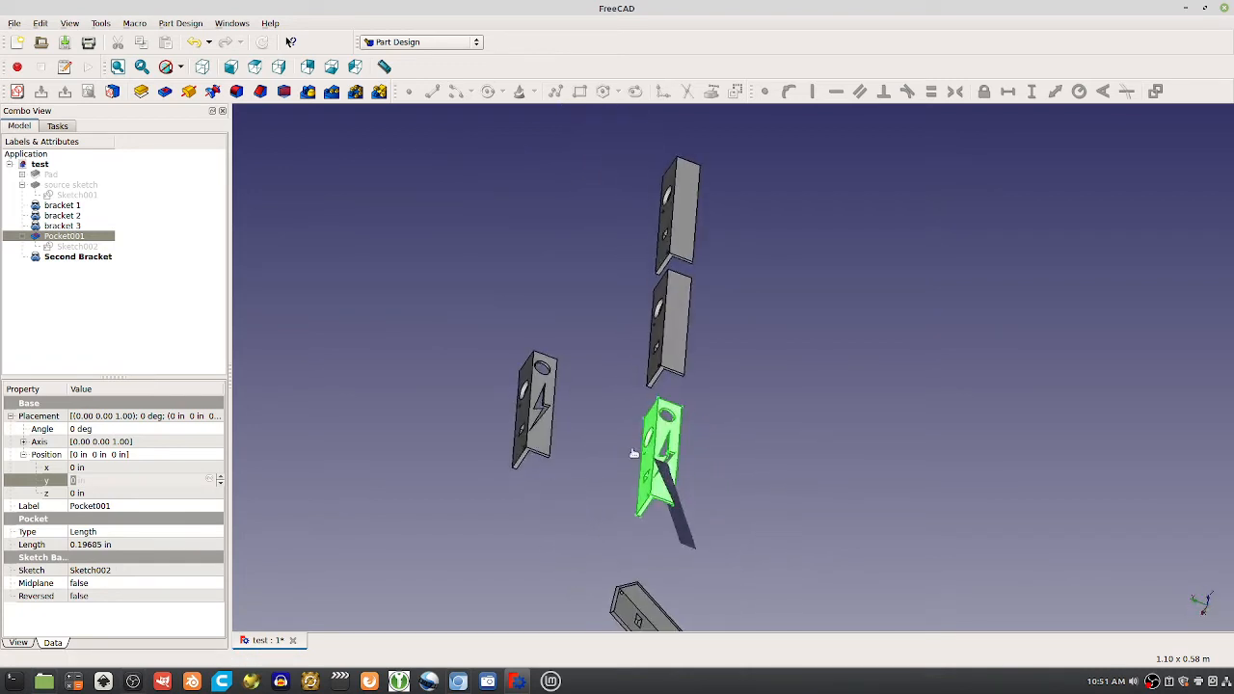
mouse_move(638, 414)
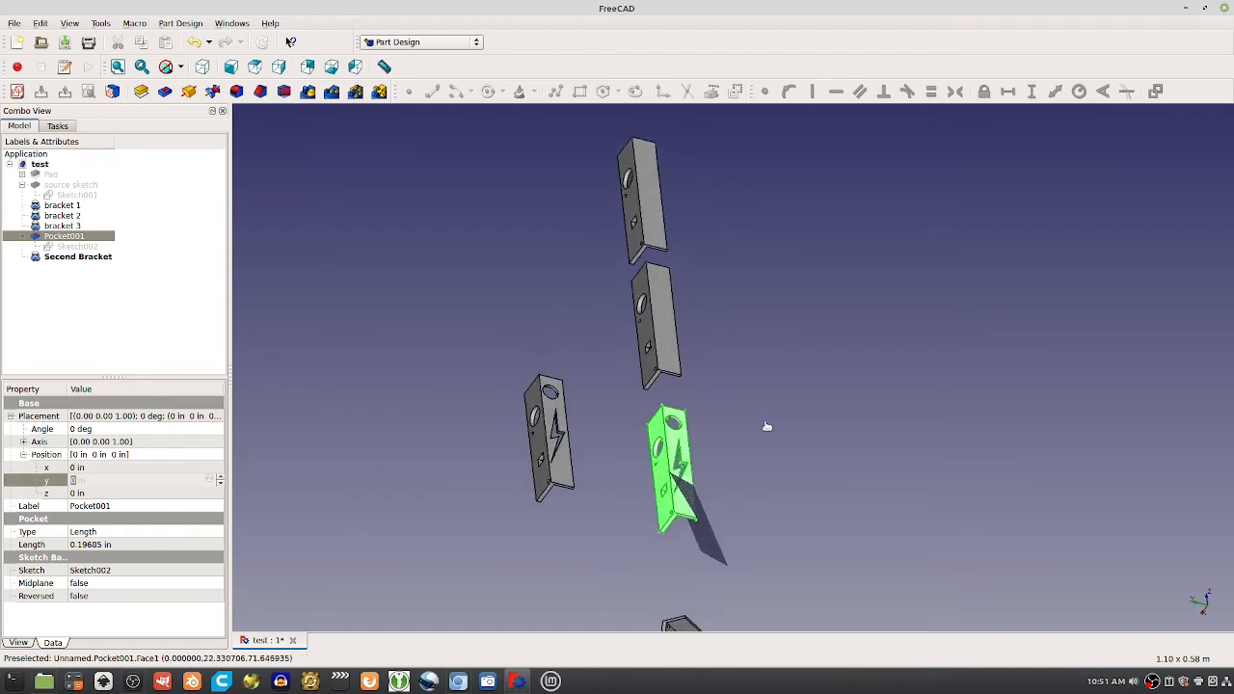
mouse_move(733, 457)
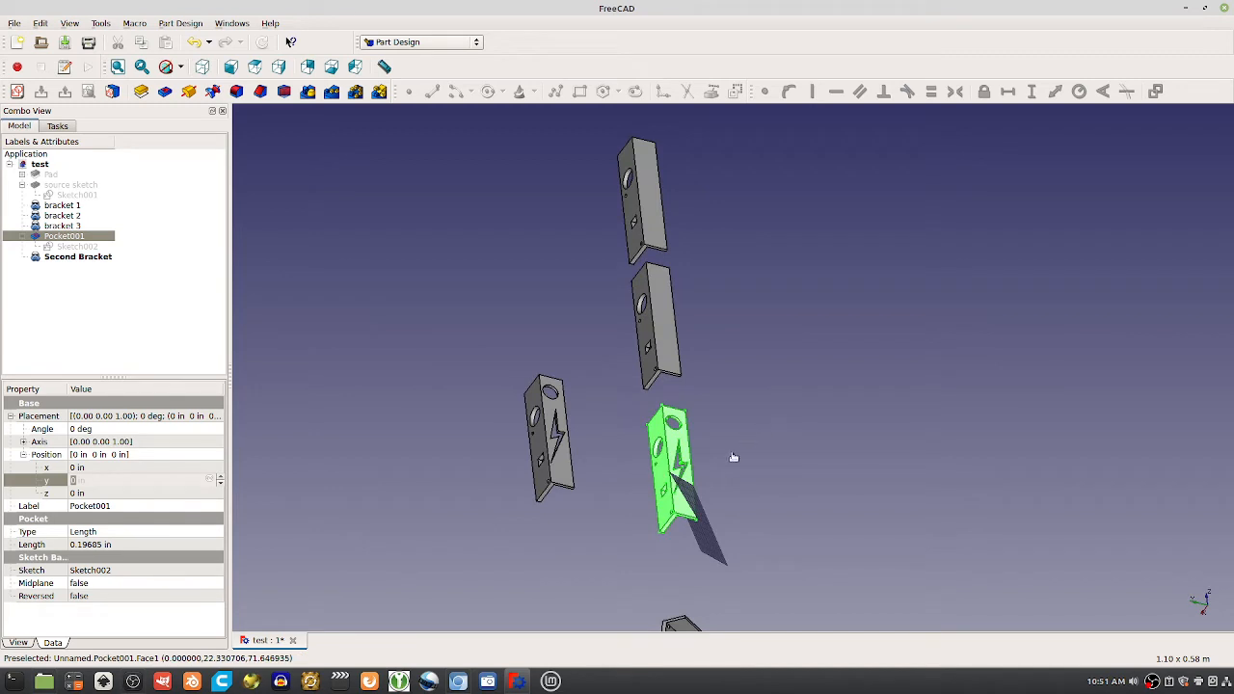
mouse_move(625, 407)
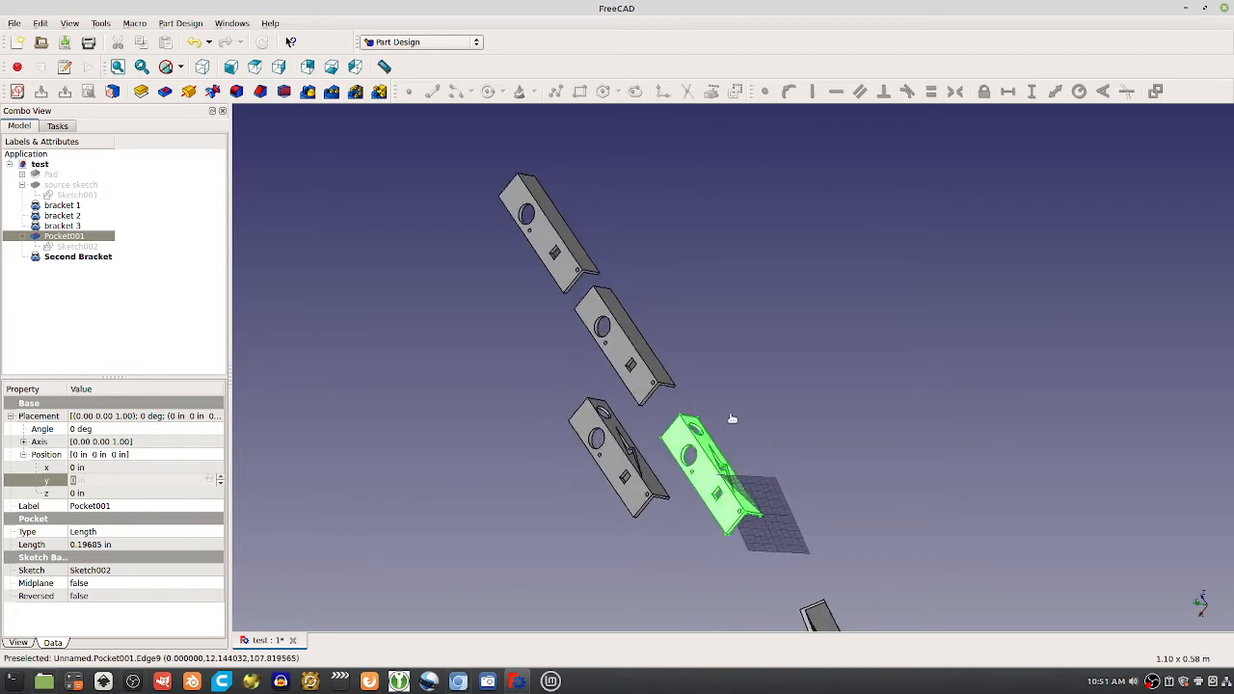
drag(732, 418, 687, 474)
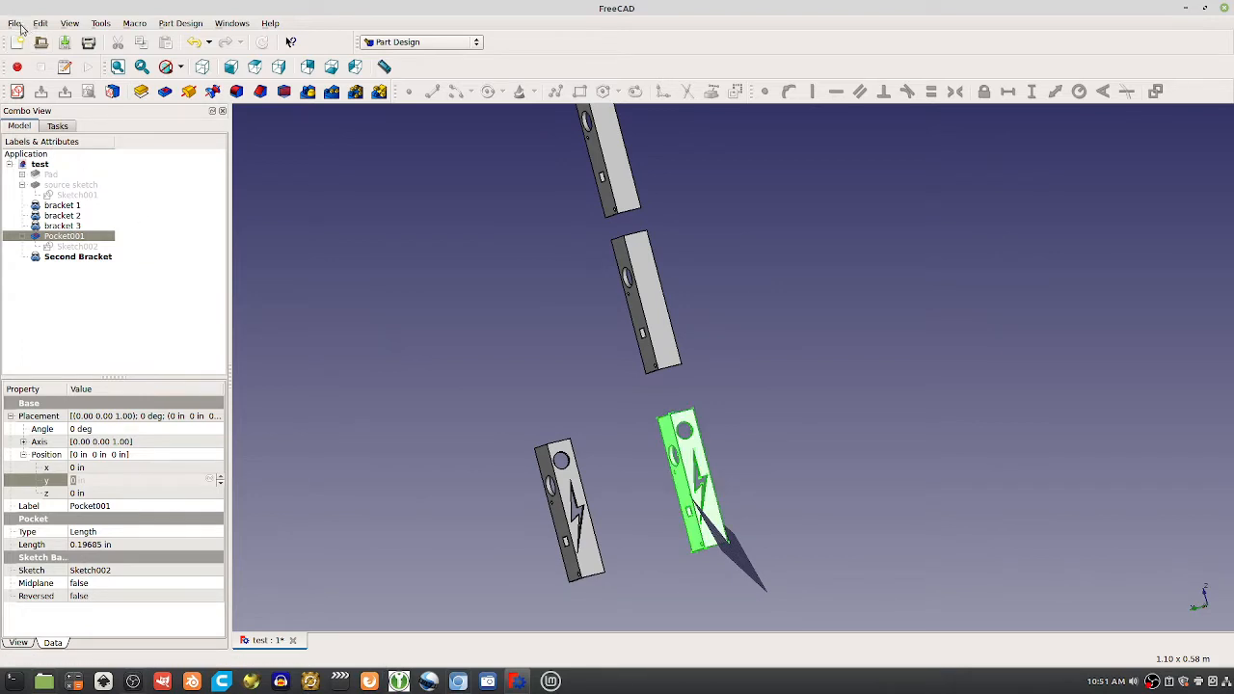
Reopen the Roof File 6 document alongside the test document.
click(41, 42)
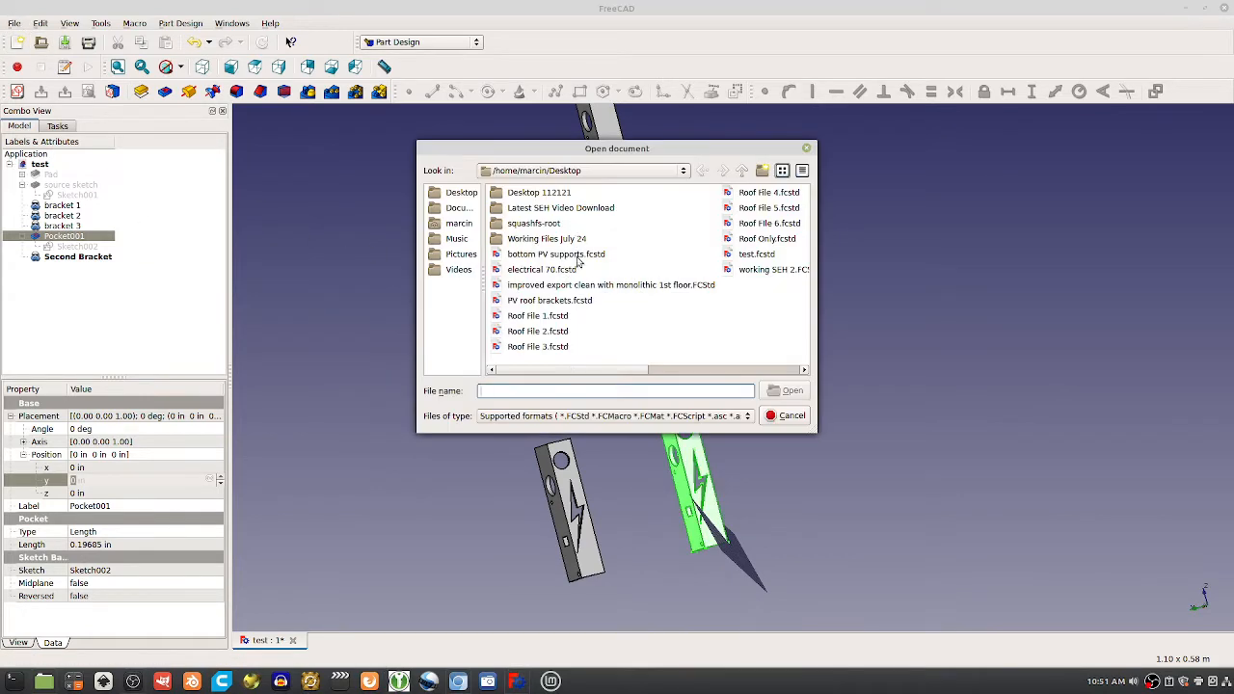
click(760, 223)
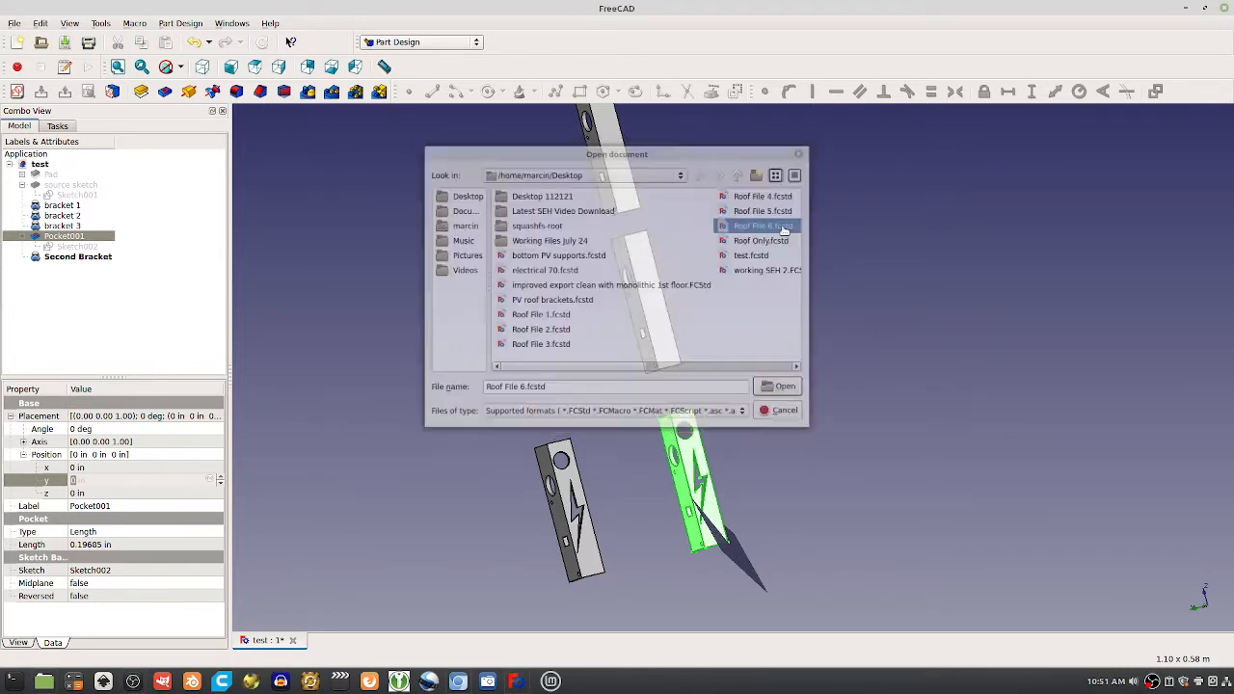
click(786, 385)
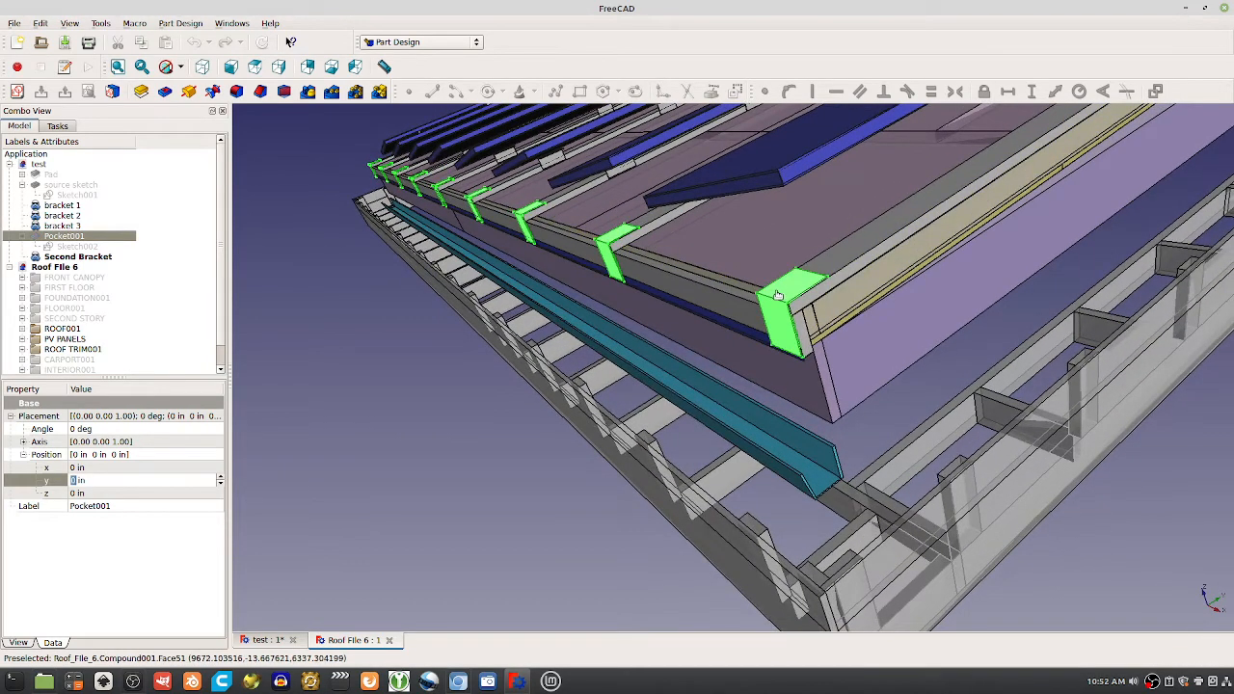
mouse_move(790, 337)
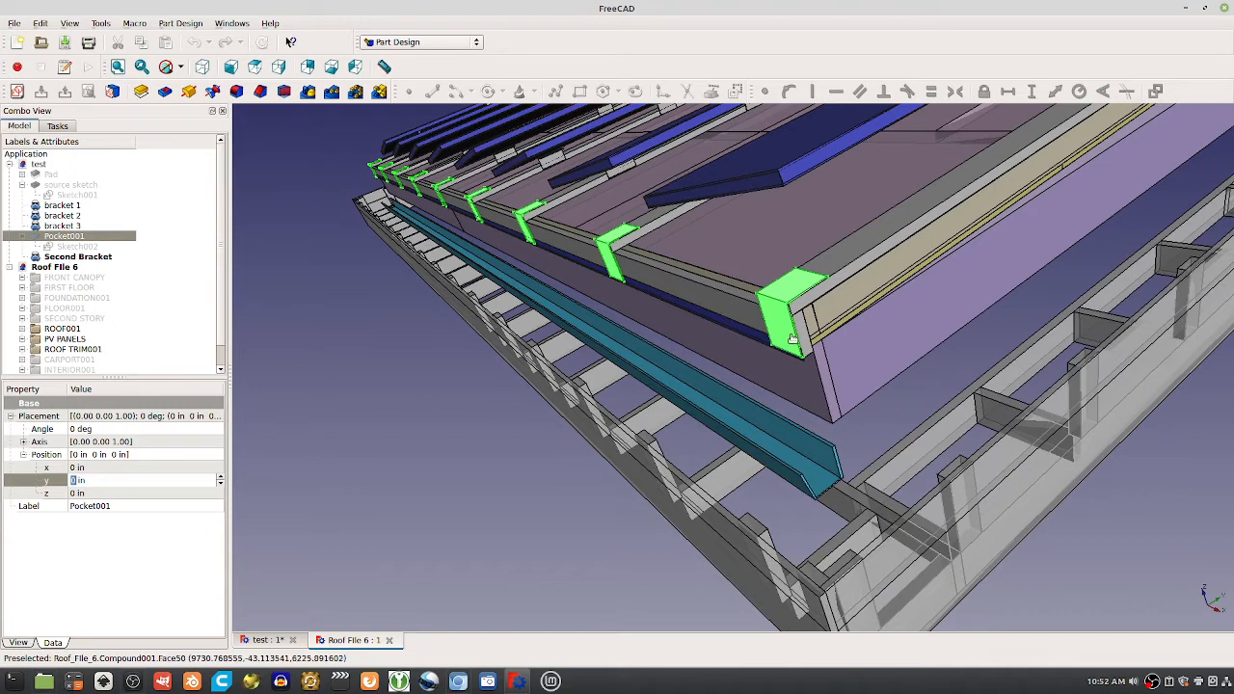
mouse_move(777, 296)
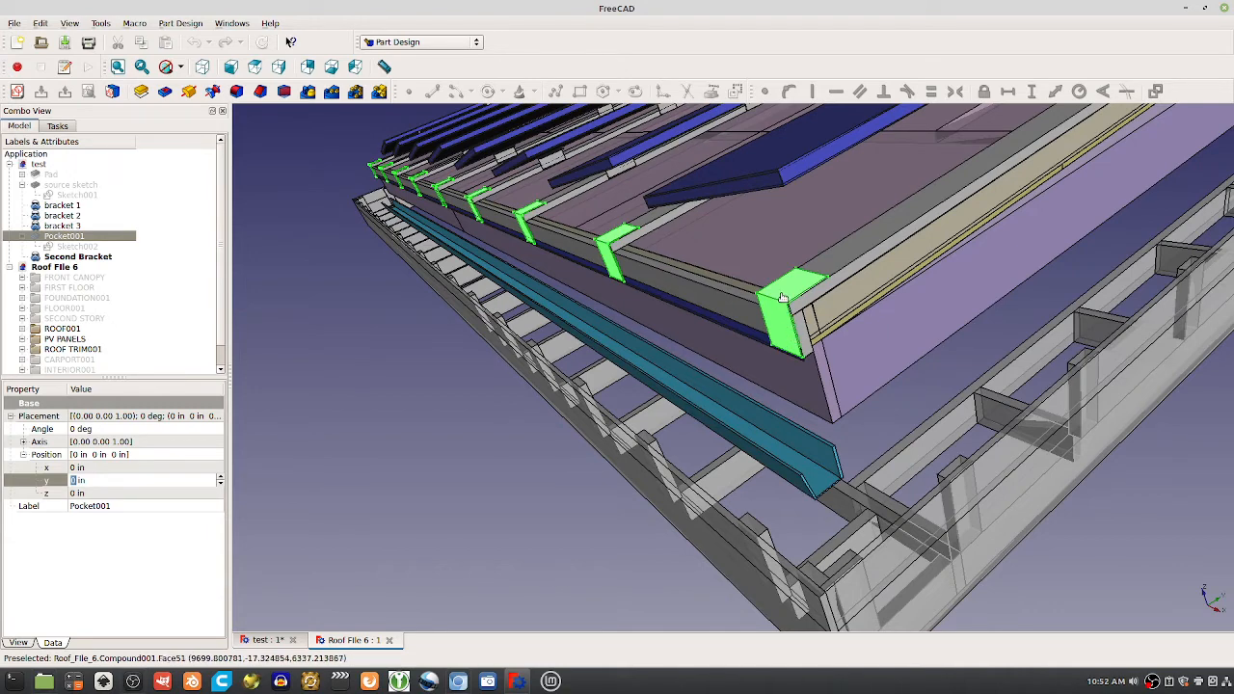
mouse_move(791, 308)
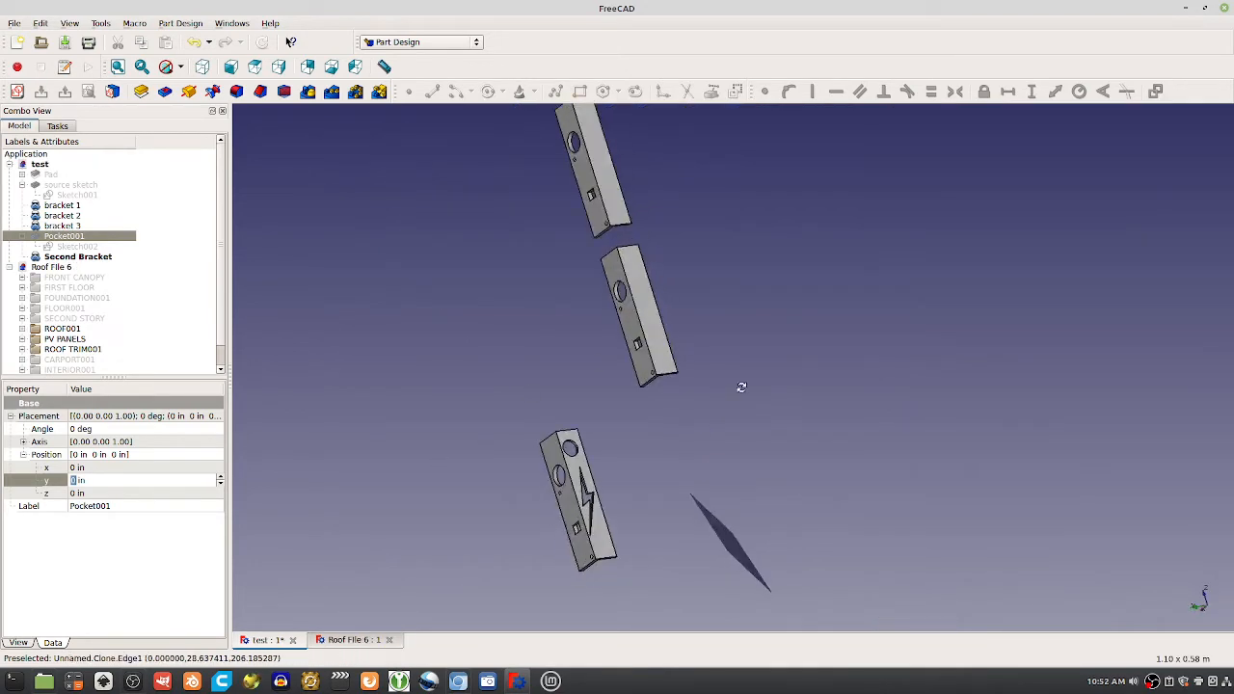
Sketch a rectangle on the bracket face and pocket it 8 in deep.
click(60, 204)
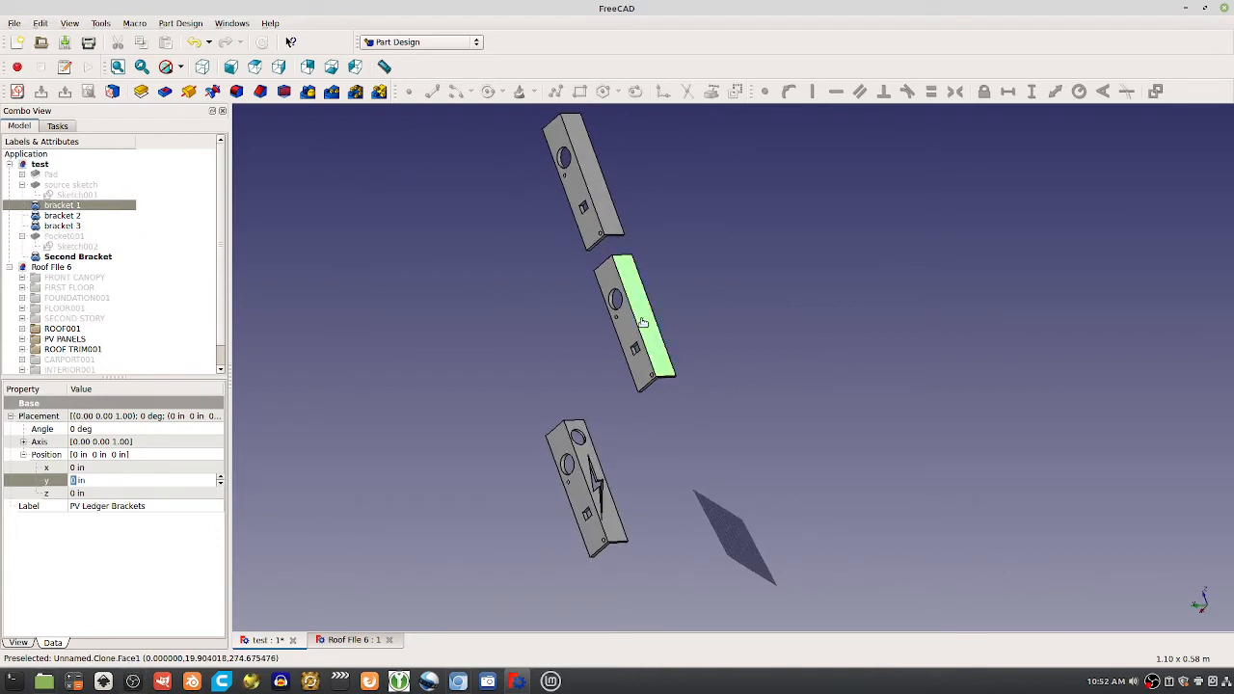
mouse_move(628, 252)
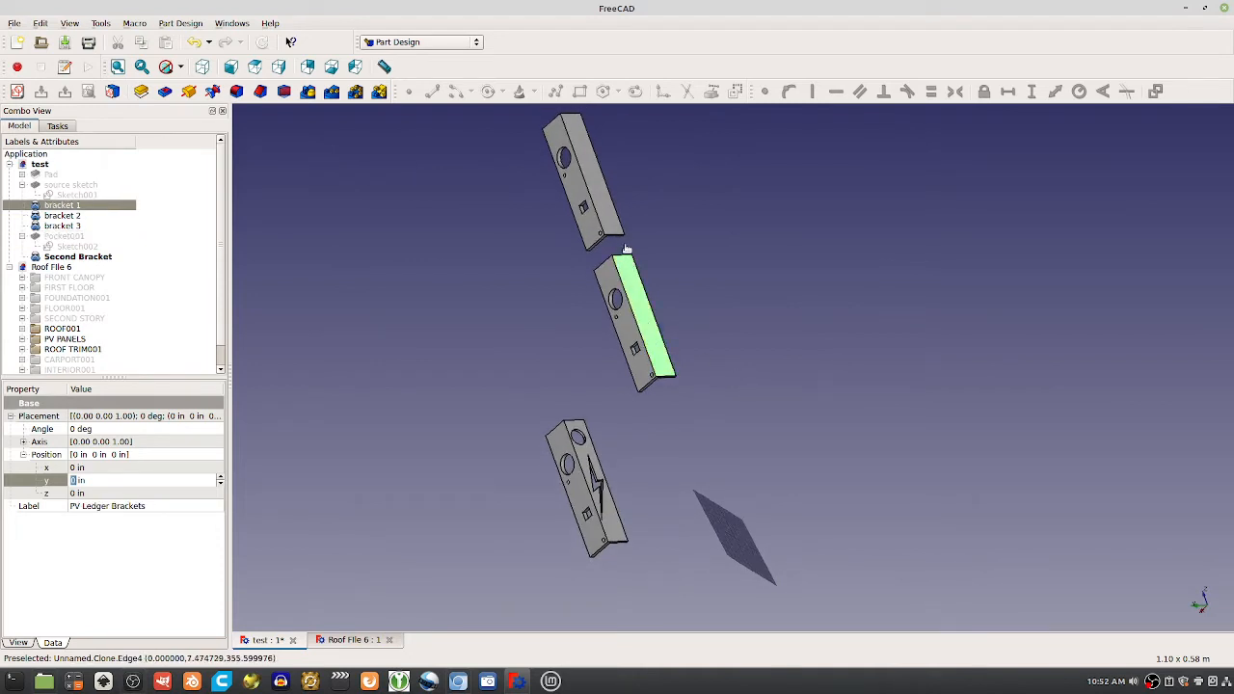
mouse_move(623, 202)
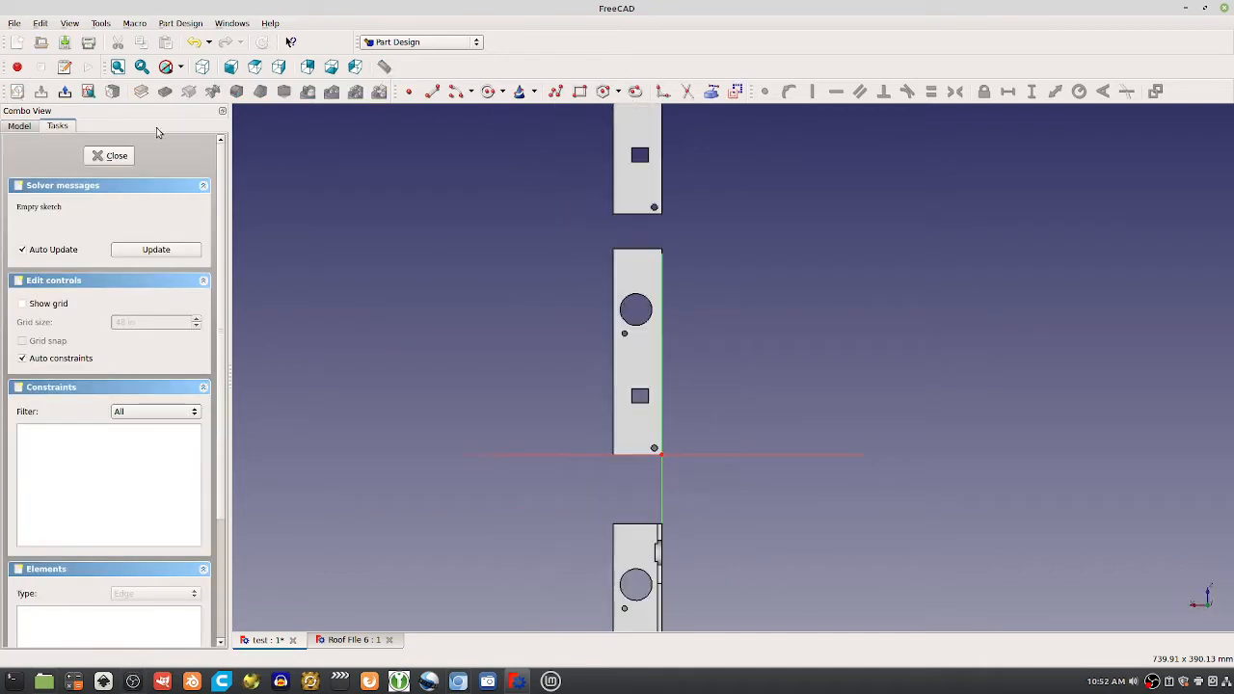
mouse_move(562, 223)
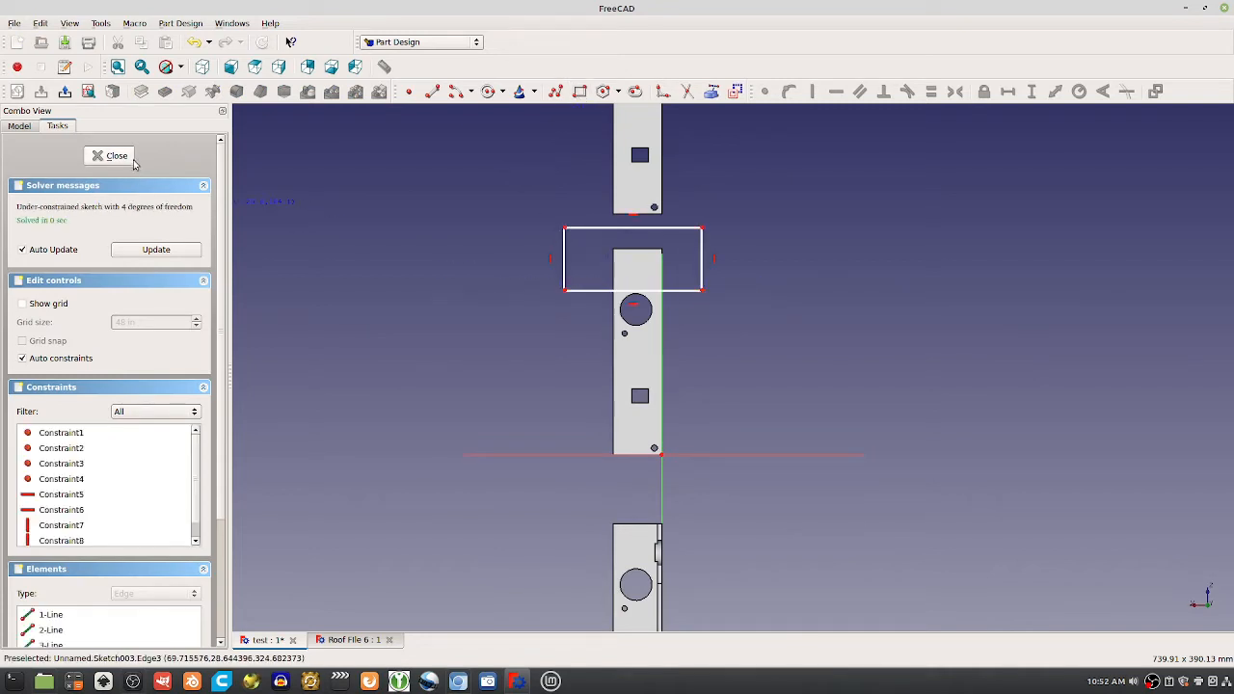
click(108, 155)
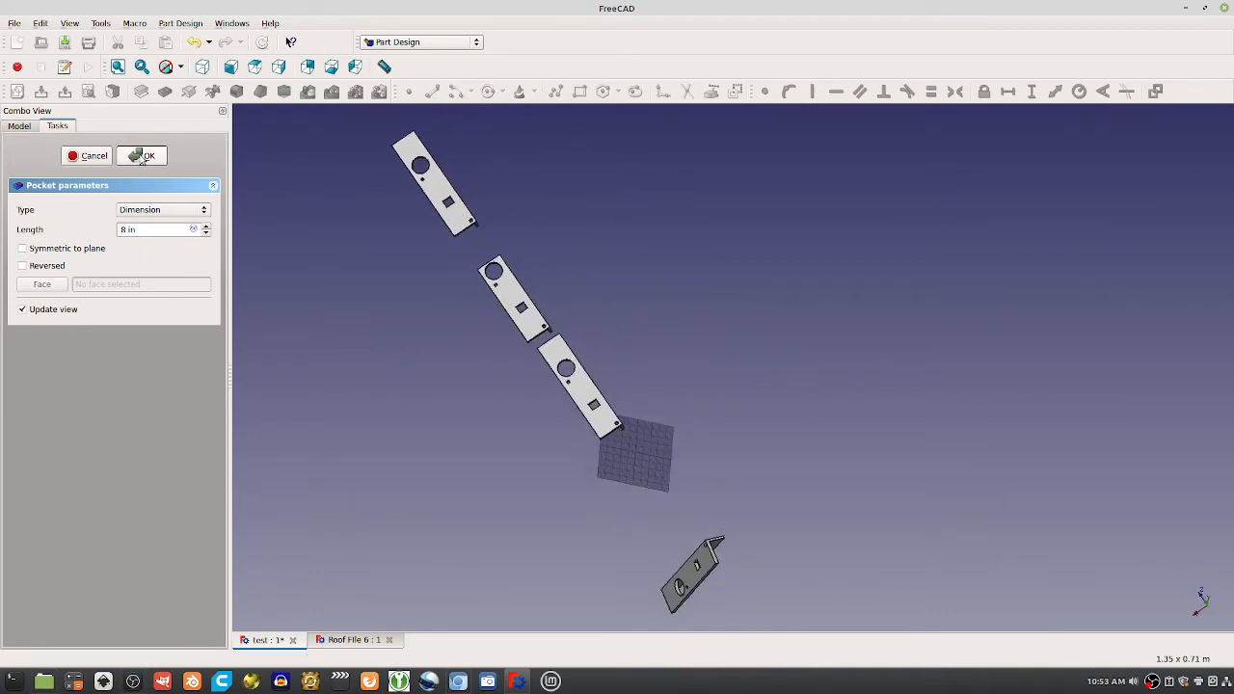
click(142, 155)
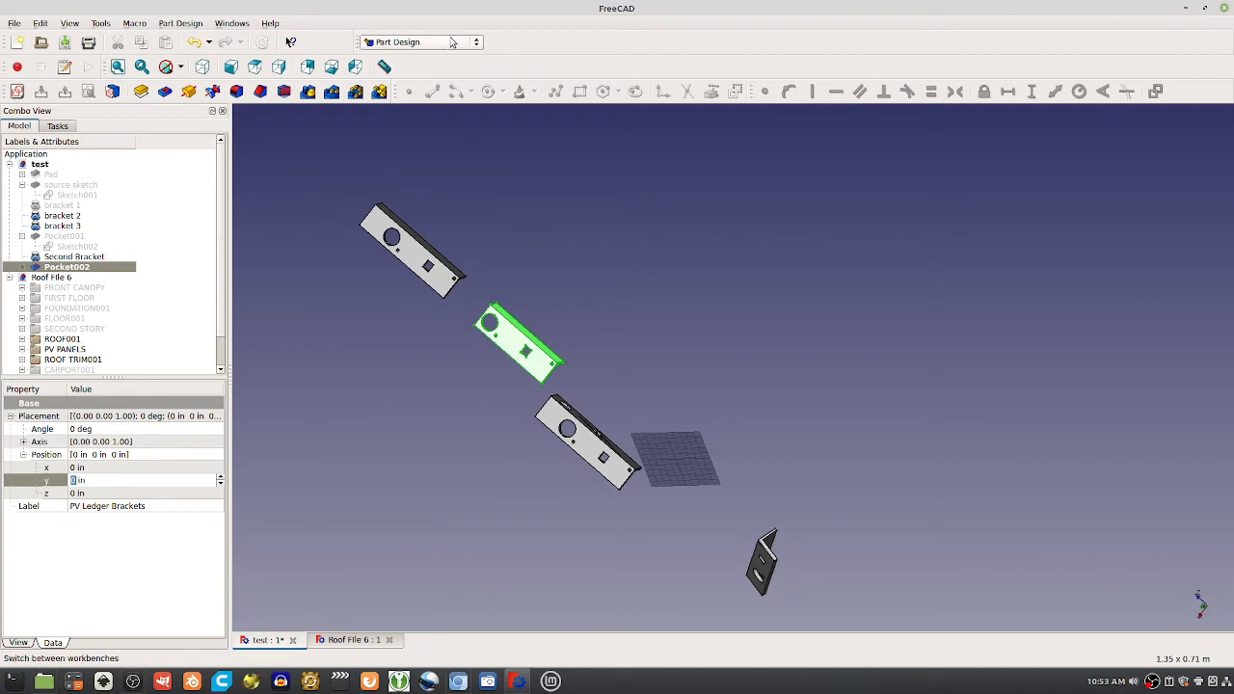
Clone Pocket002 in Draft and compare the clone with the original in the tree.
click(417, 42)
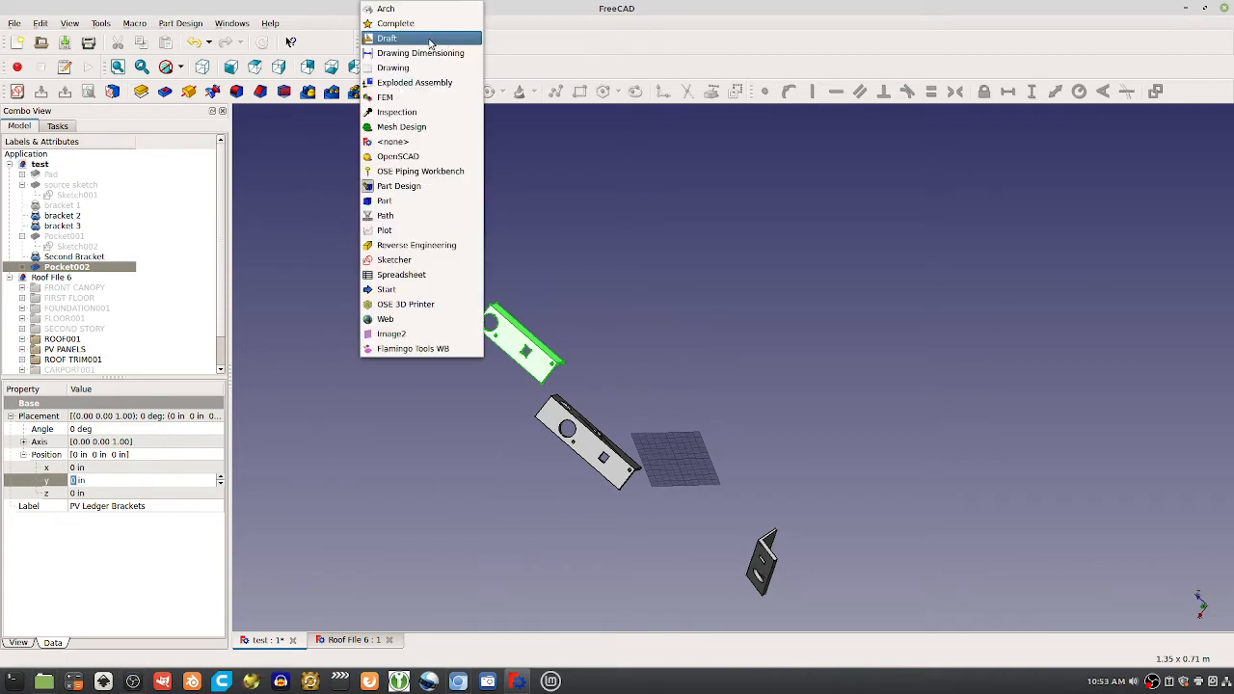
click(388, 38)
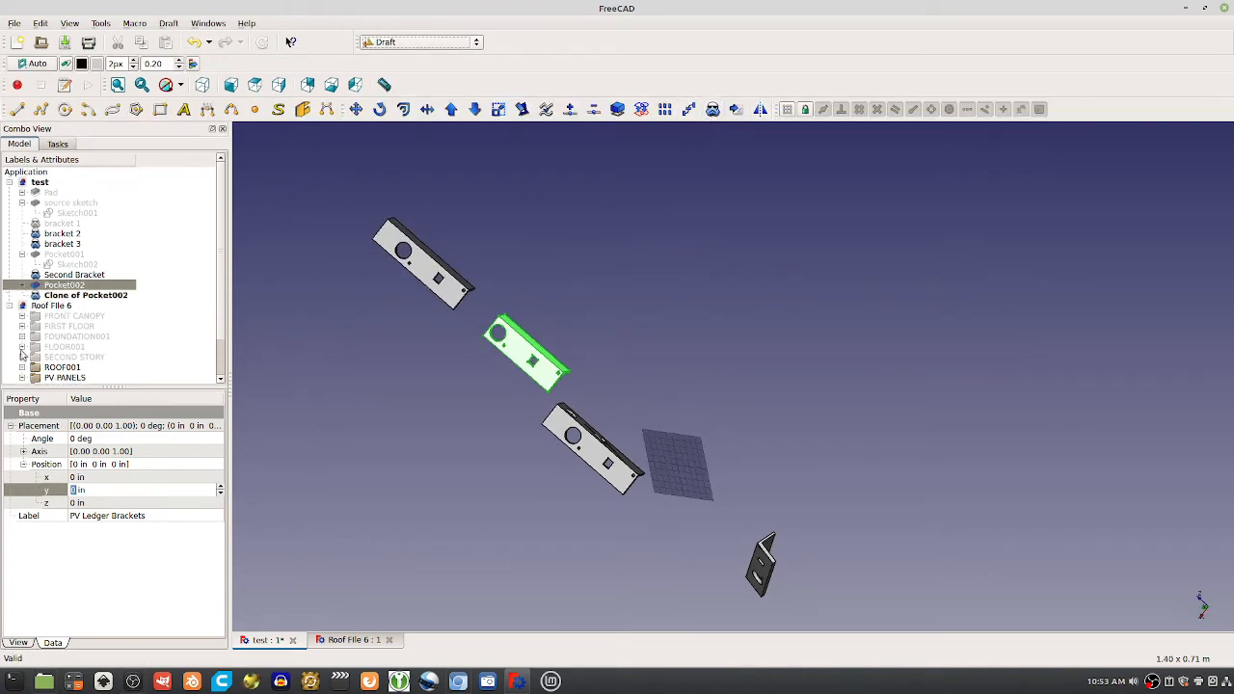
click(86, 294)
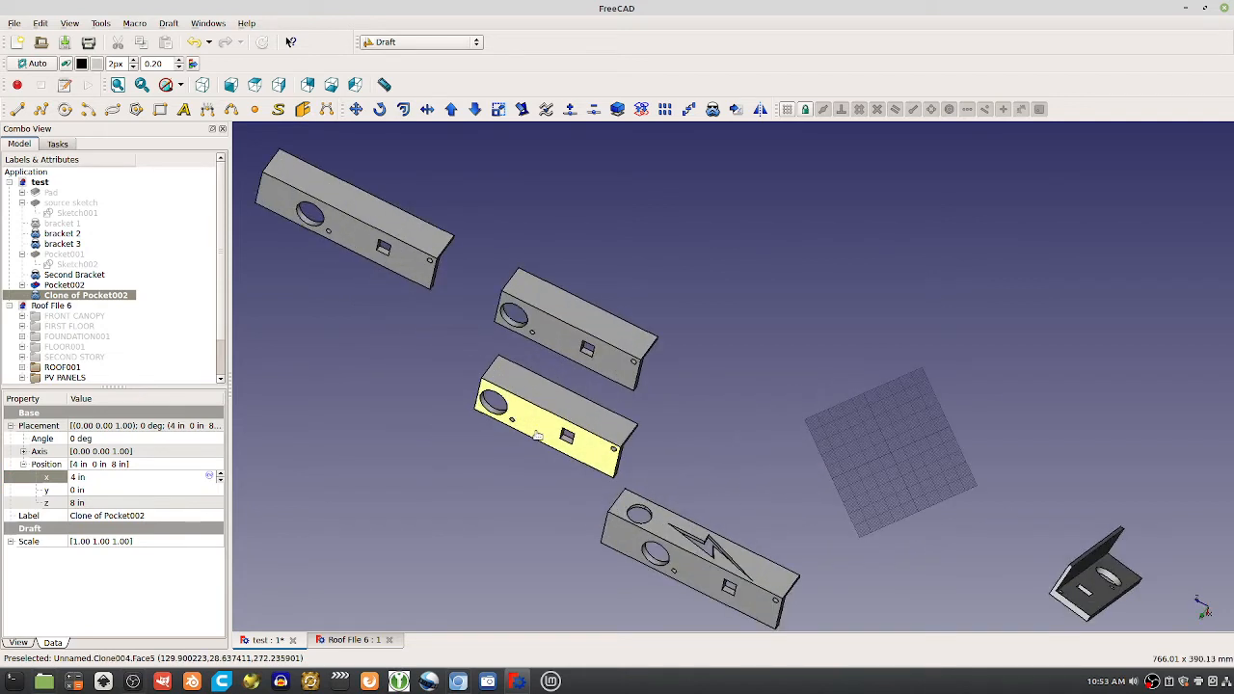
click(64, 284)
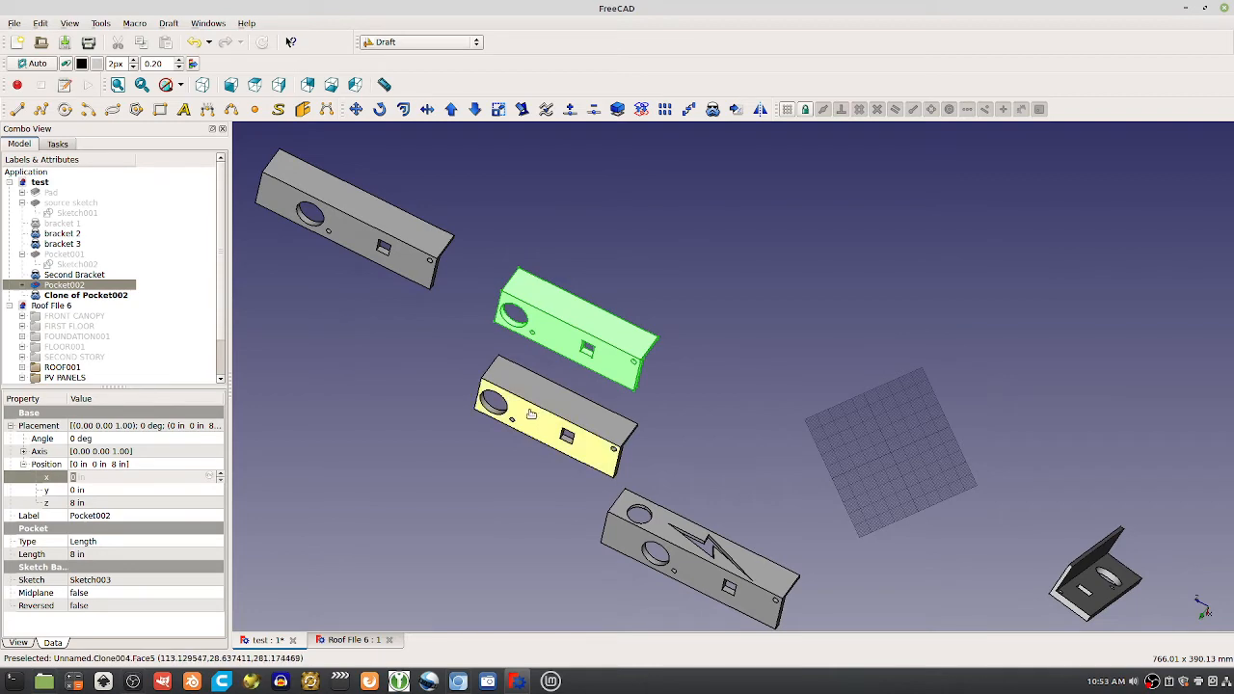
click(86, 295)
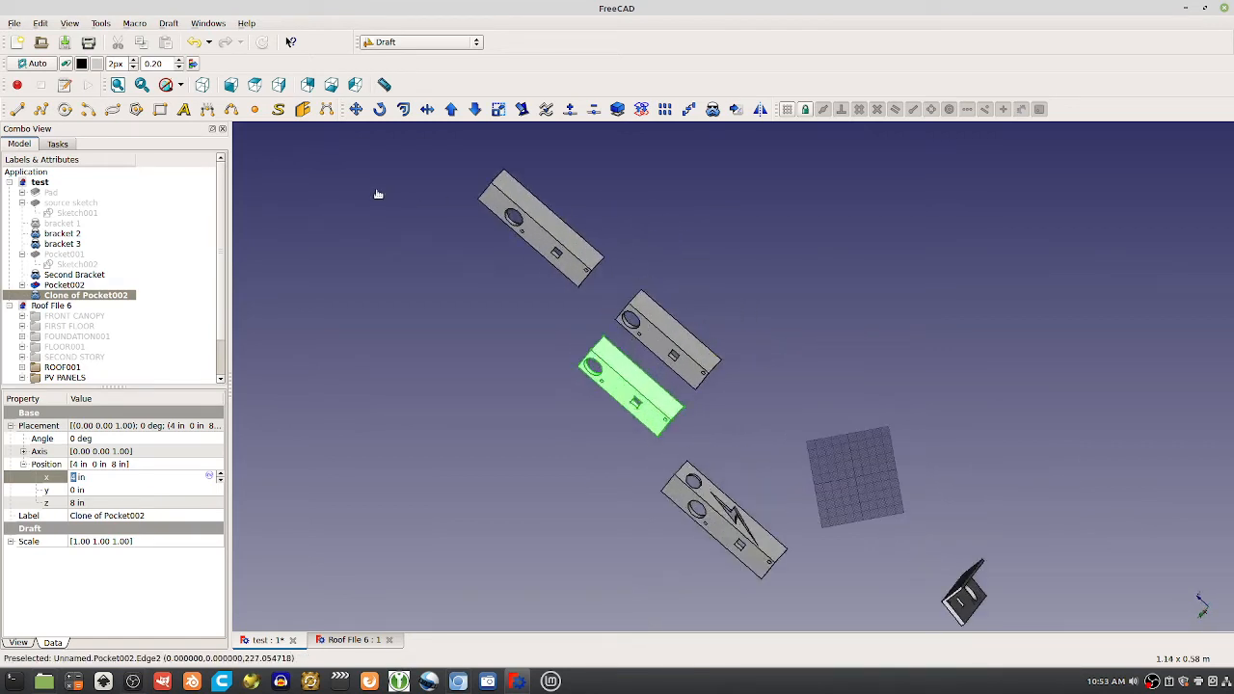
click(65, 284)
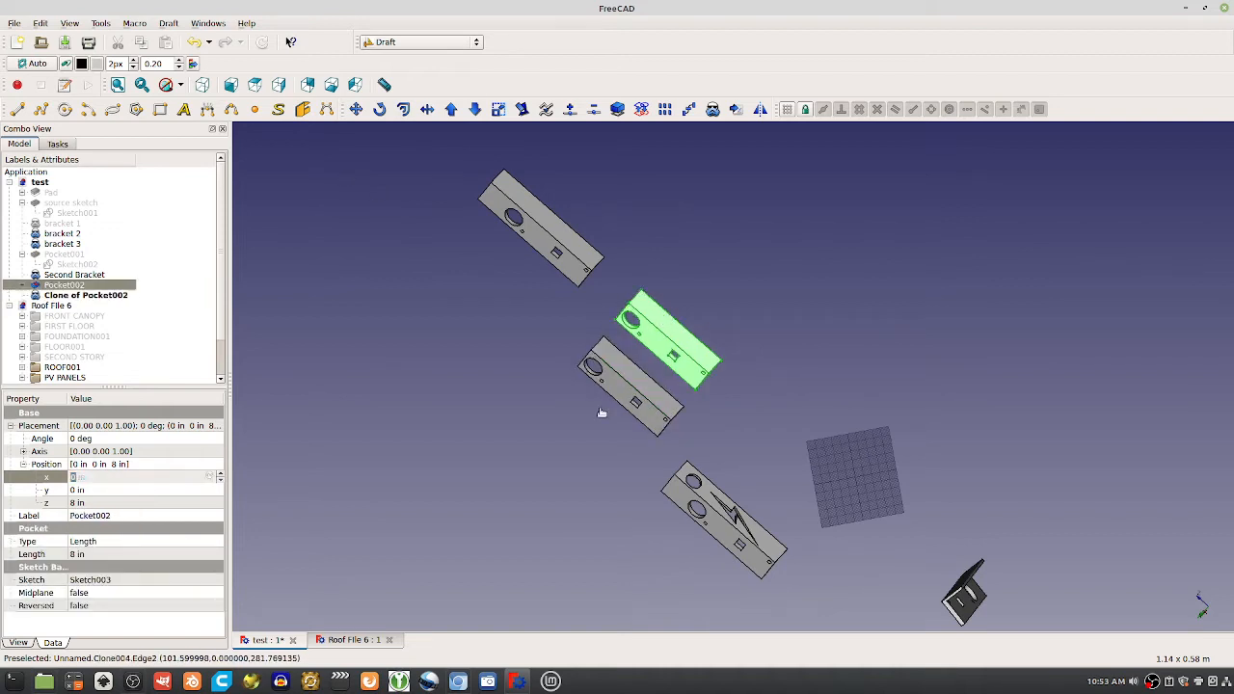
mouse_move(624, 344)
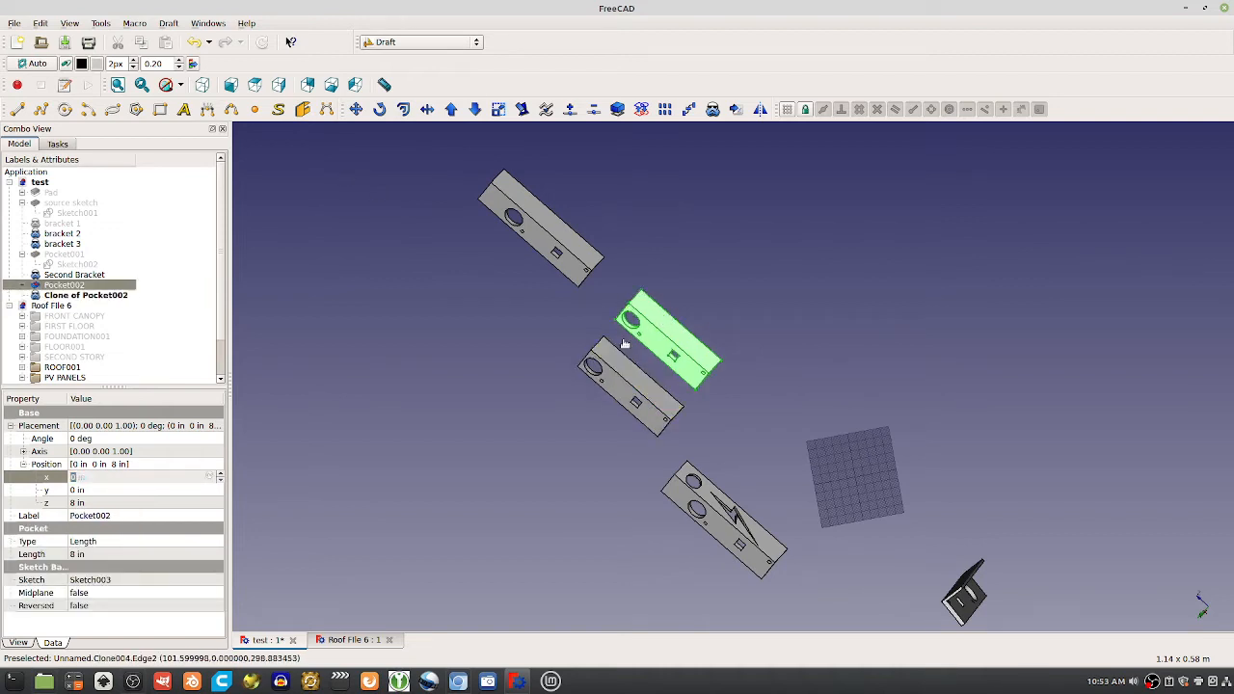
mouse_move(537, 167)
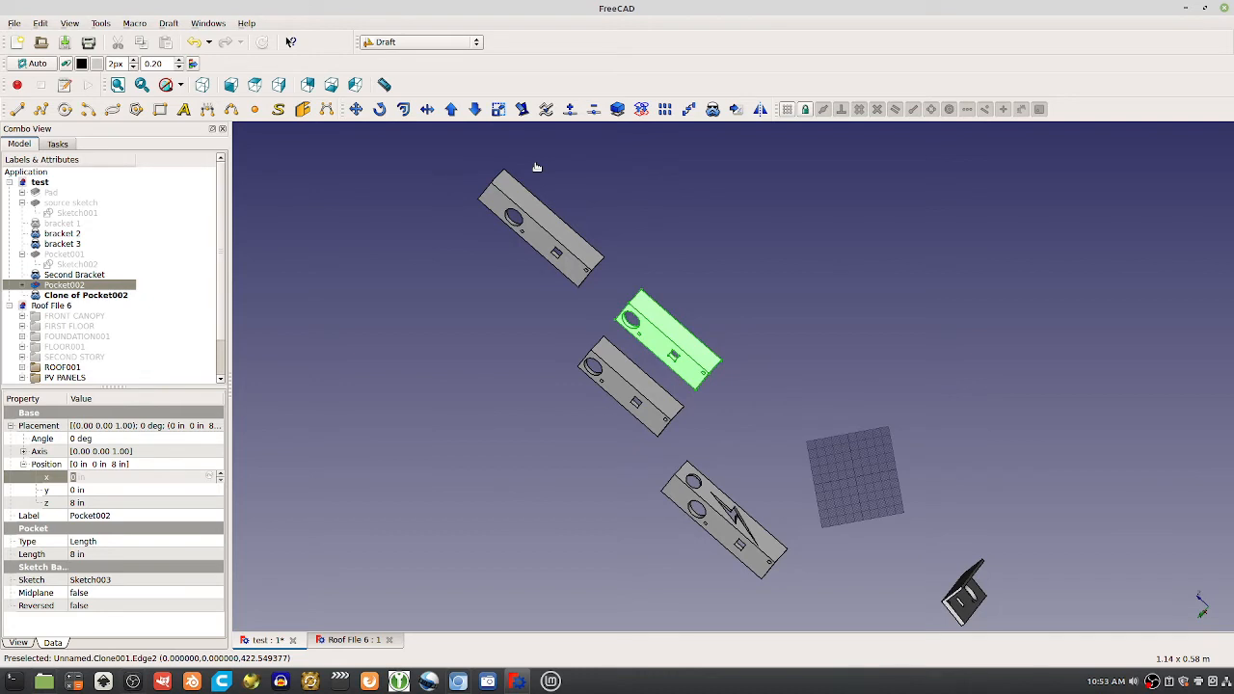
mouse_move(795, 347)
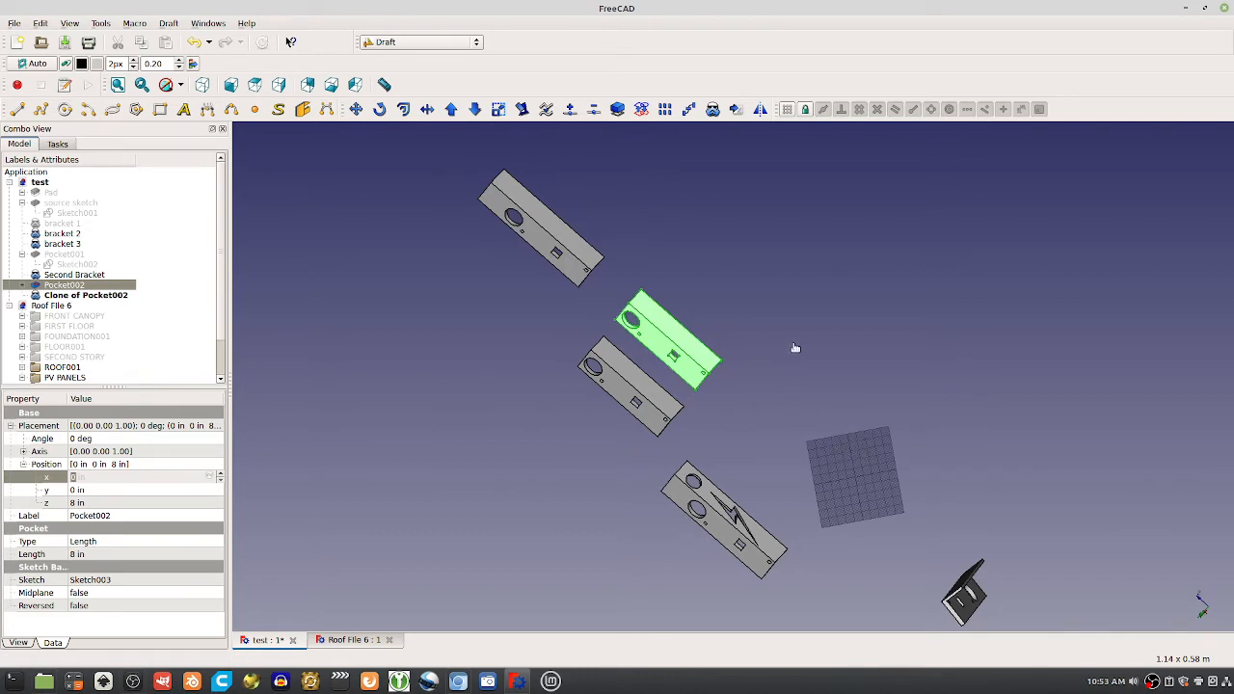
In Part Design, sketch on the Pocket002 bracket face and pocket it 0.19685 in.
click(419, 42)
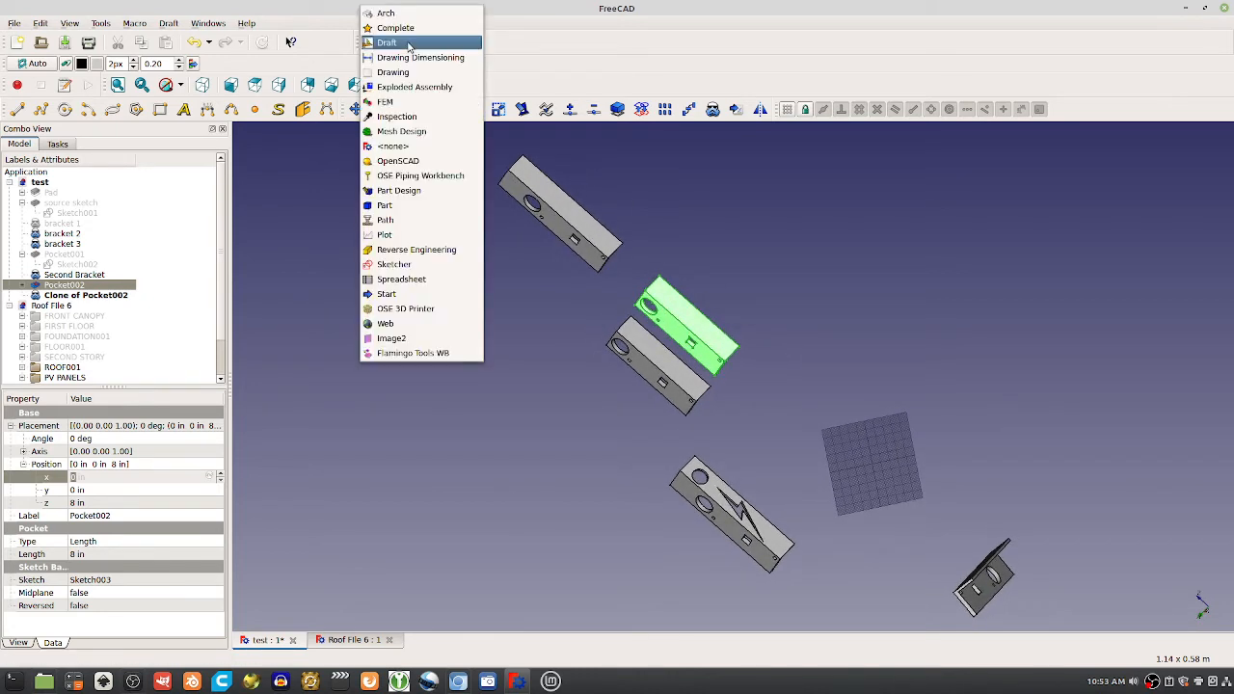
mouse_move(399, 190)
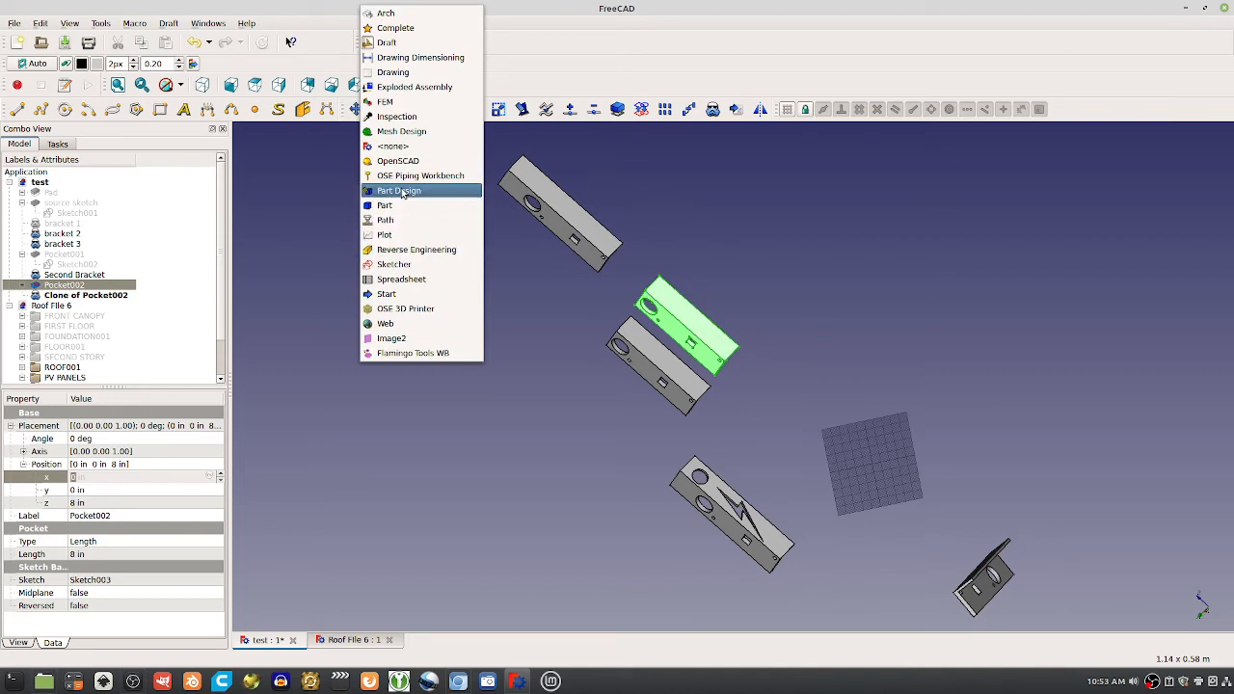
click(398, 190)
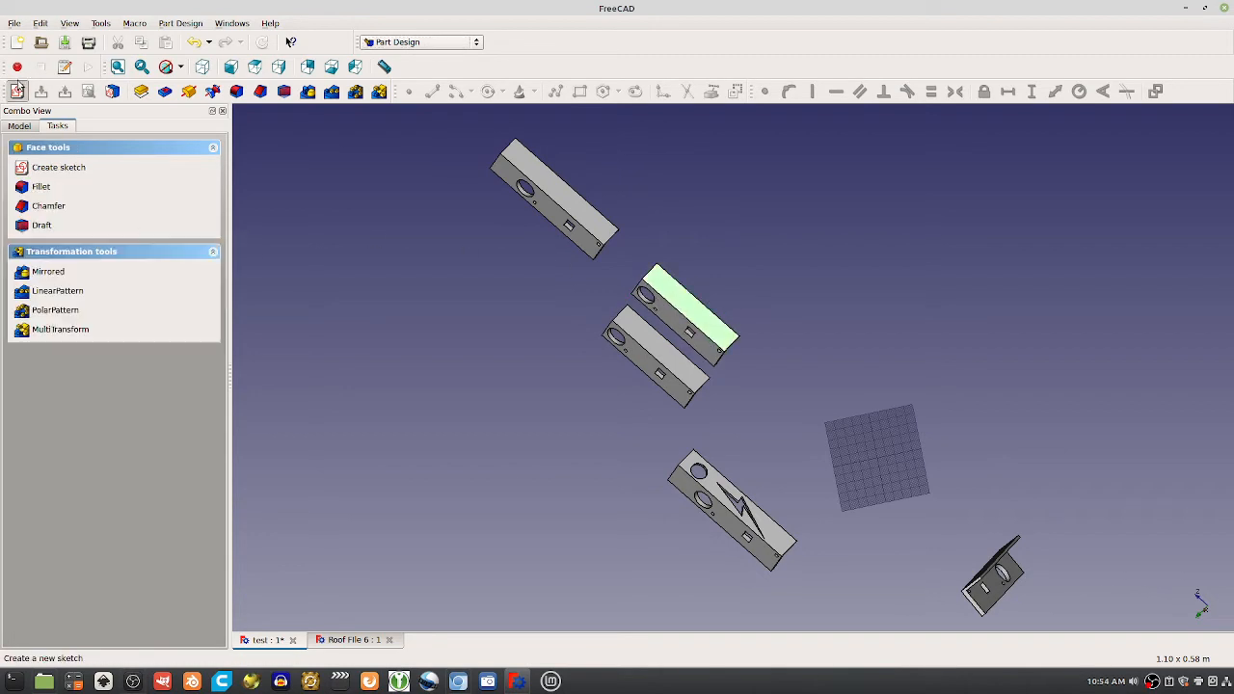
click(58, 167)
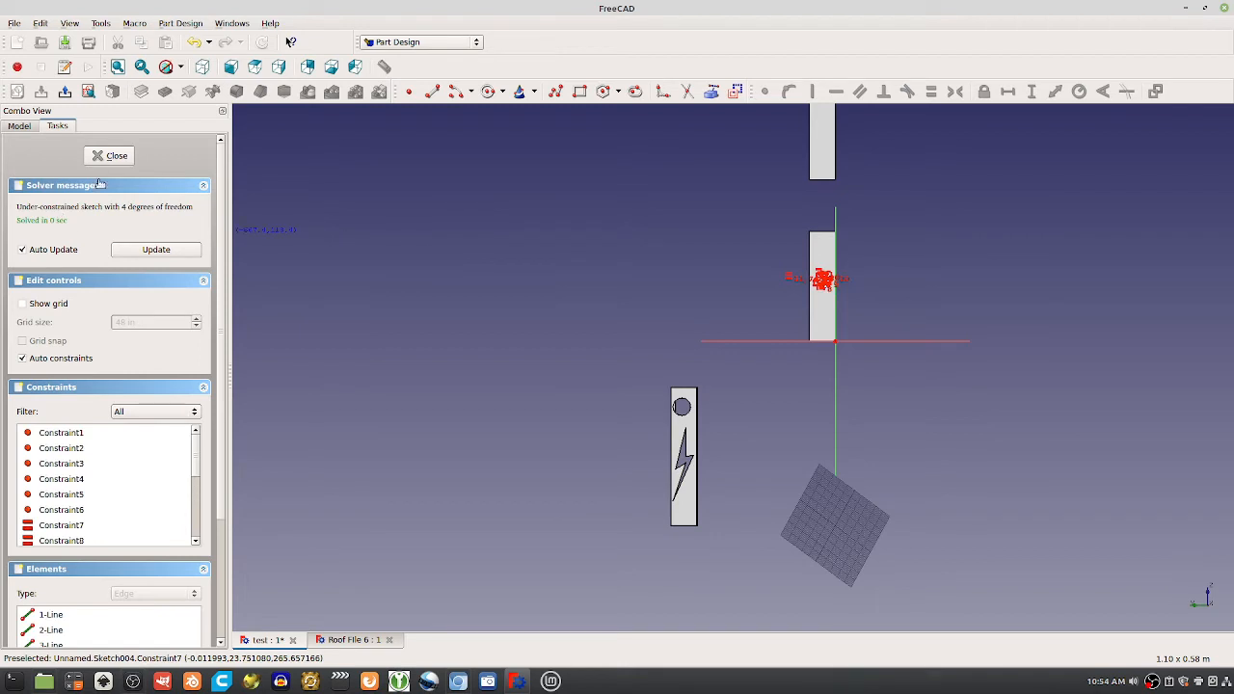
click(109, 155)
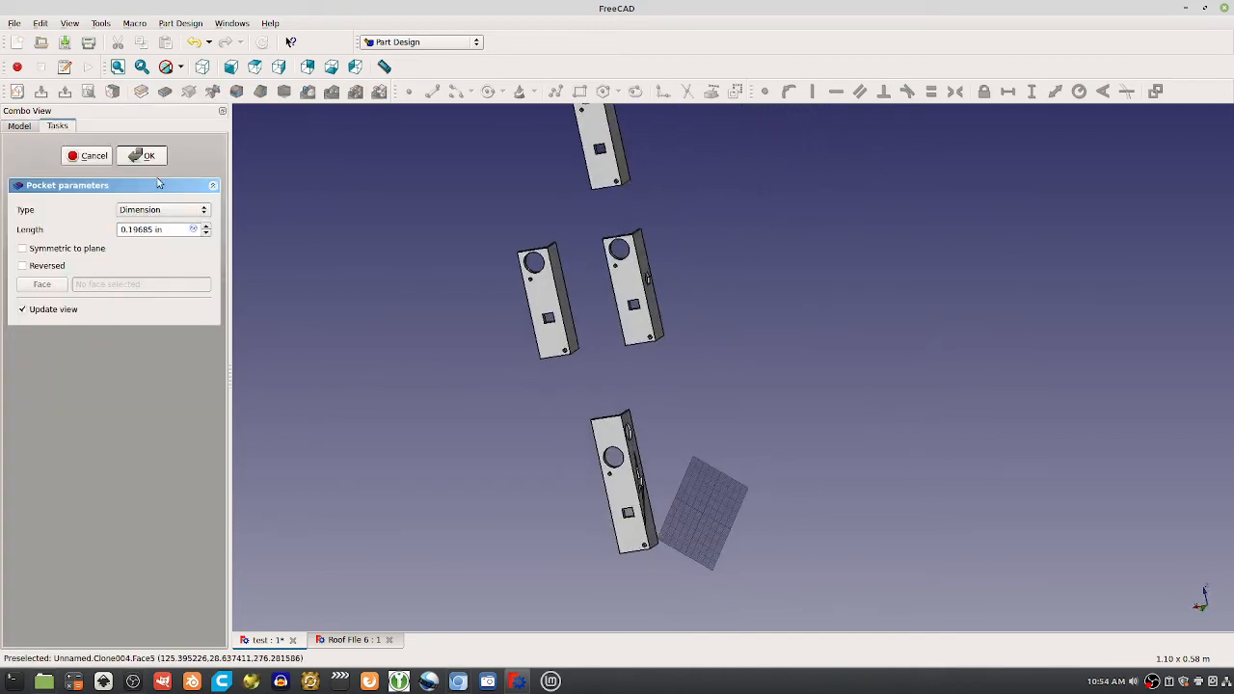
click(140, 155)
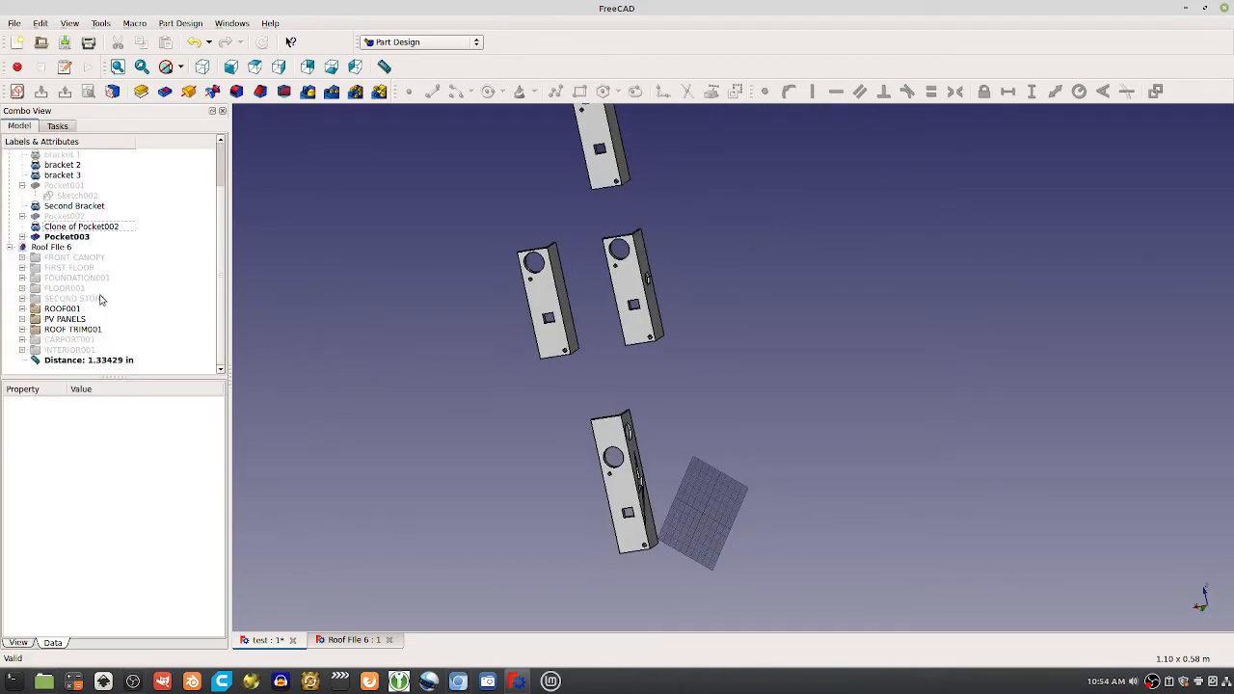
Clone Pocket003 in Draft and compare the clone with the original bracket.
click(66, 266)
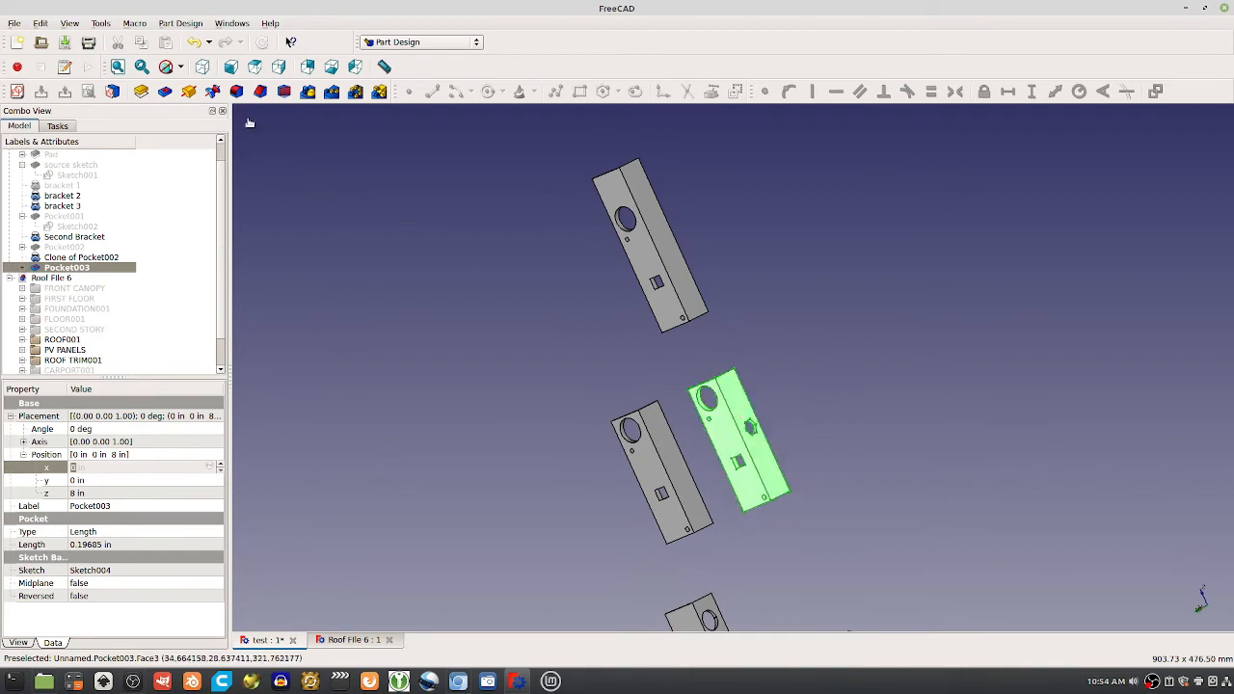
click(419, 41)
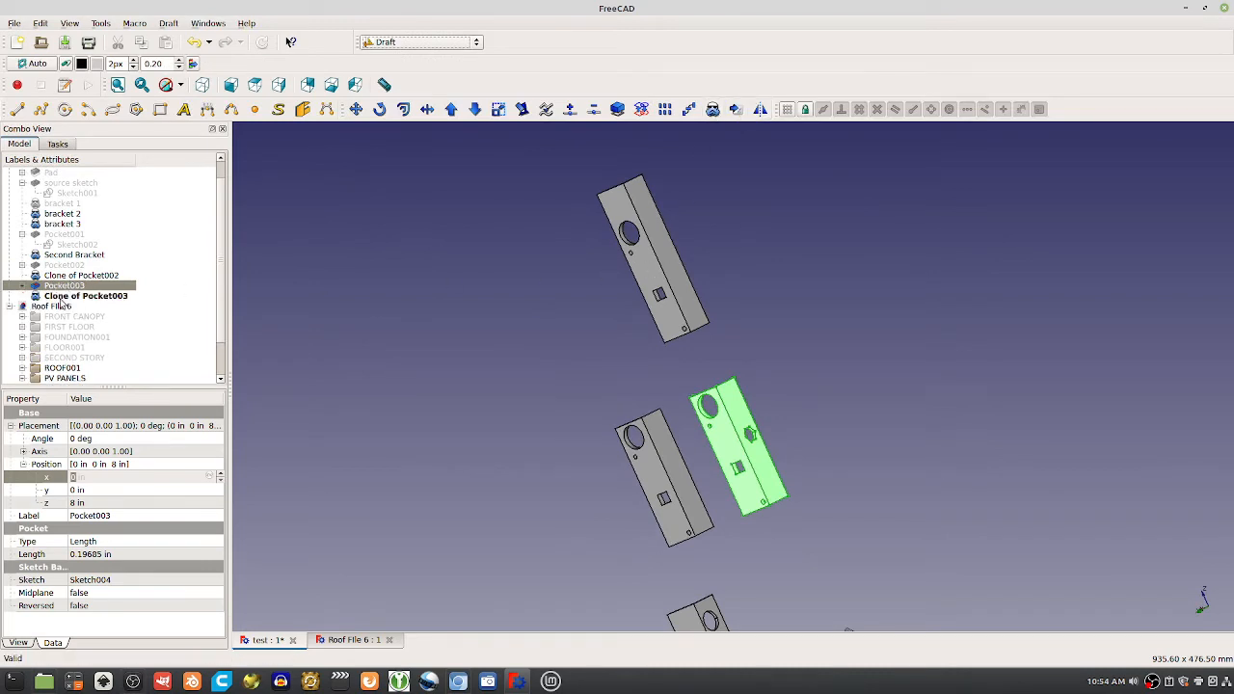
click(86, 295)
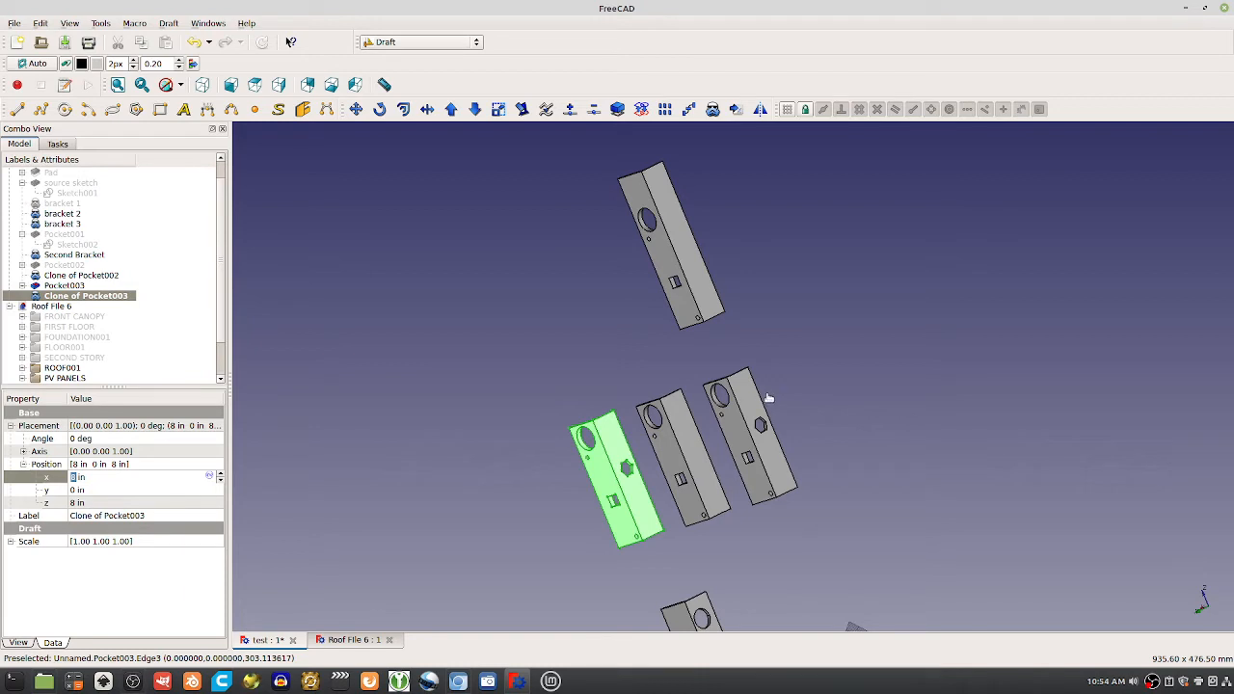
mouse_move(777, 415)
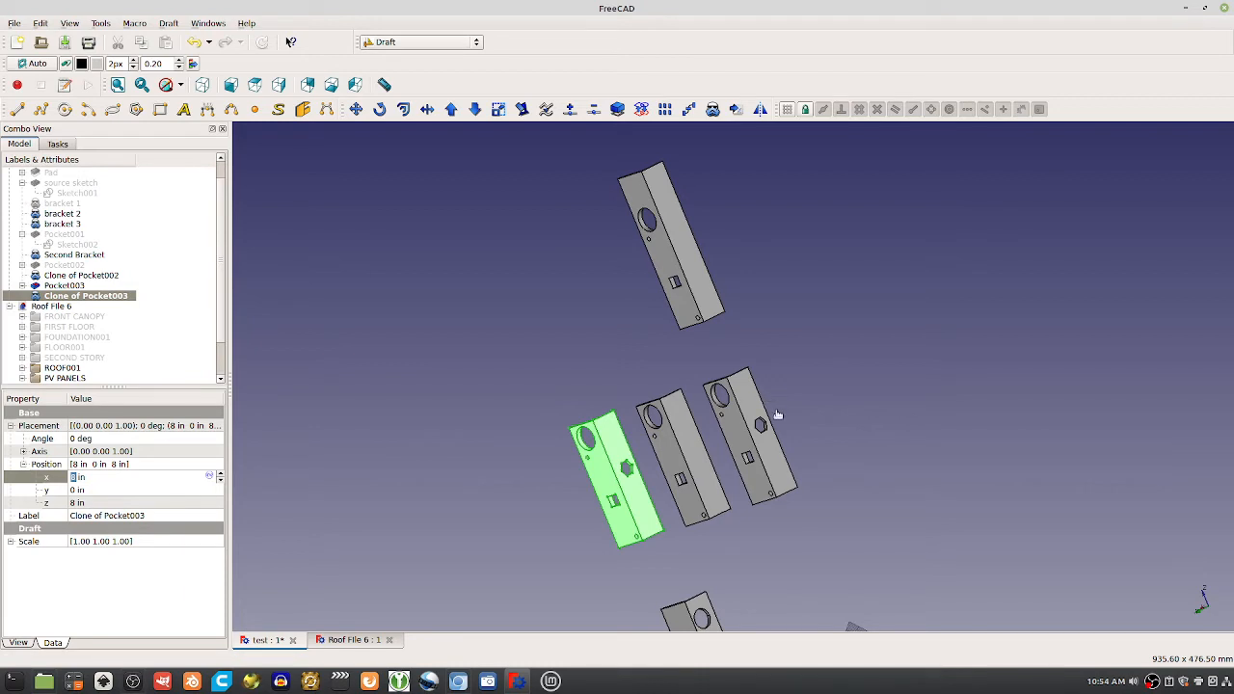
mouse_move(802, 413)
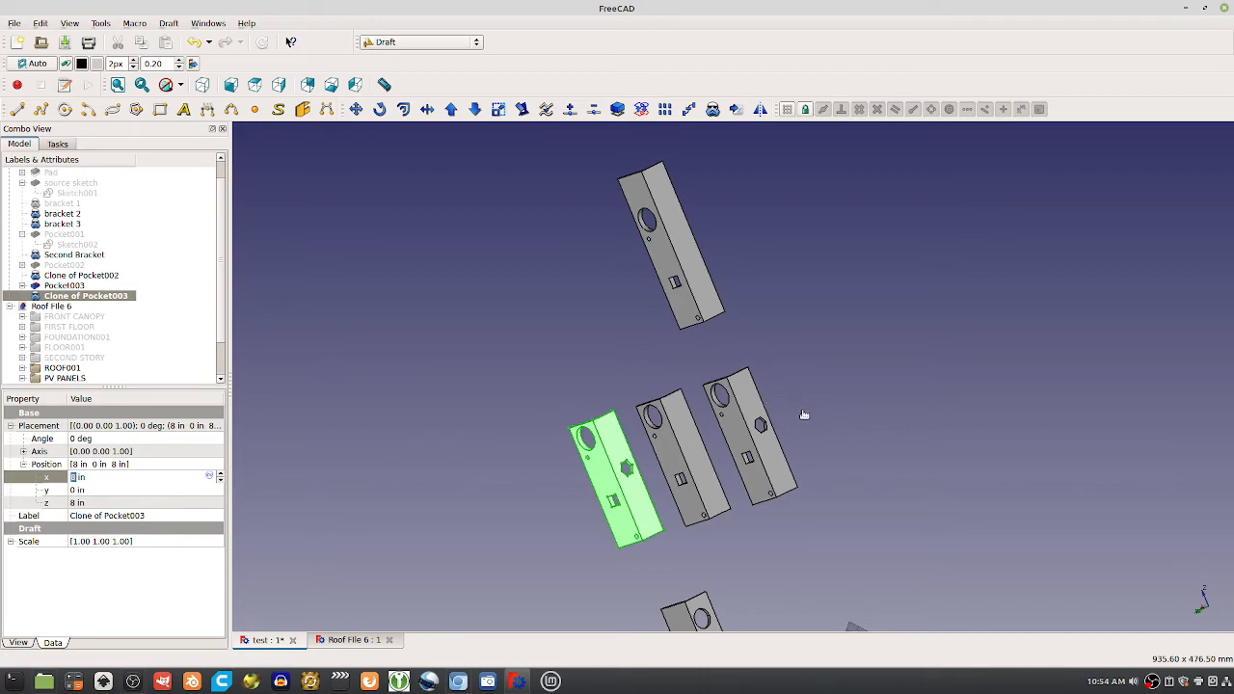
mouse_move(581, 466)
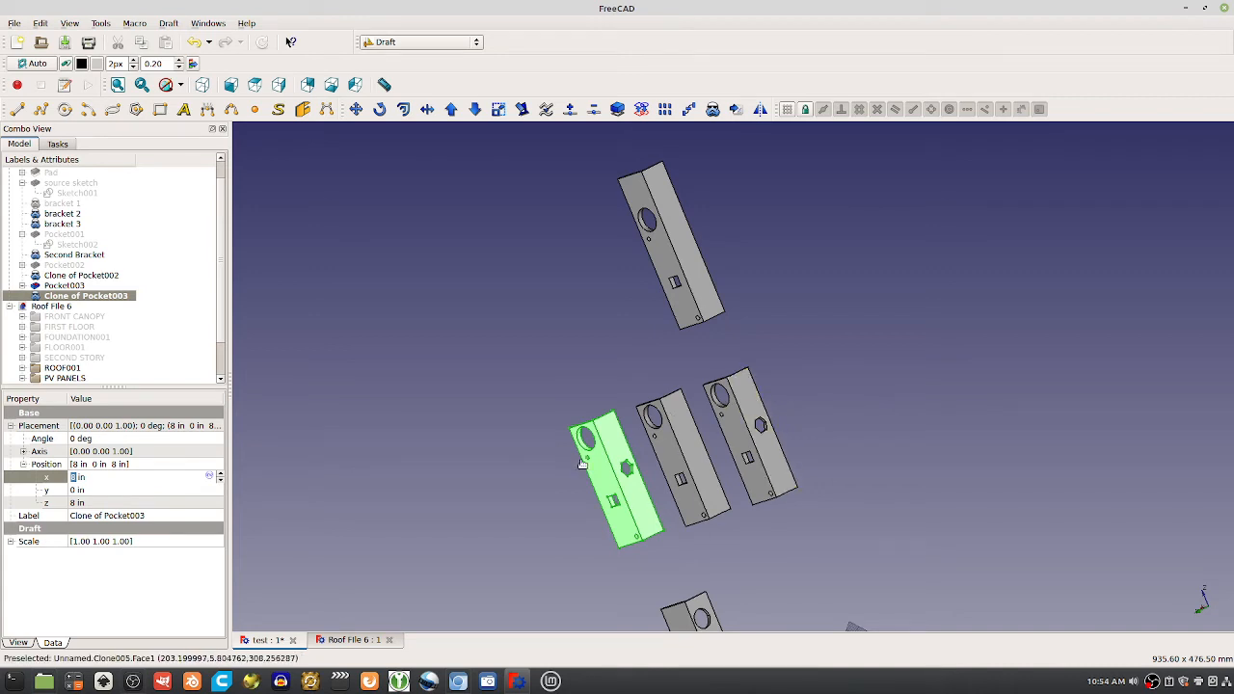
mouse_move(743, 405)
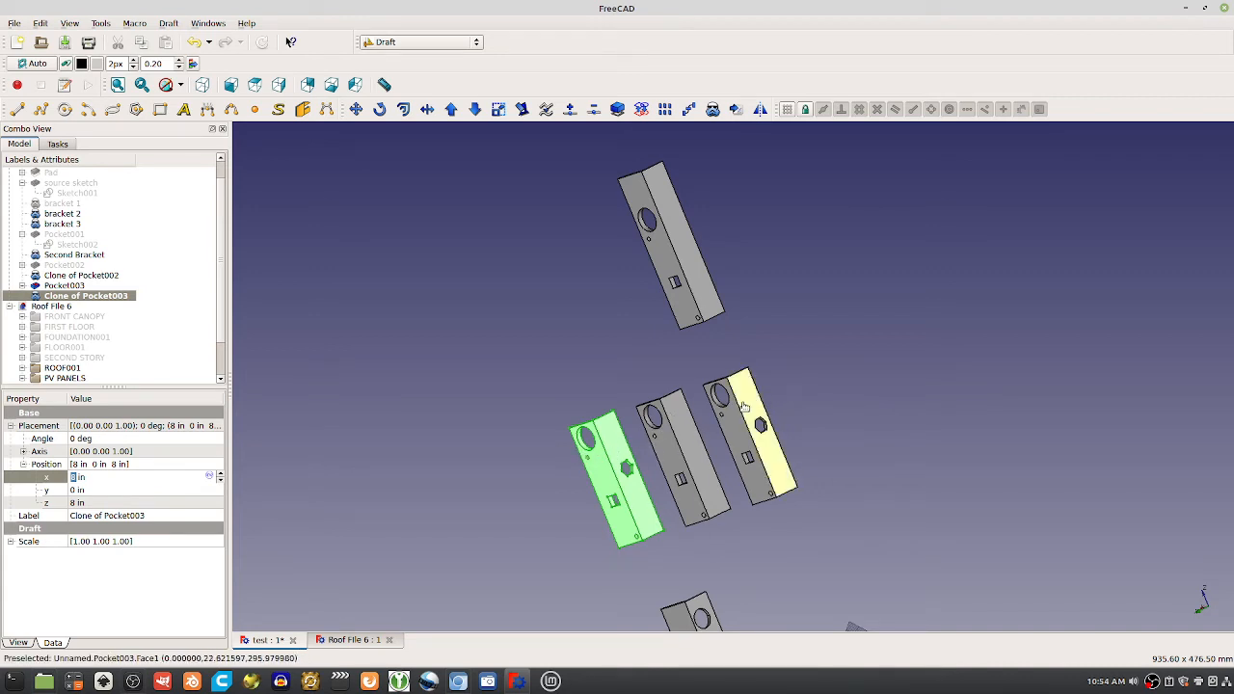
click(63, 284)
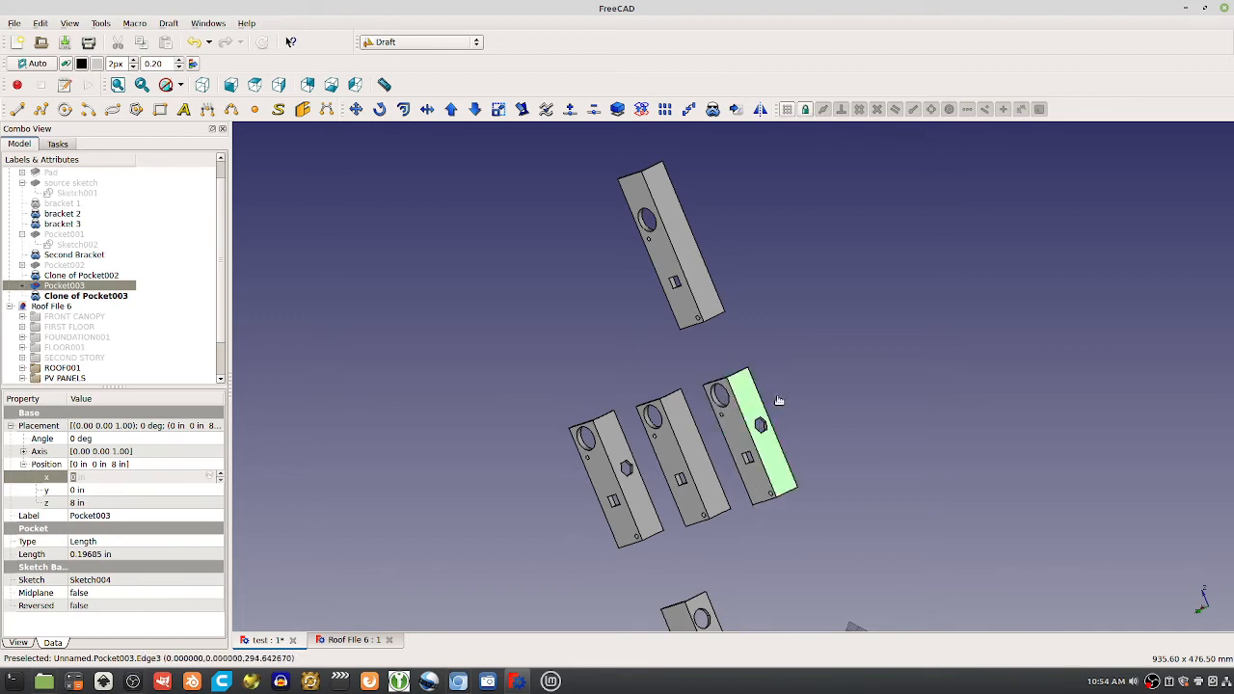
mouse_move(748, 404)
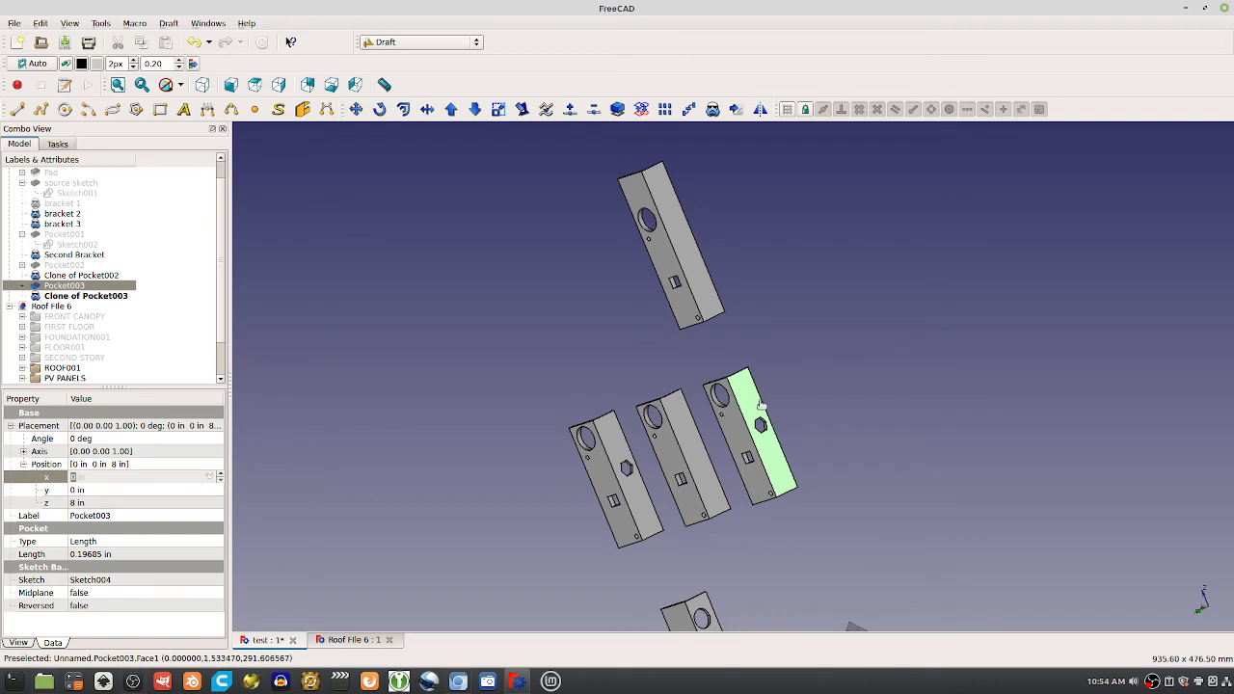
mouse_move(747, 424)
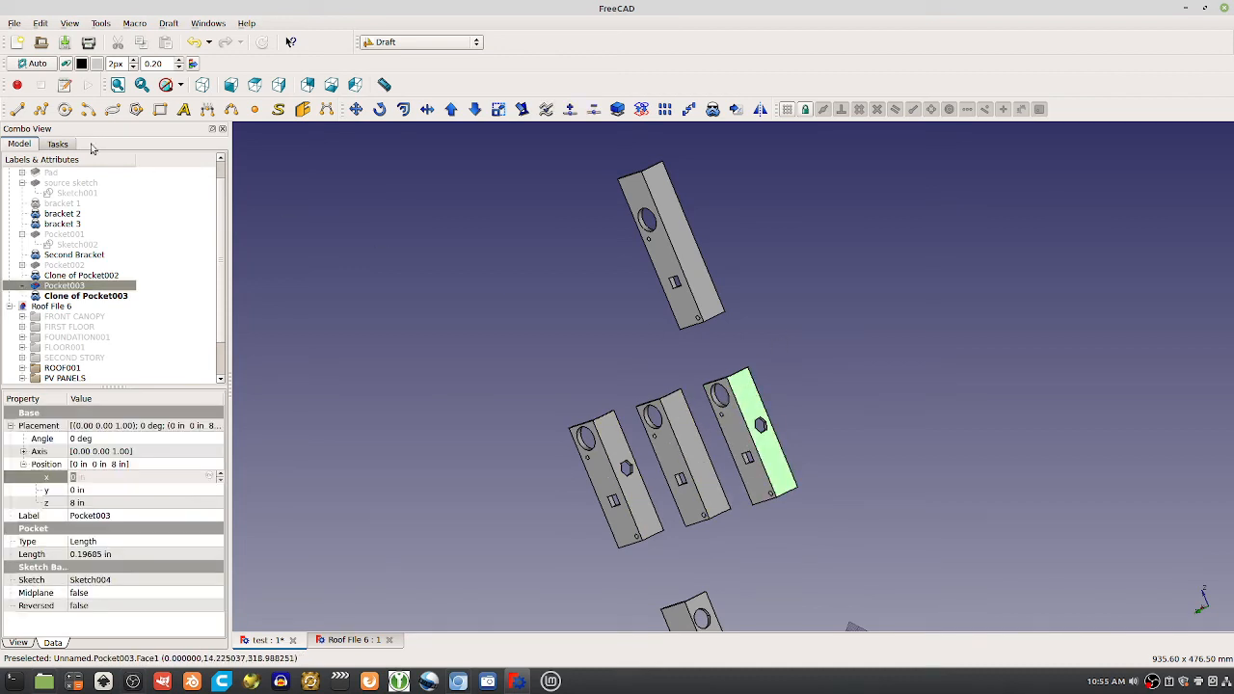
Switch to Part Design and pocket the square sketch 1 in deep.
click(418, 42)
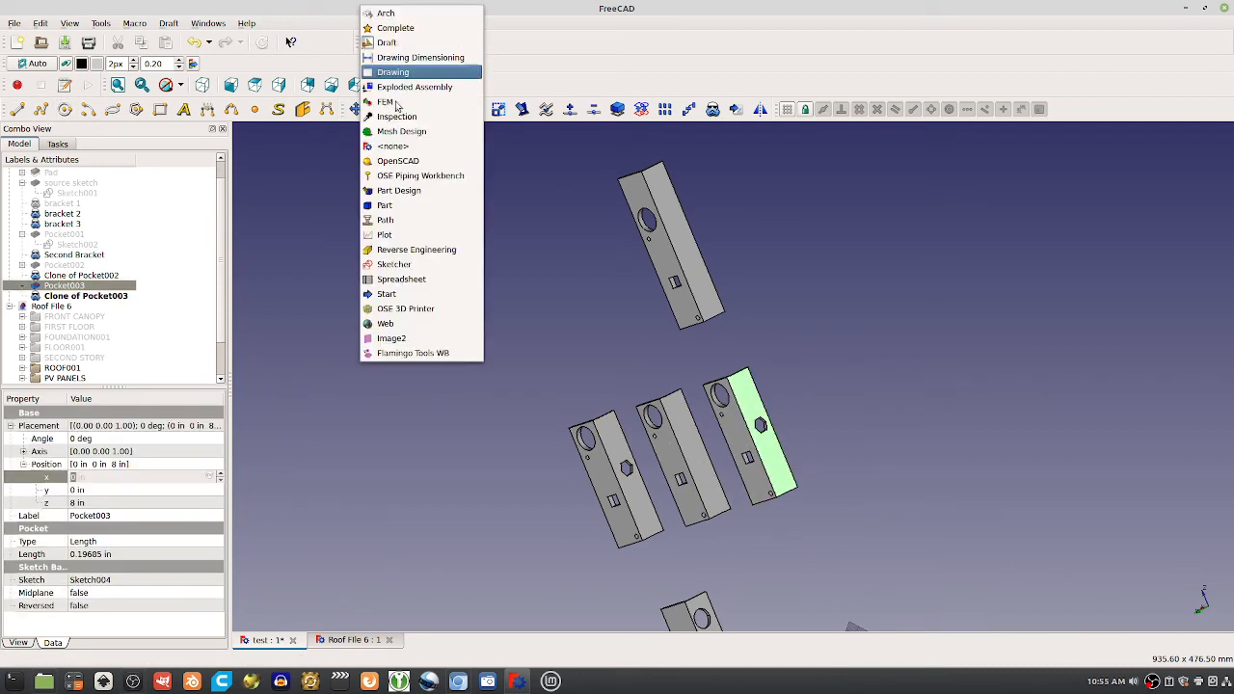
click(398, 190)
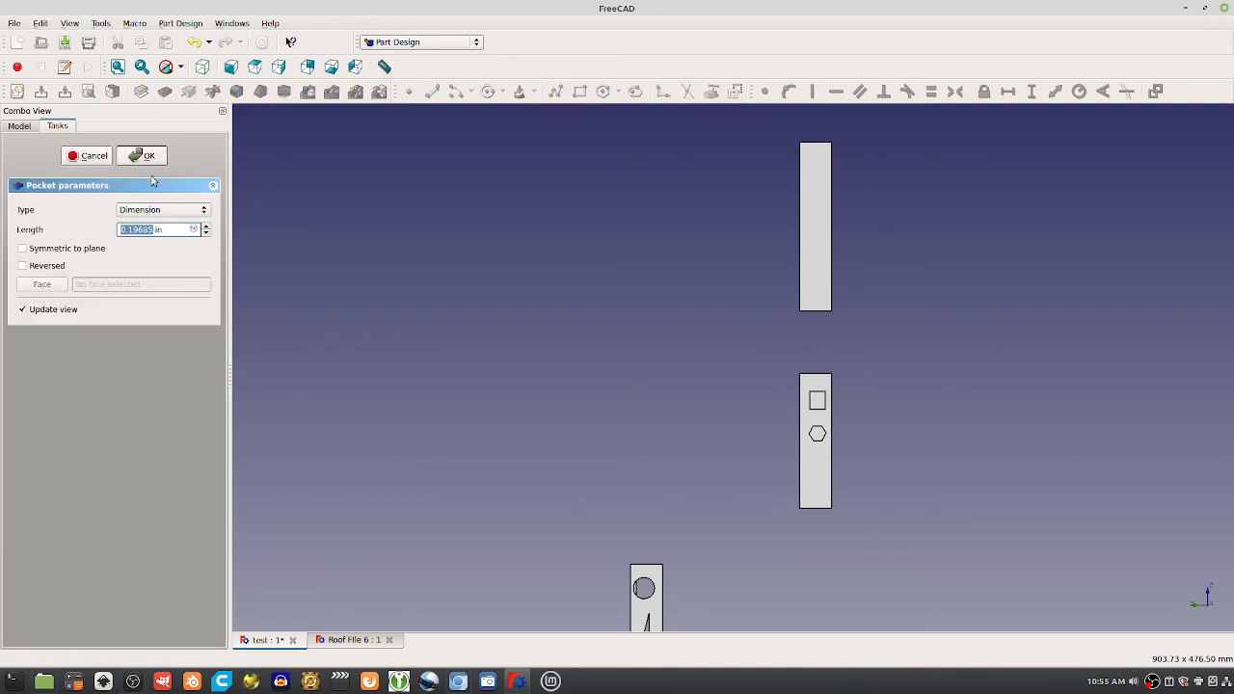
text(1 in)
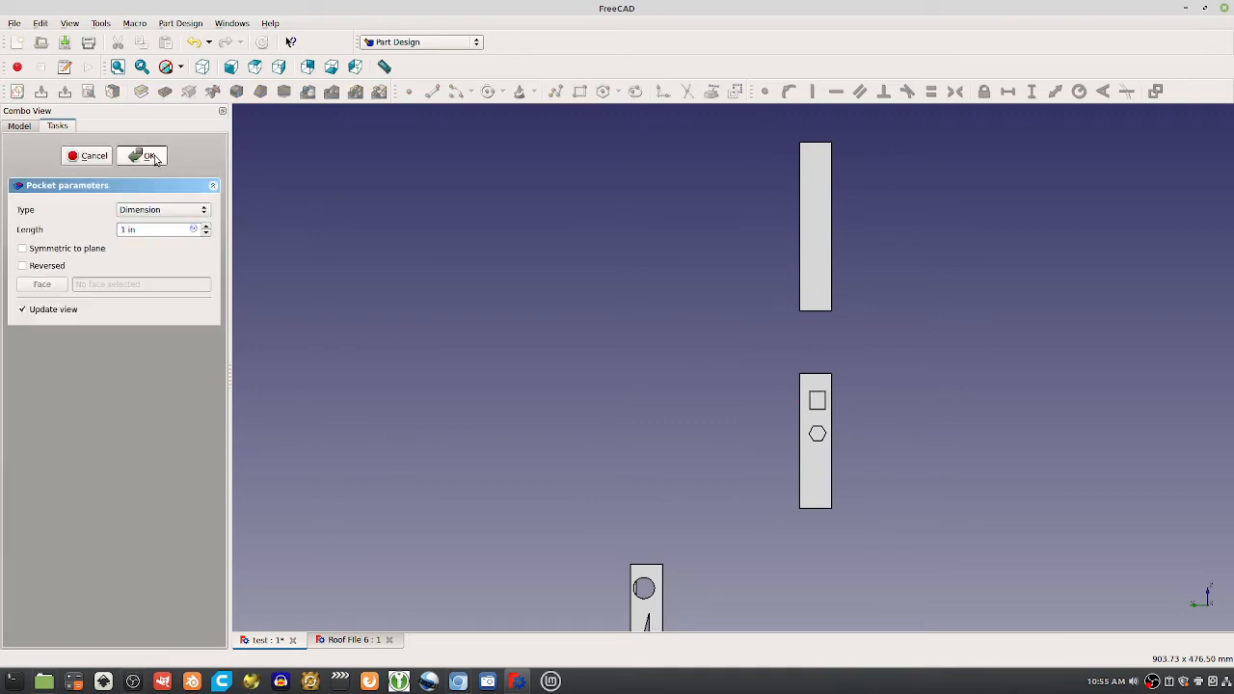
click(145, 155)
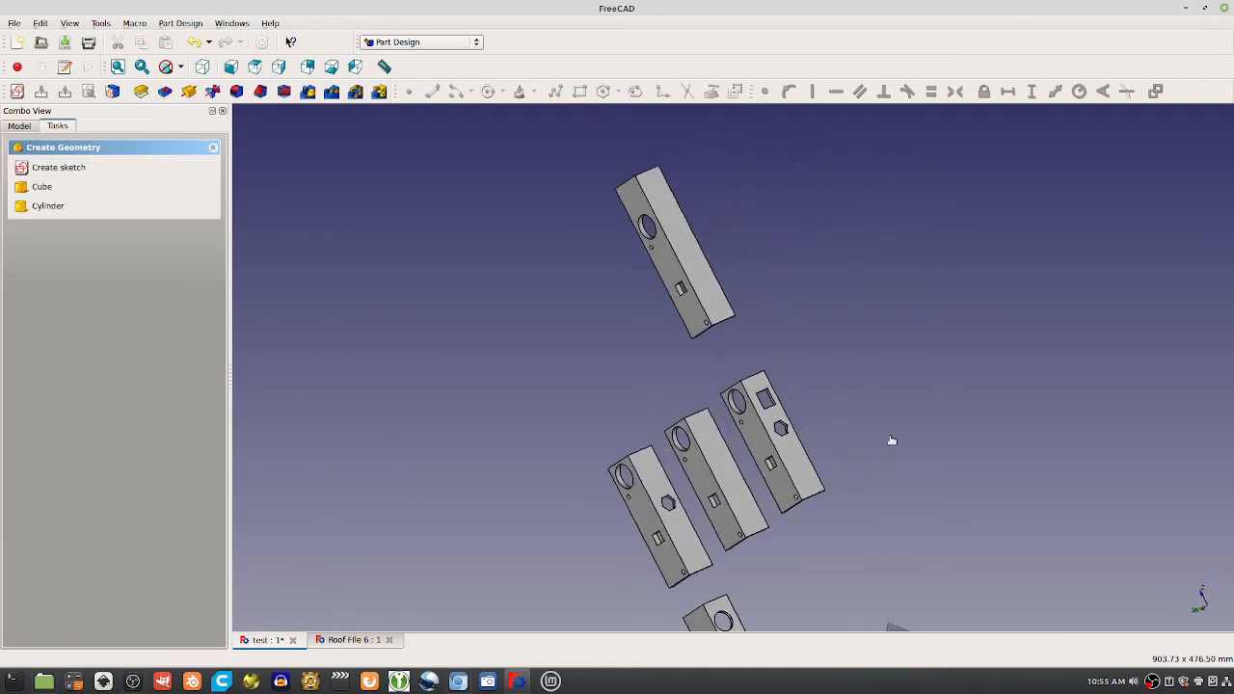
mouse_move(894, 442)
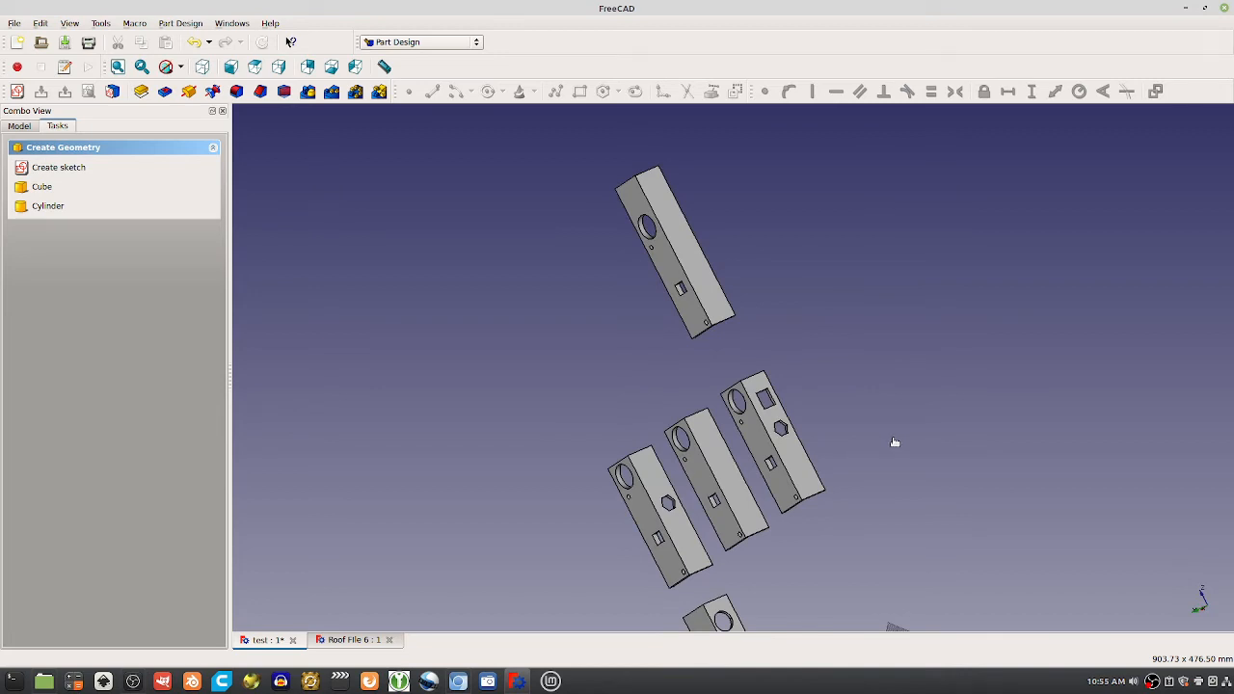
mouse_move(887, 433)
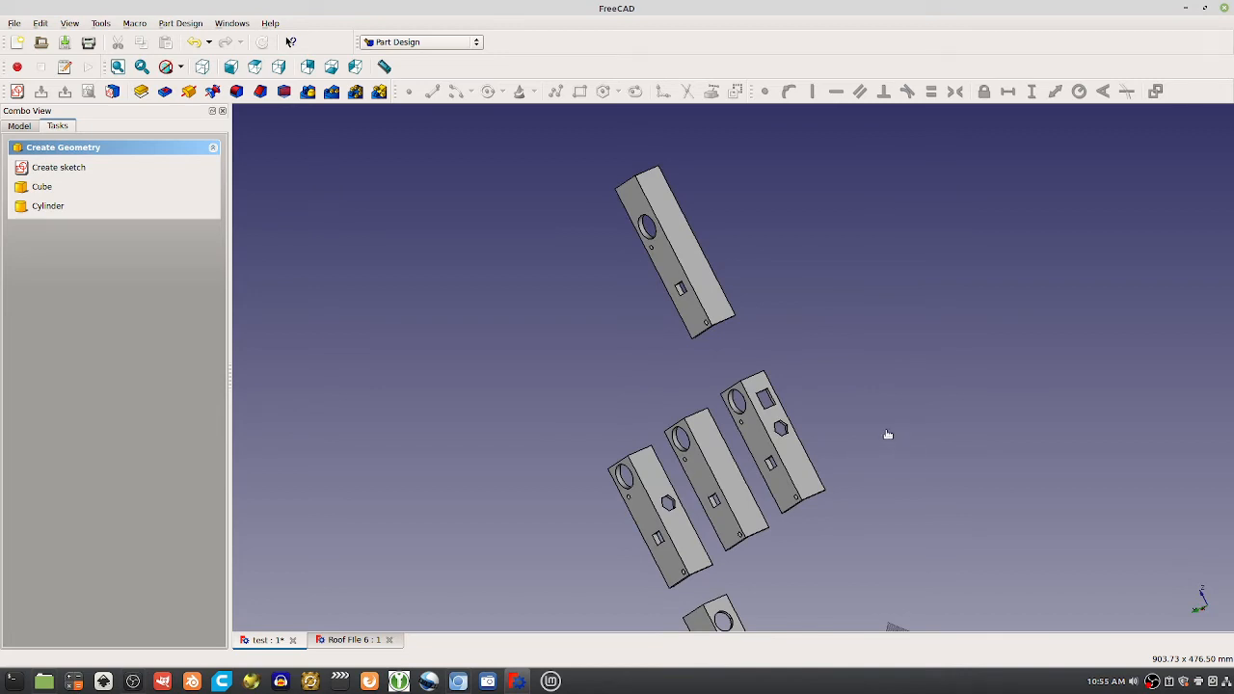
mouse_move(876, 423)
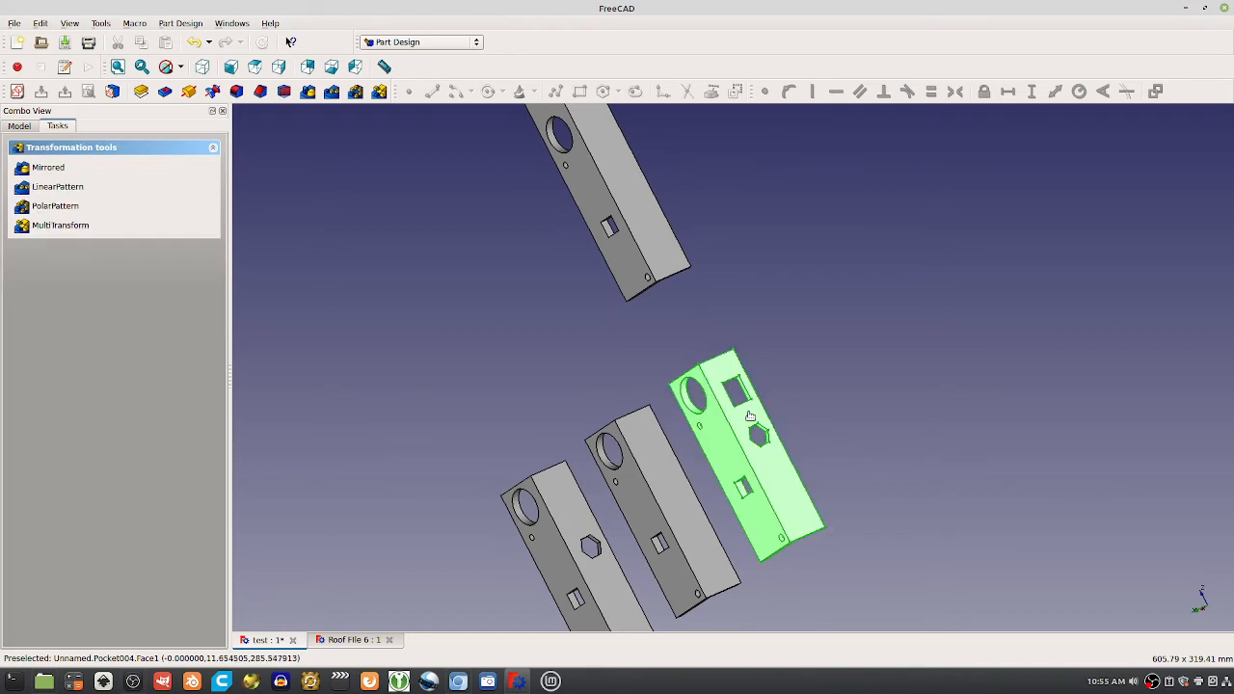
mouse_move(789, 482)
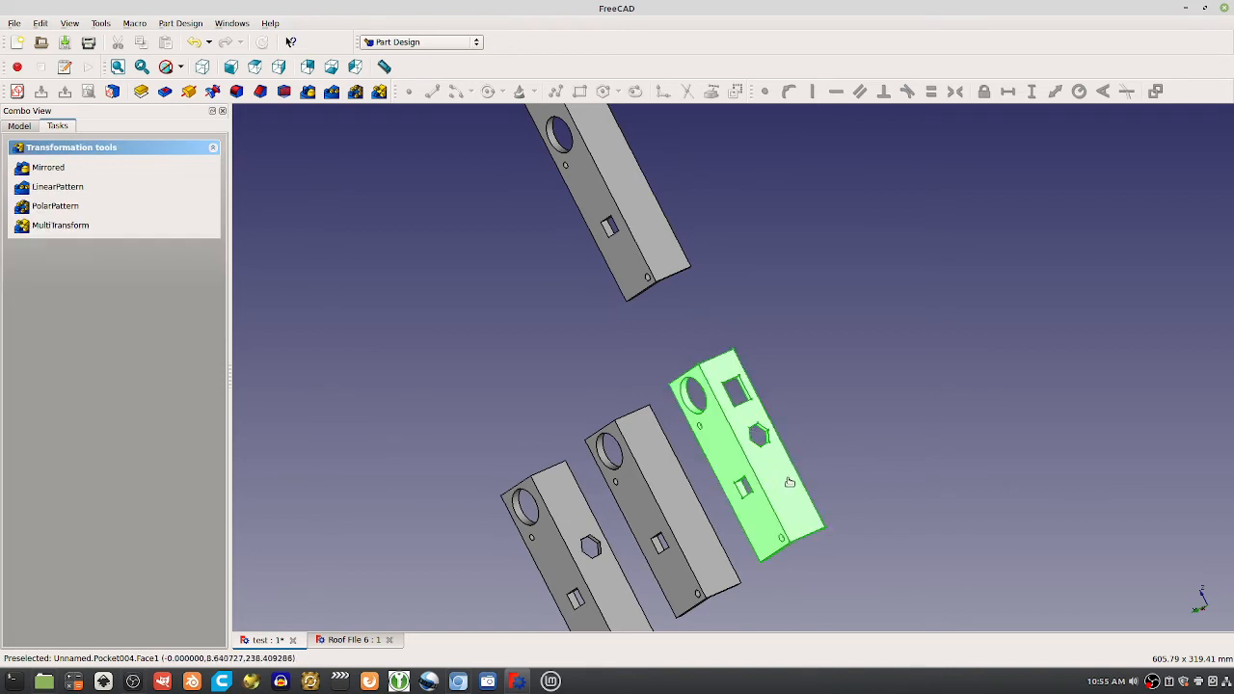
mouse_move(738, 413)
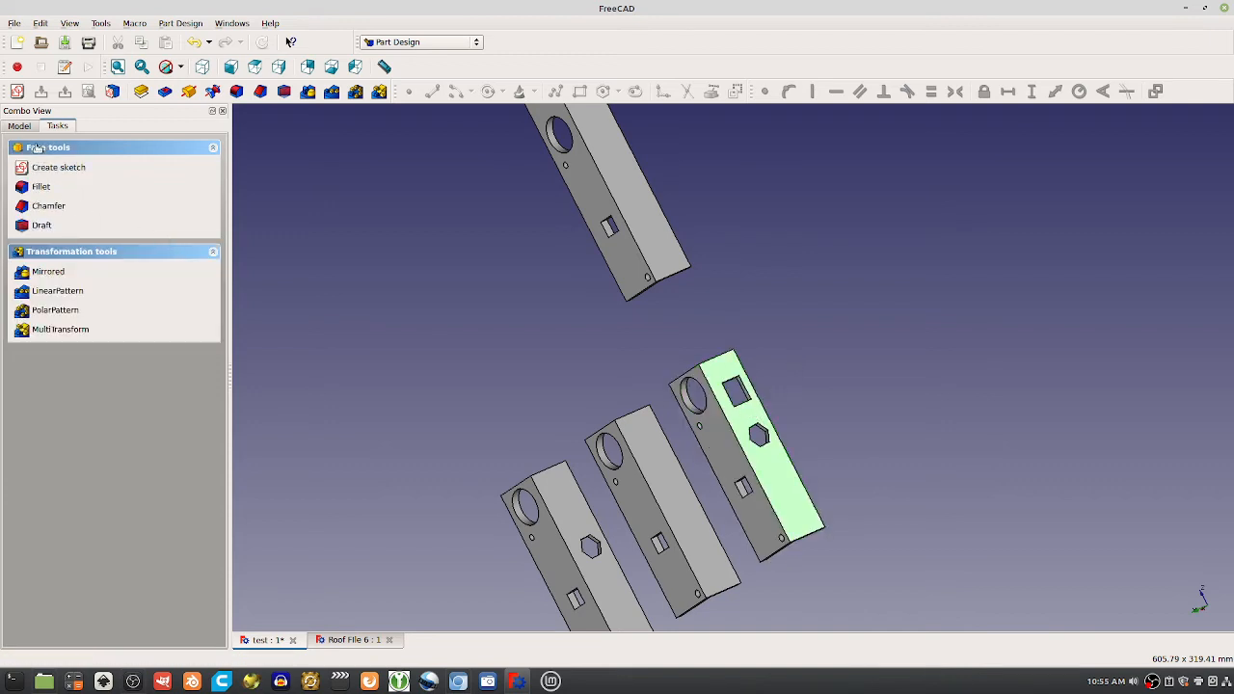
Edit Sketch005 to cut a second square hole, then select the holed bracket.
click(17, 126)
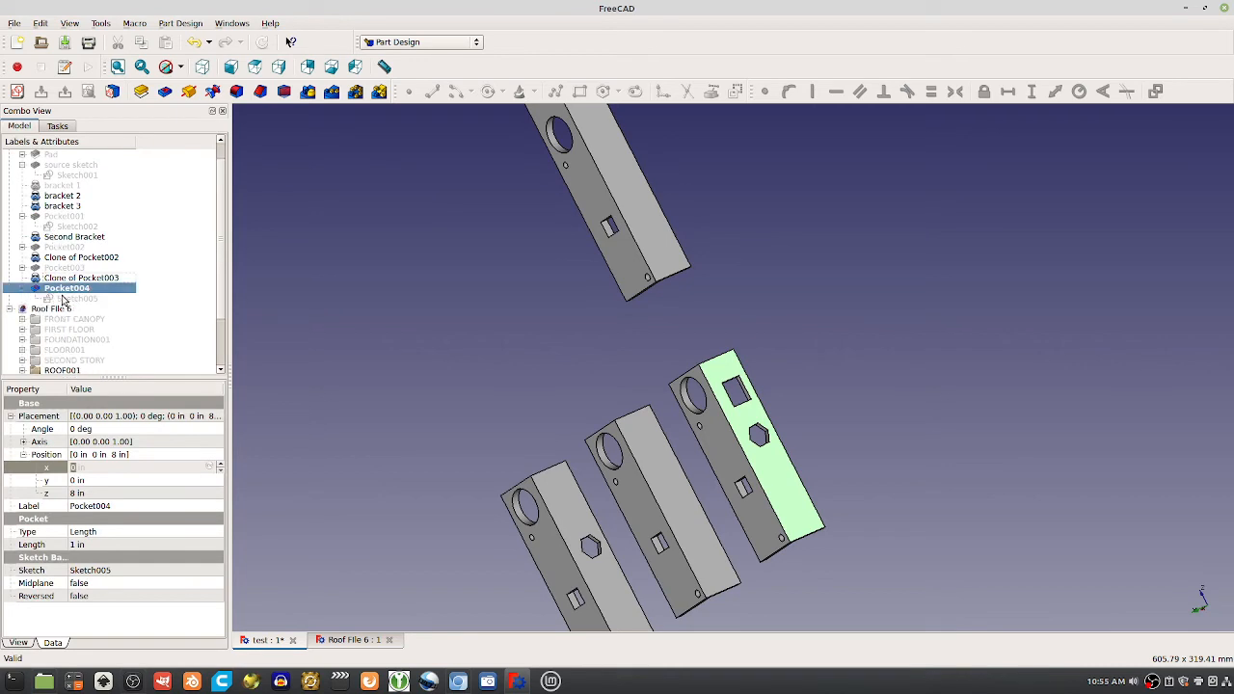
double_click(66, 288)
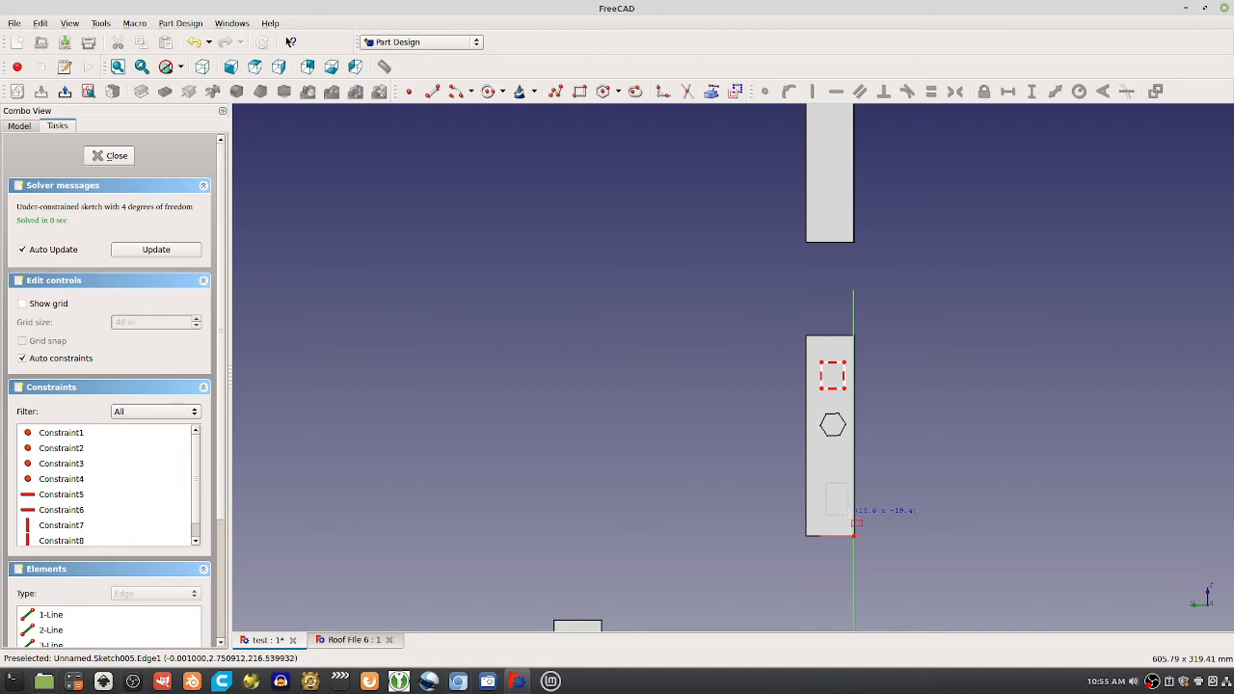
click(109, 155)
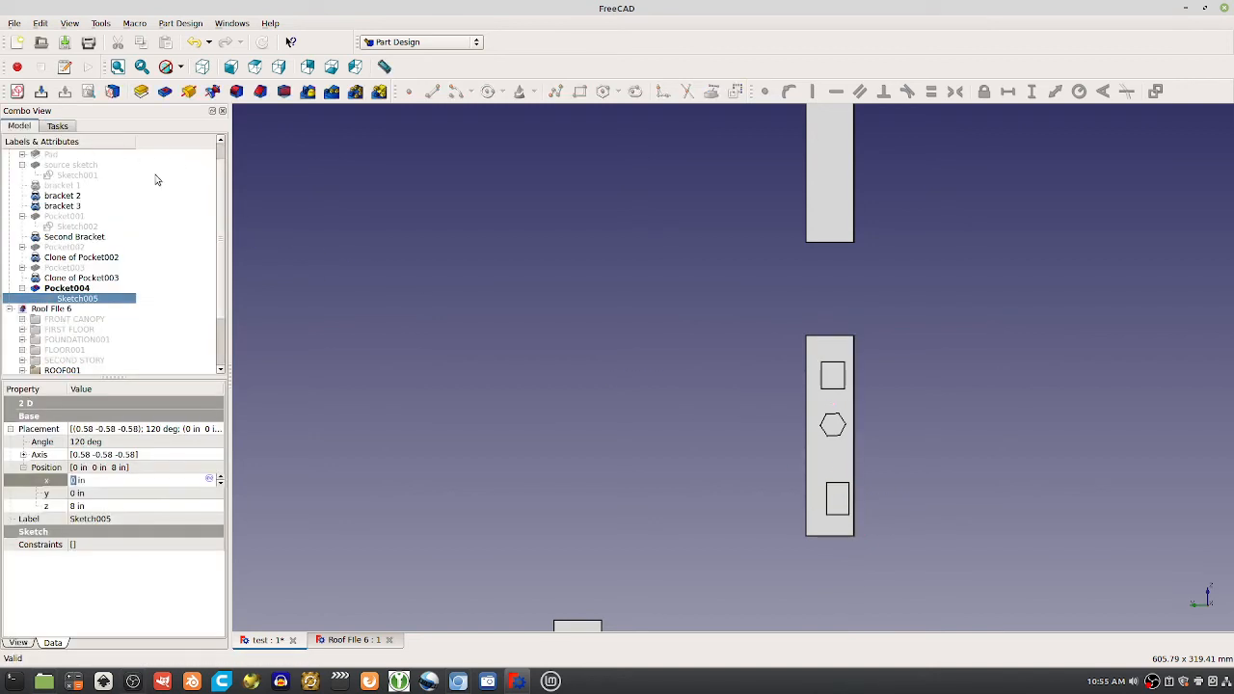
mouse_move(587, 293)
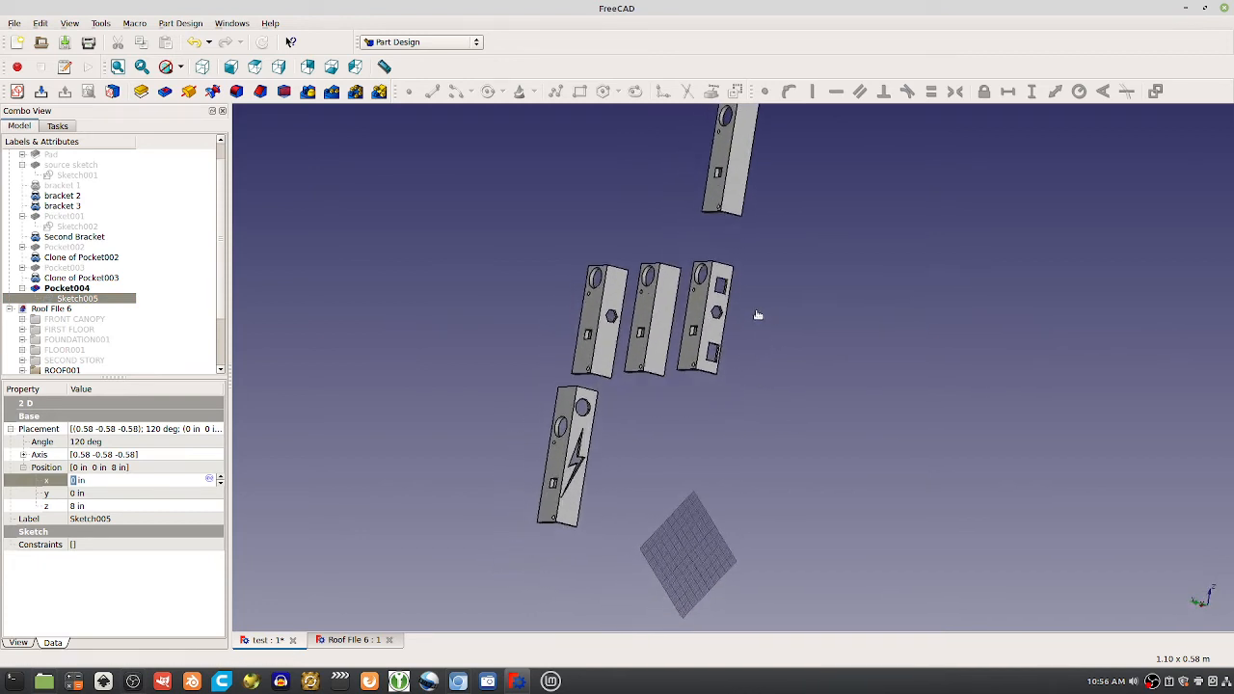
mouse_move(769, 320)
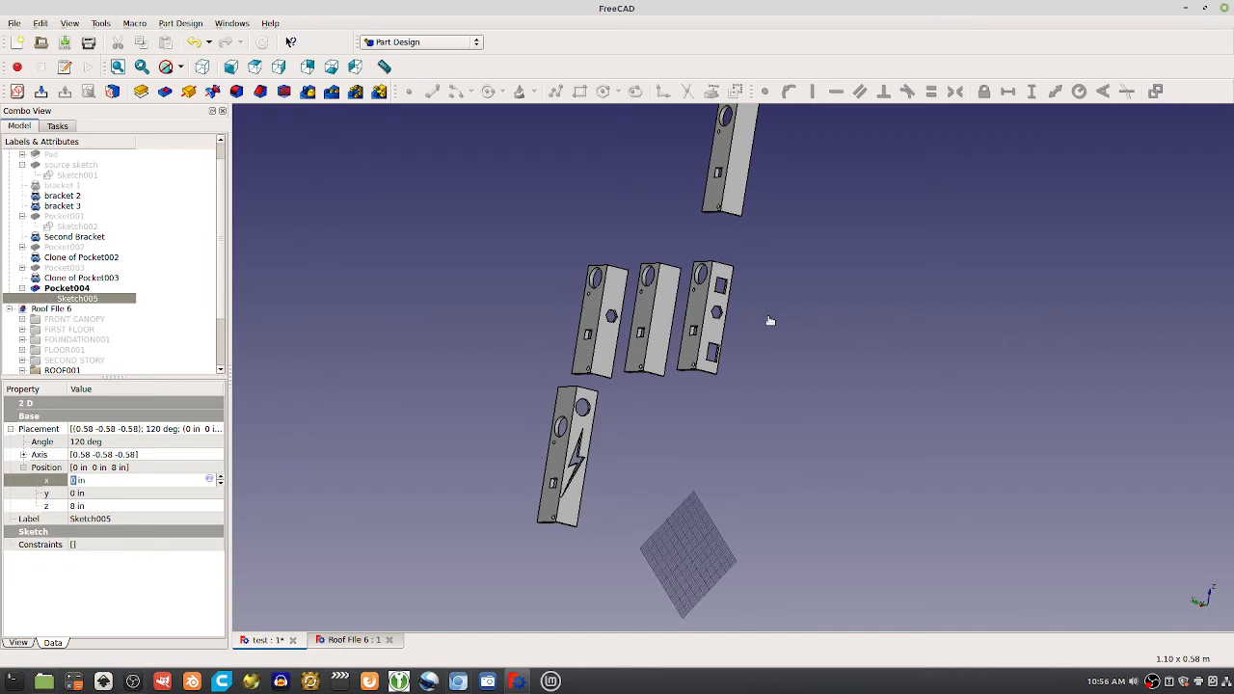
mouse_move(769, 302)
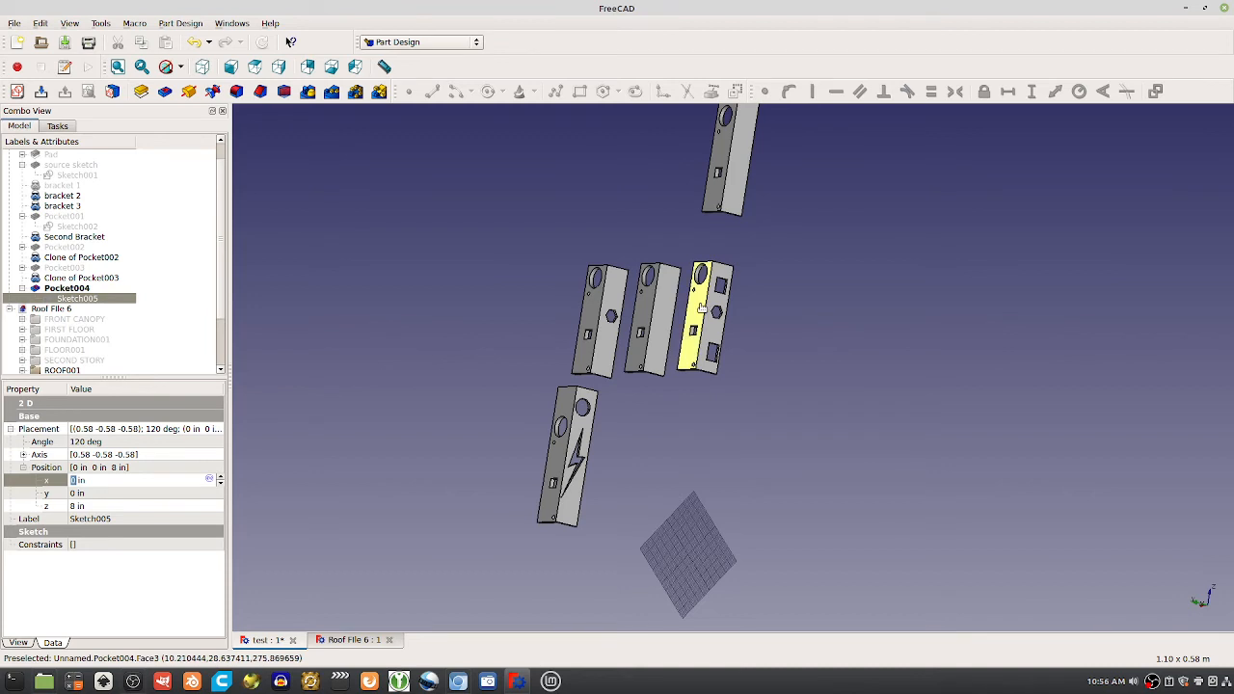
click(81, 257)
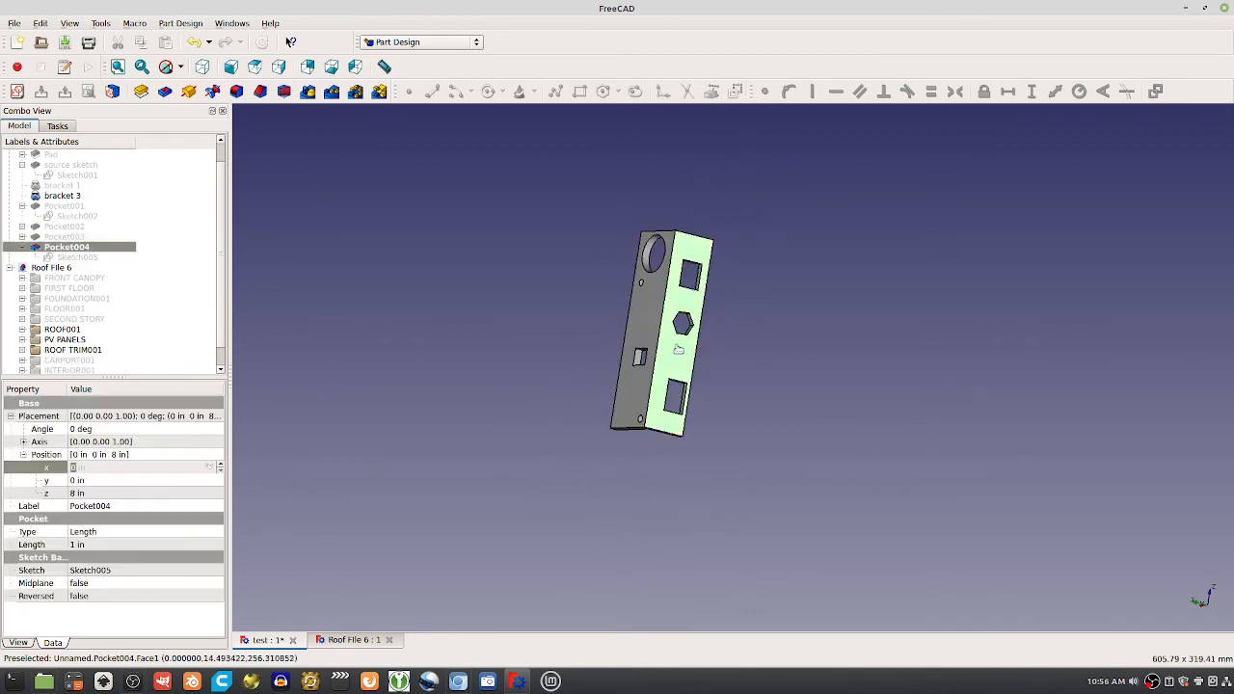
Switch workbench and inspect Clone of Pocket004's placement and Sketch002.
click(419, 41)
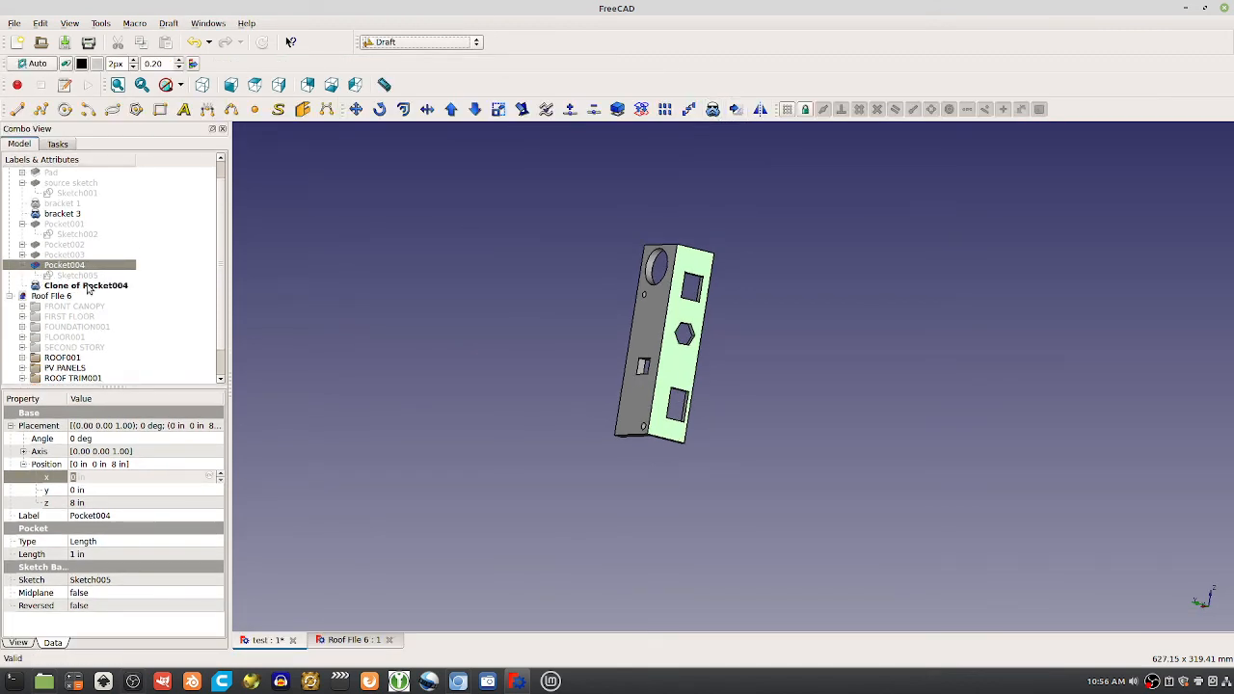
click(83, 285)
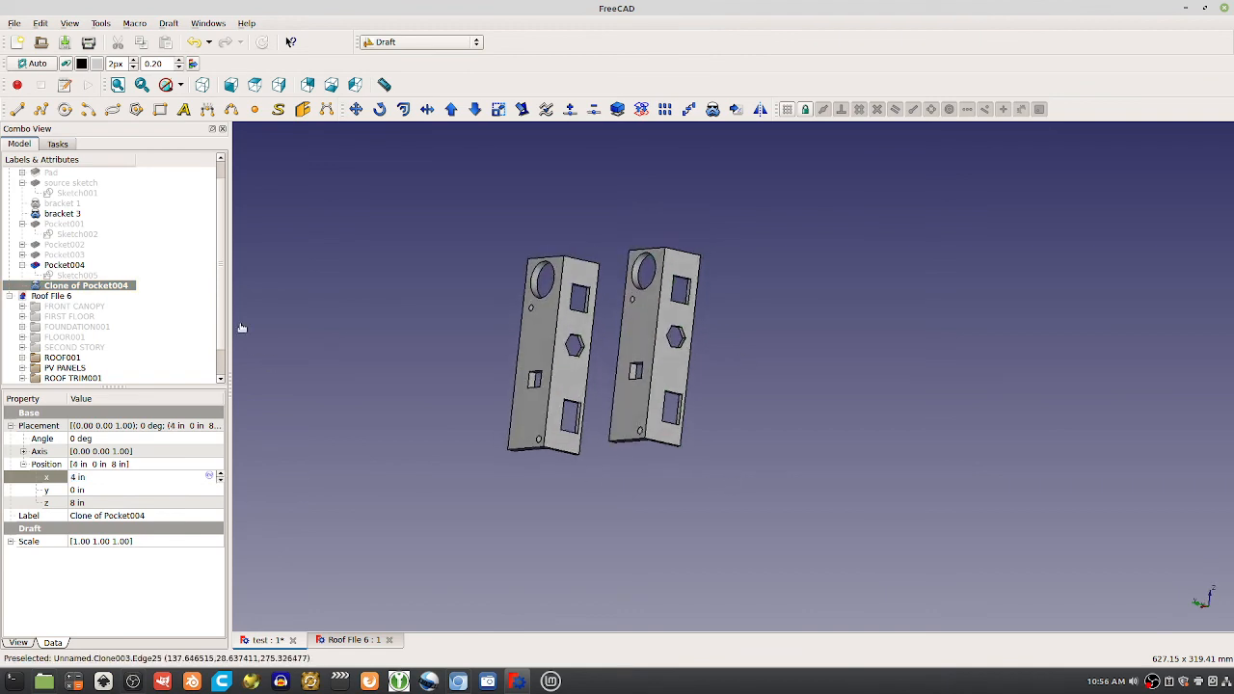
mouse_move(576, 386)
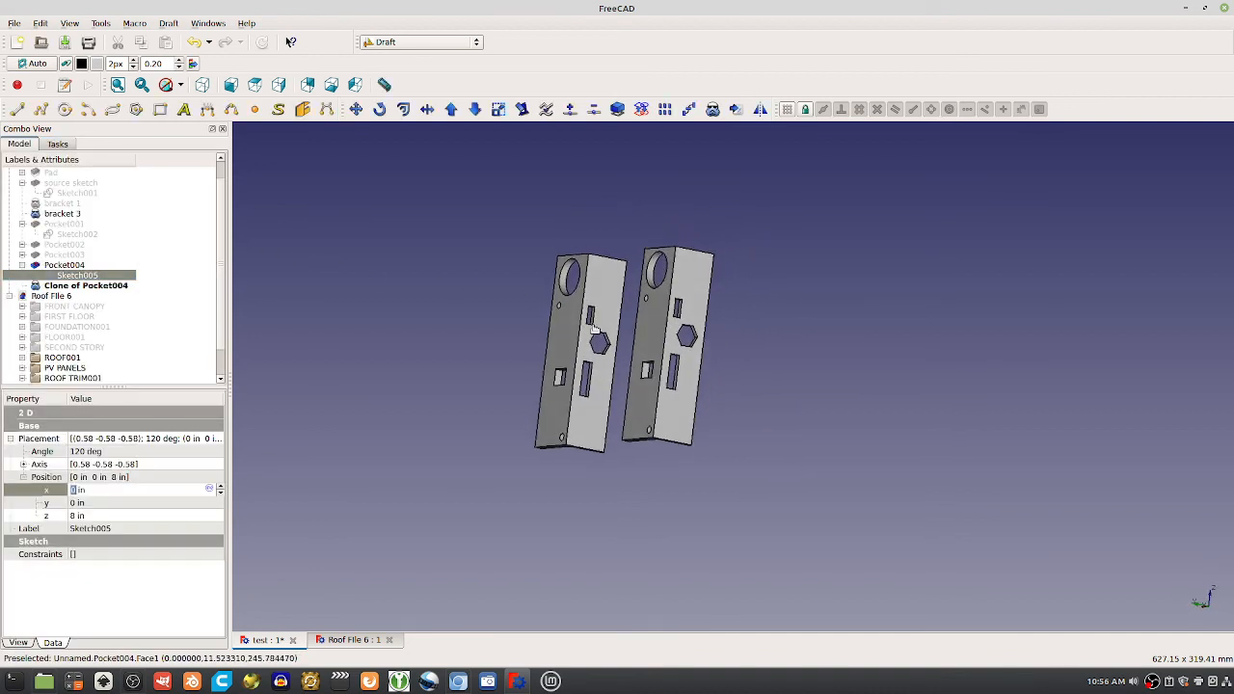
click(64, 264)
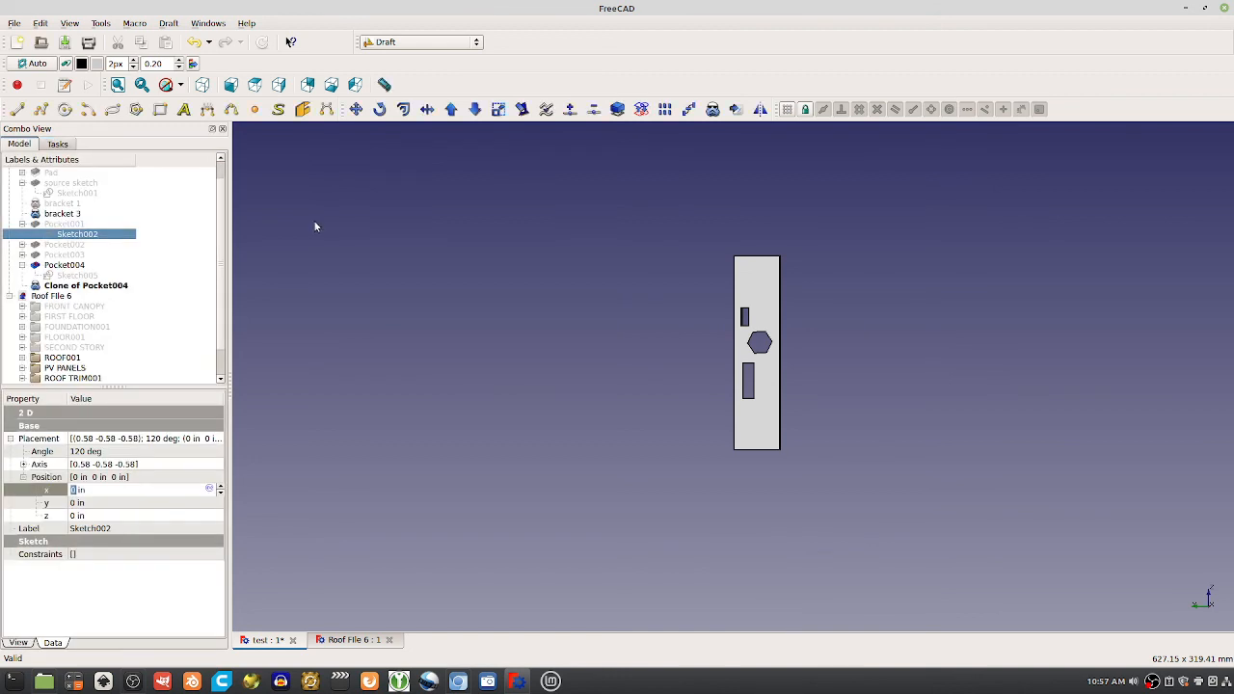
Reopen Sketch001 to add the square hole, then review and close Sketch005.
click(76, 191)
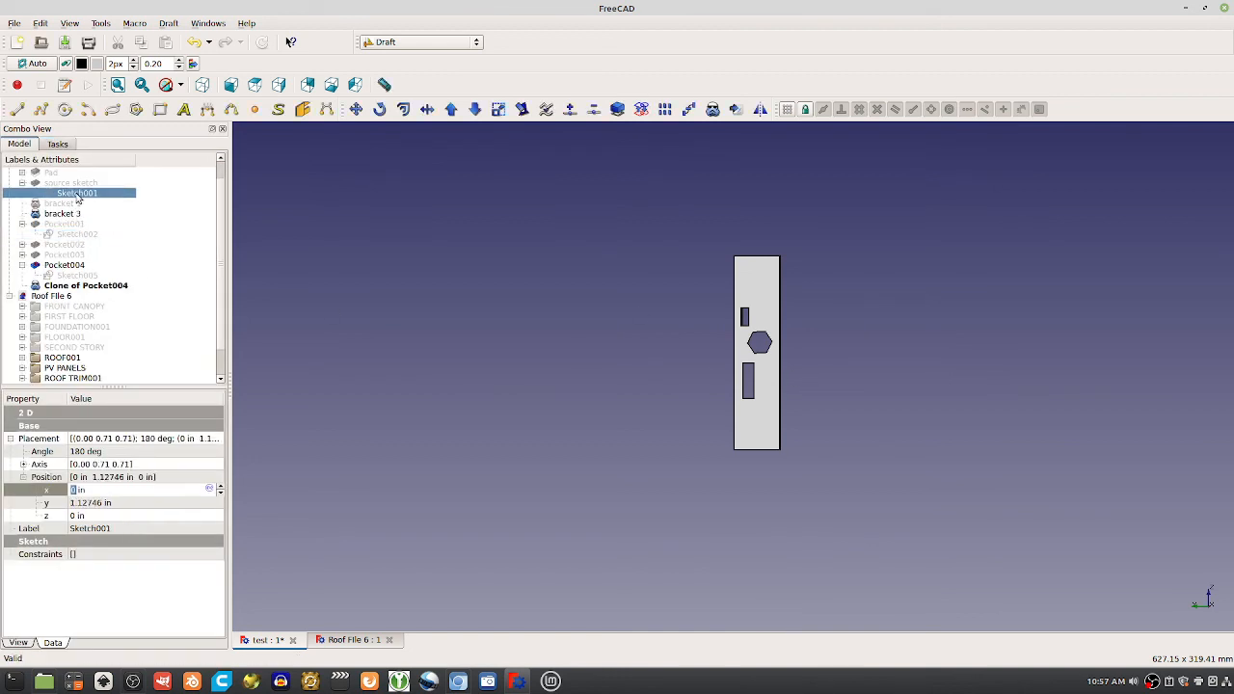
double_click(75, 193)
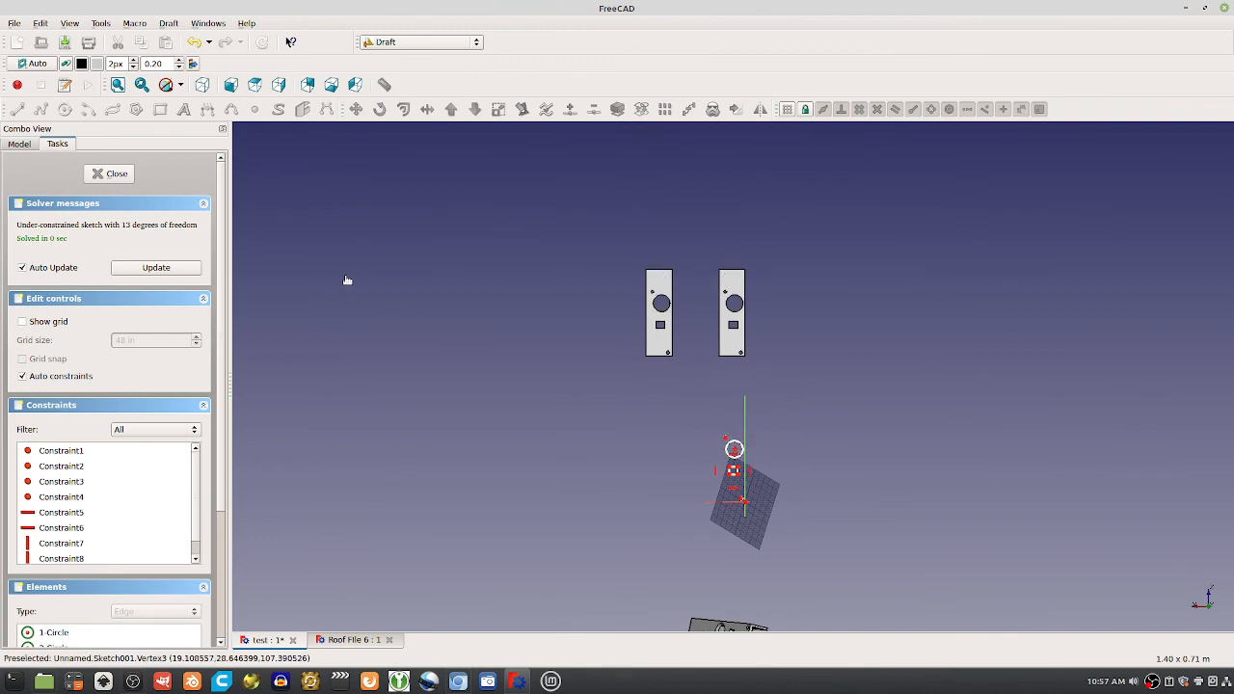
click(108, 174)
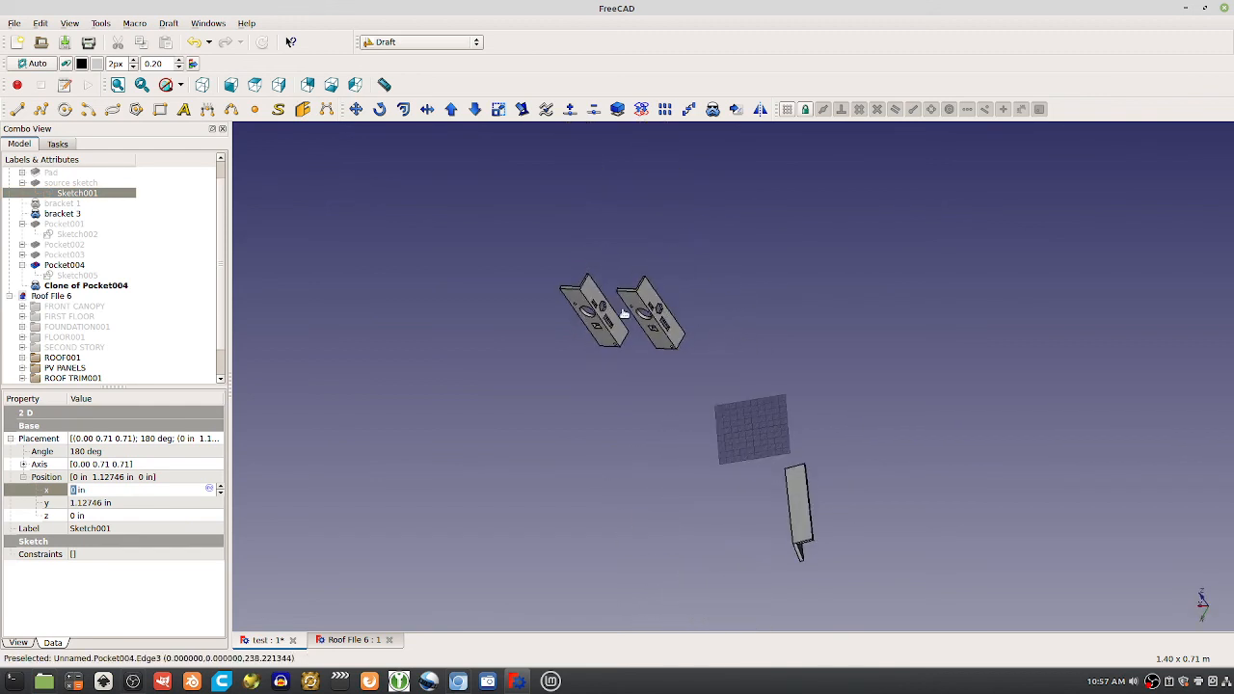
mouse_move(698, 206)
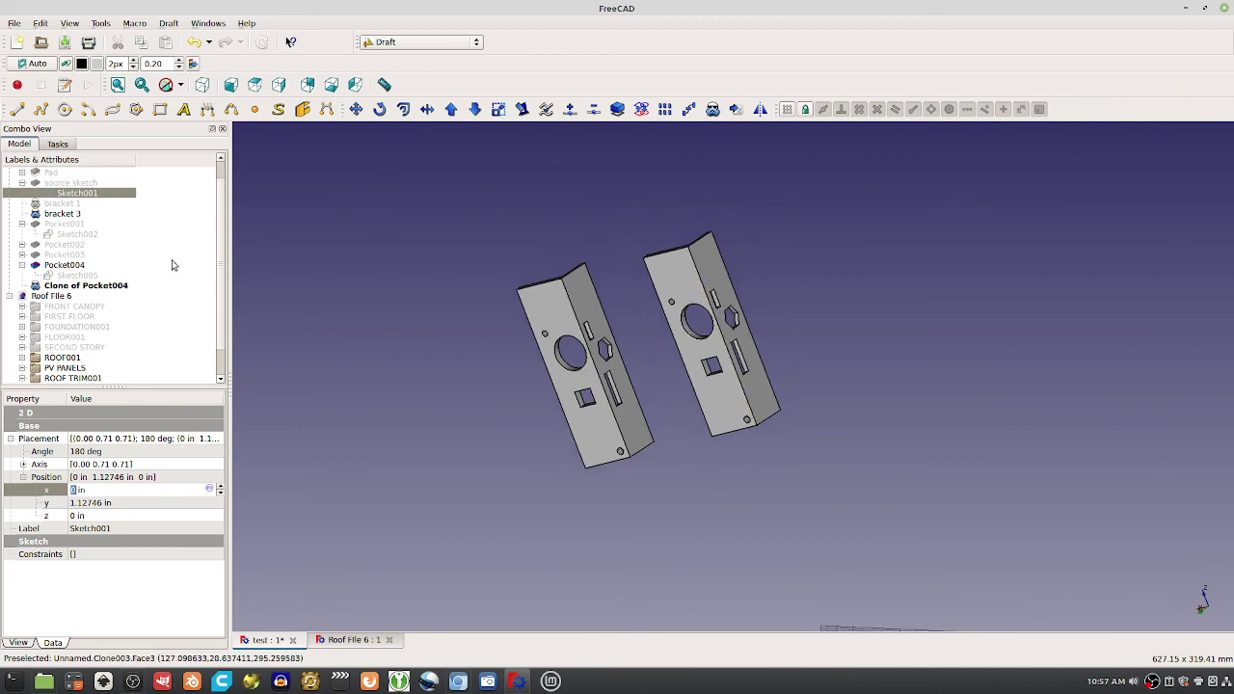
double_click(76, 192)
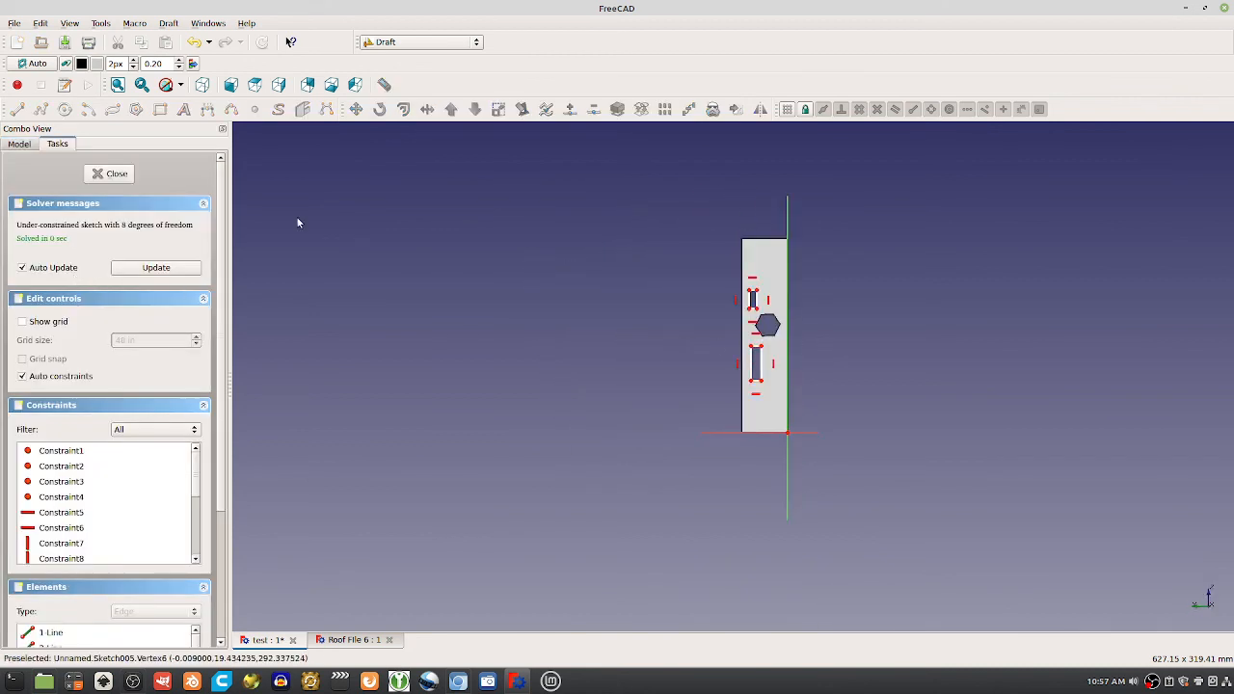
click(109, 174)
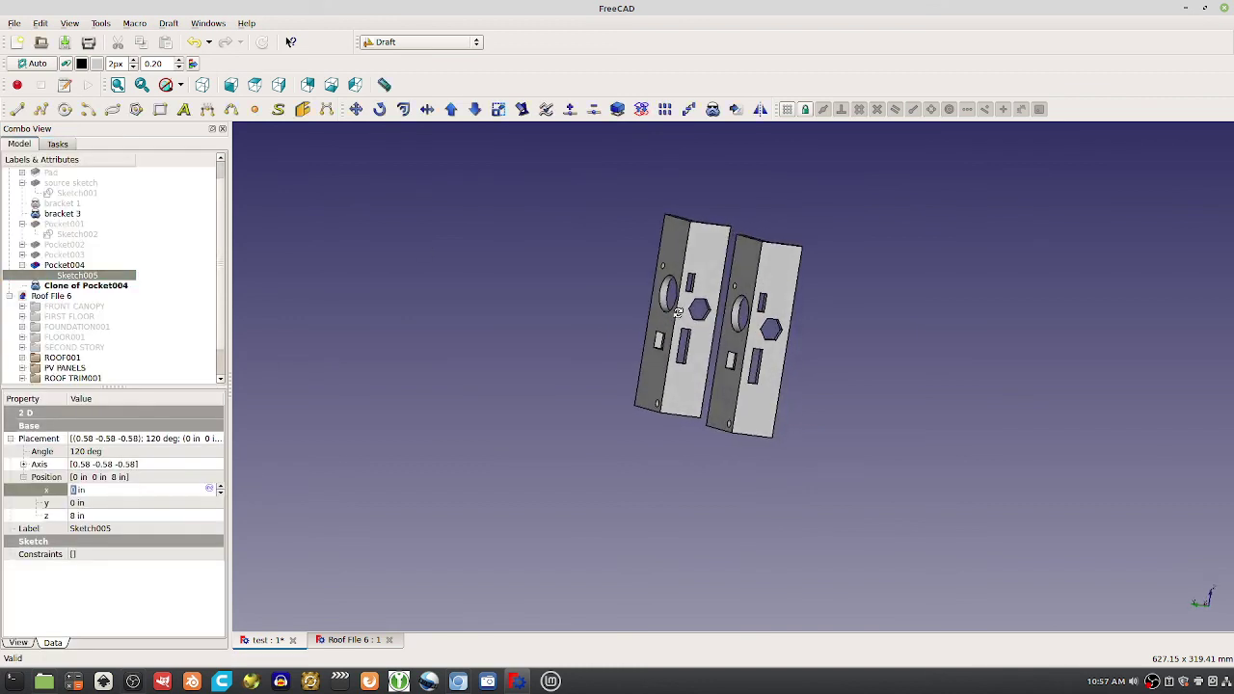